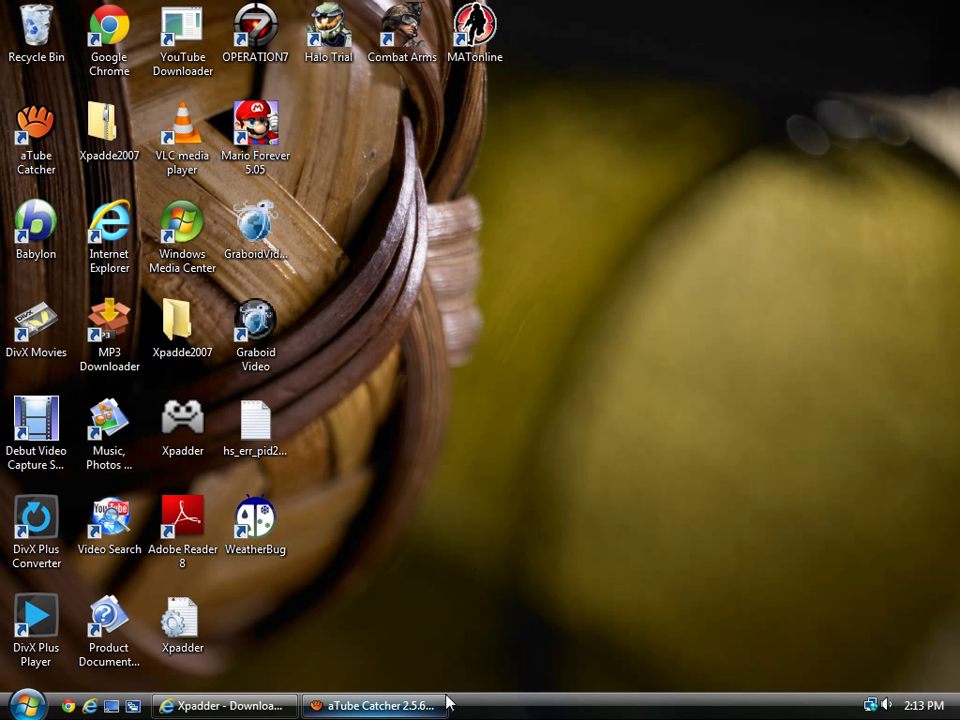
mouse_move(448, 660)
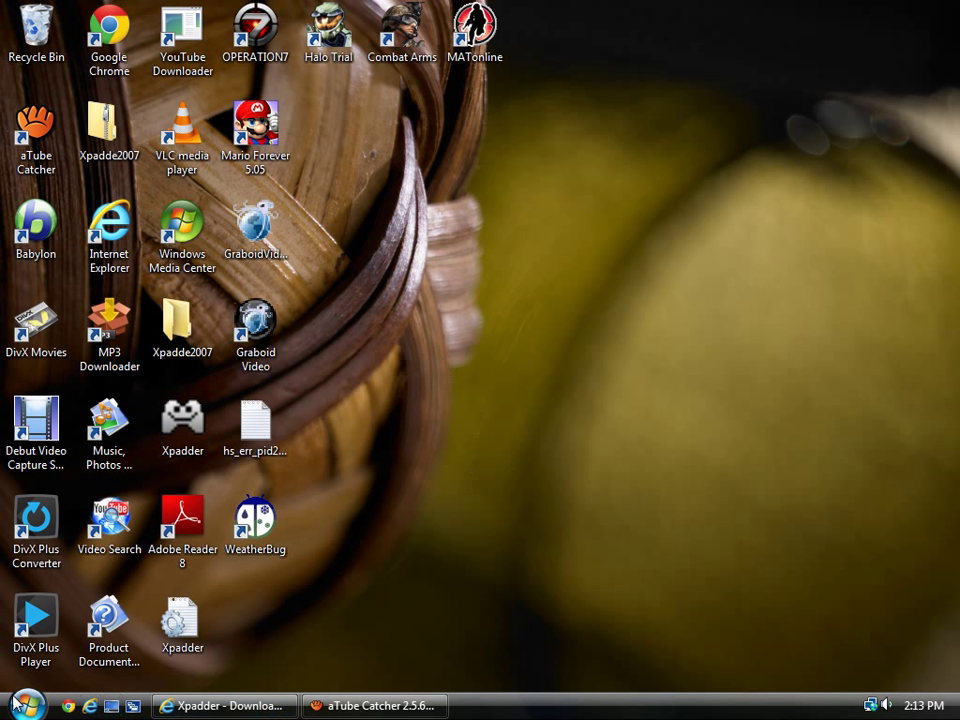
mouse_move(100, 700)
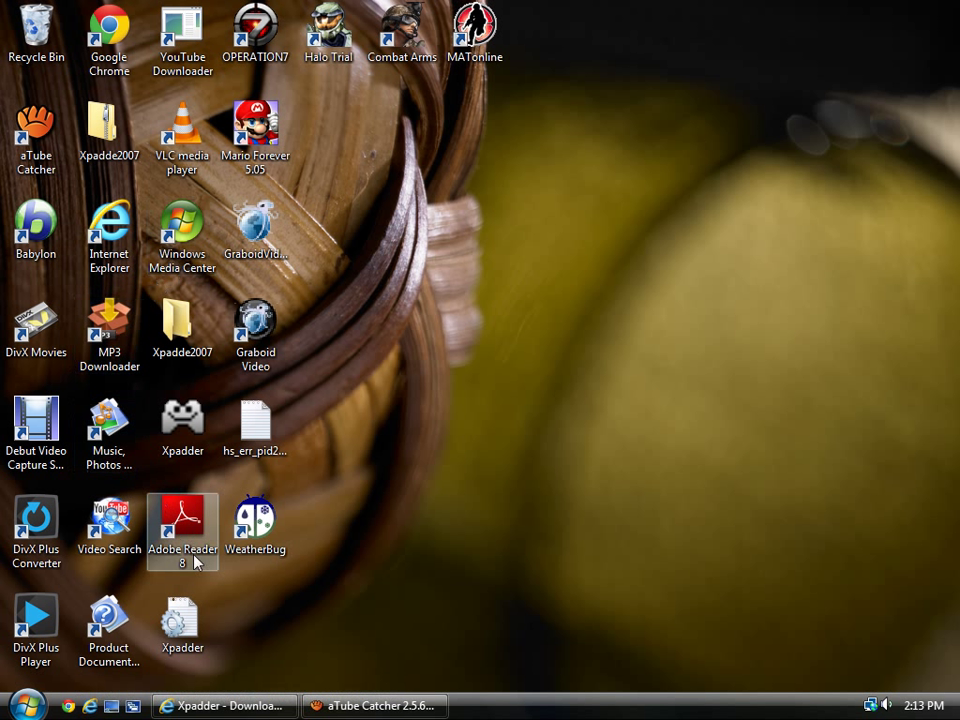
mouse_move(778, 444)
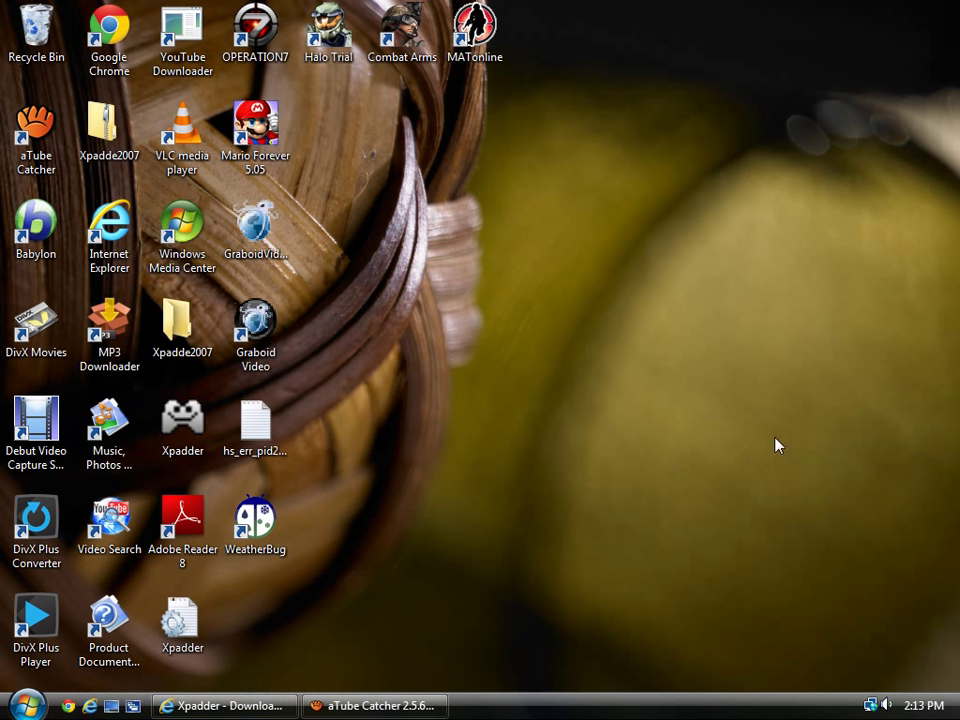
mouse_move(600, 422)
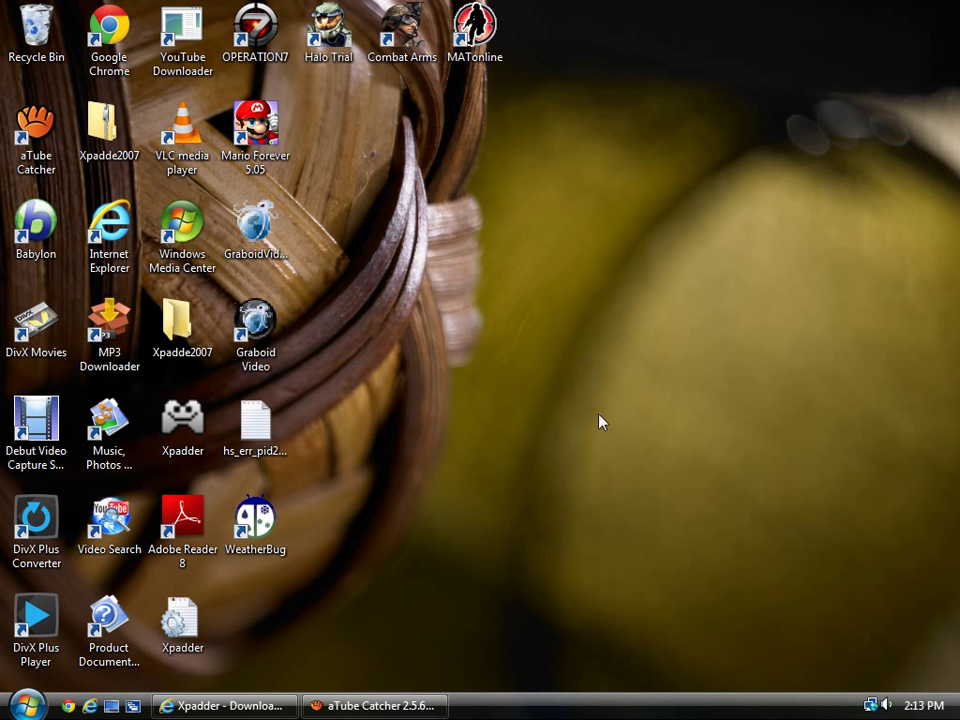
mouse_move(620, 412)
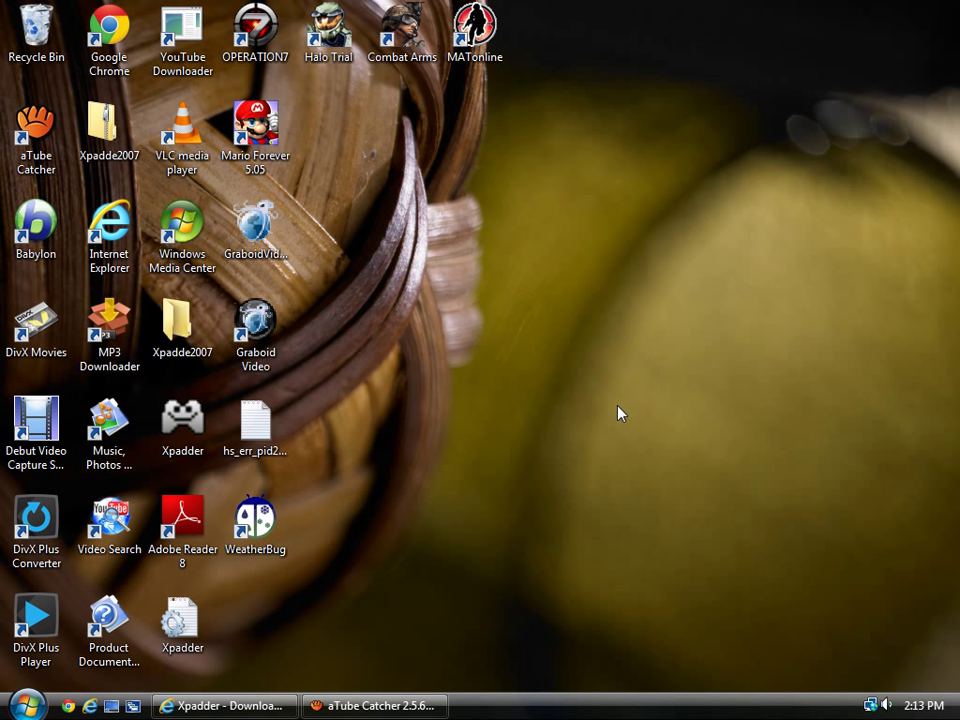
mouse_move(634, 432)
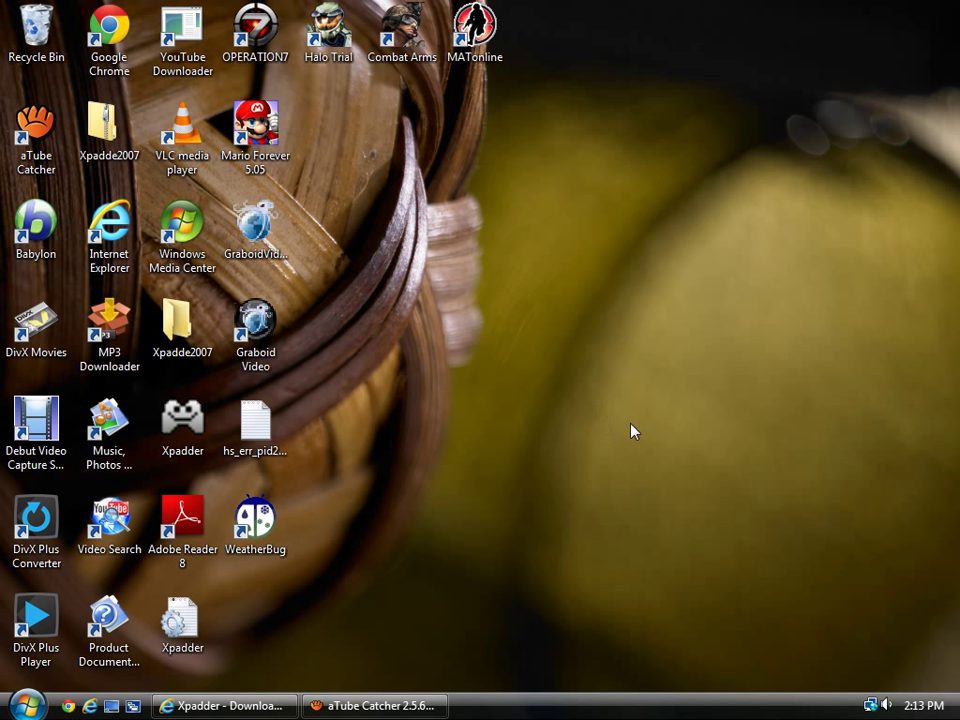
mouse_move(312, 200)
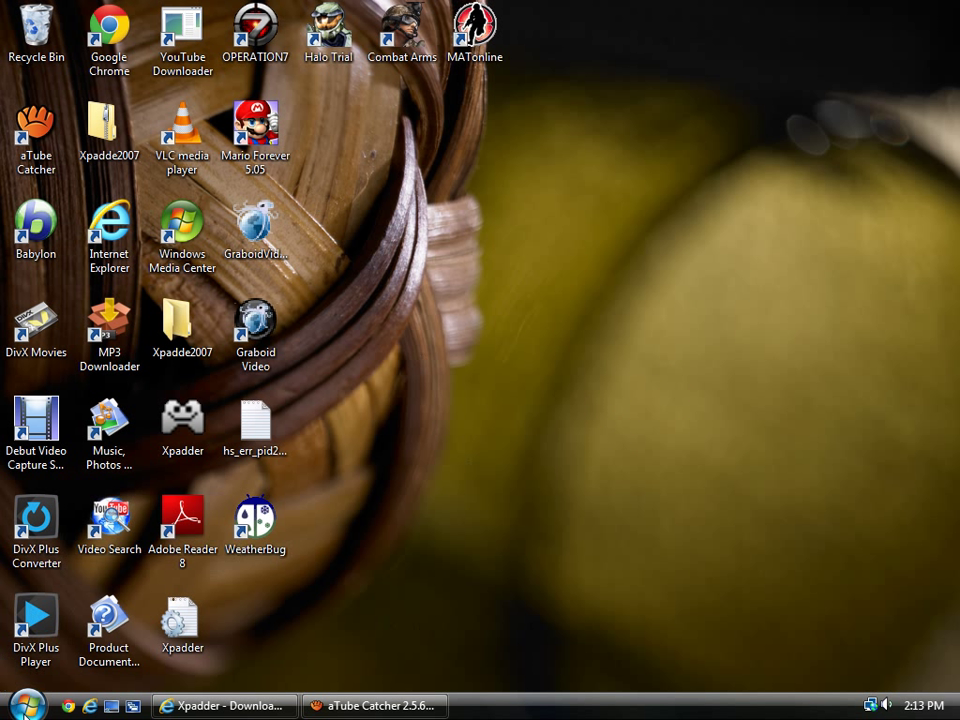
mouse_move(96, 700)
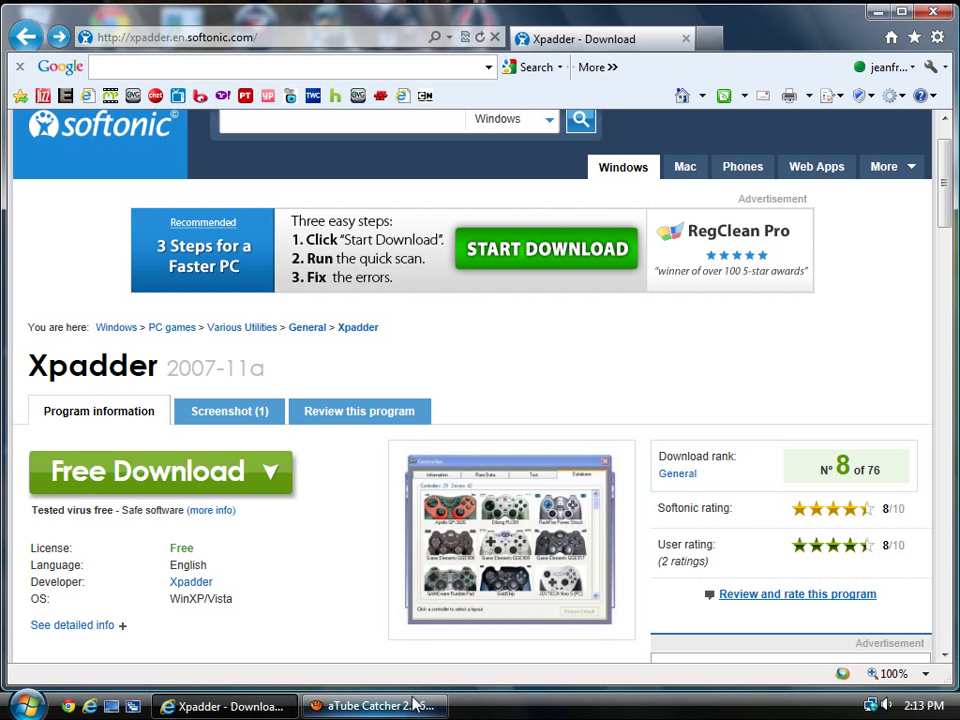
mouse_move(104, 124)
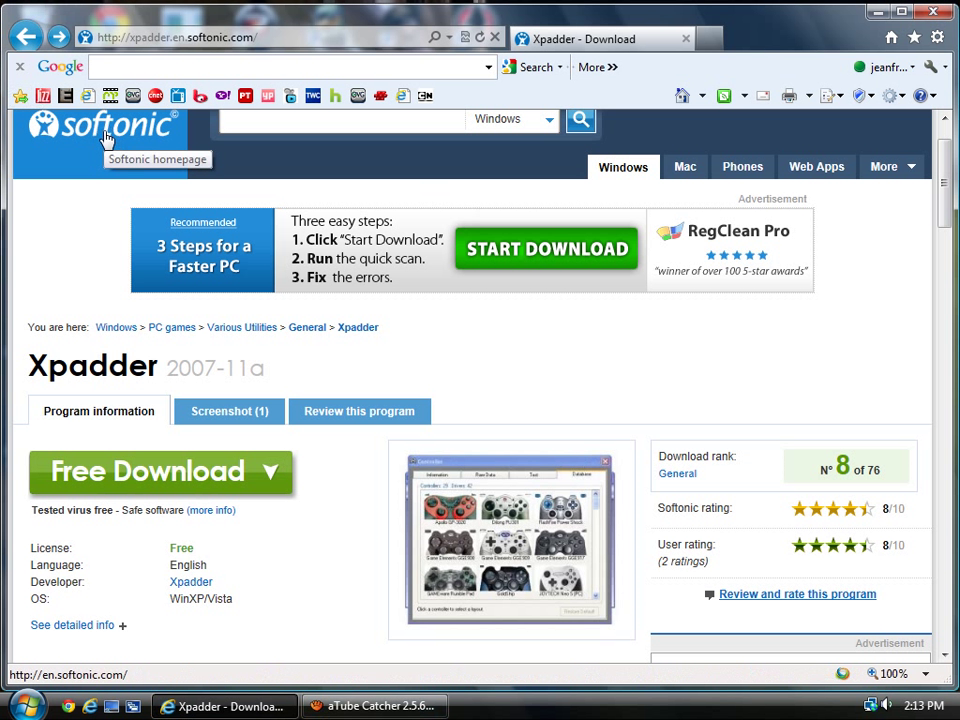
mouse_move(148, 144)
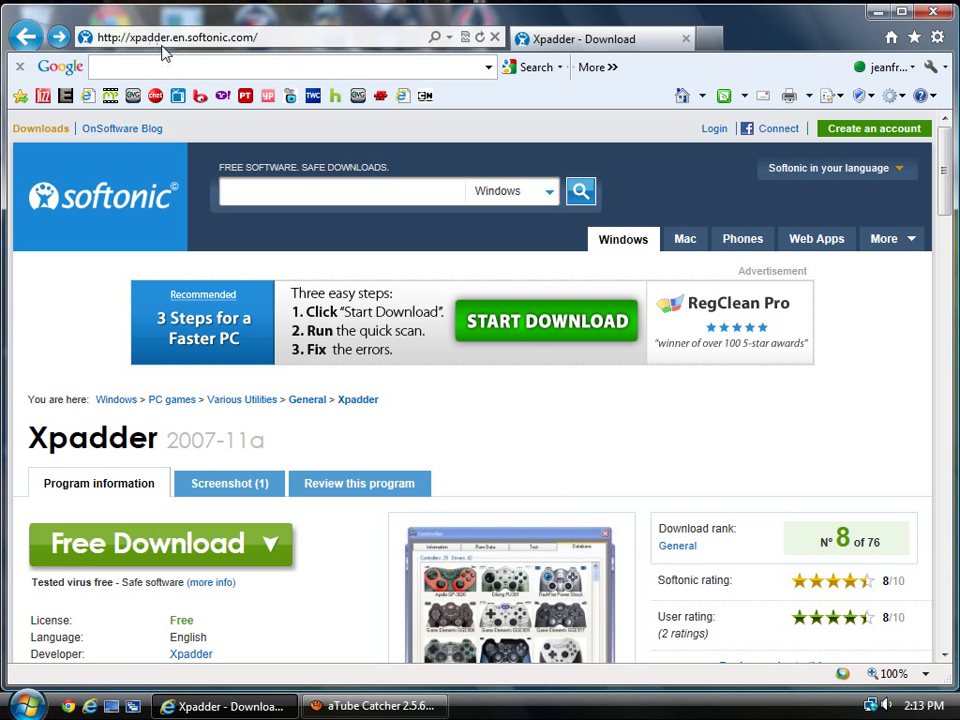
mouse_move(162, 32)
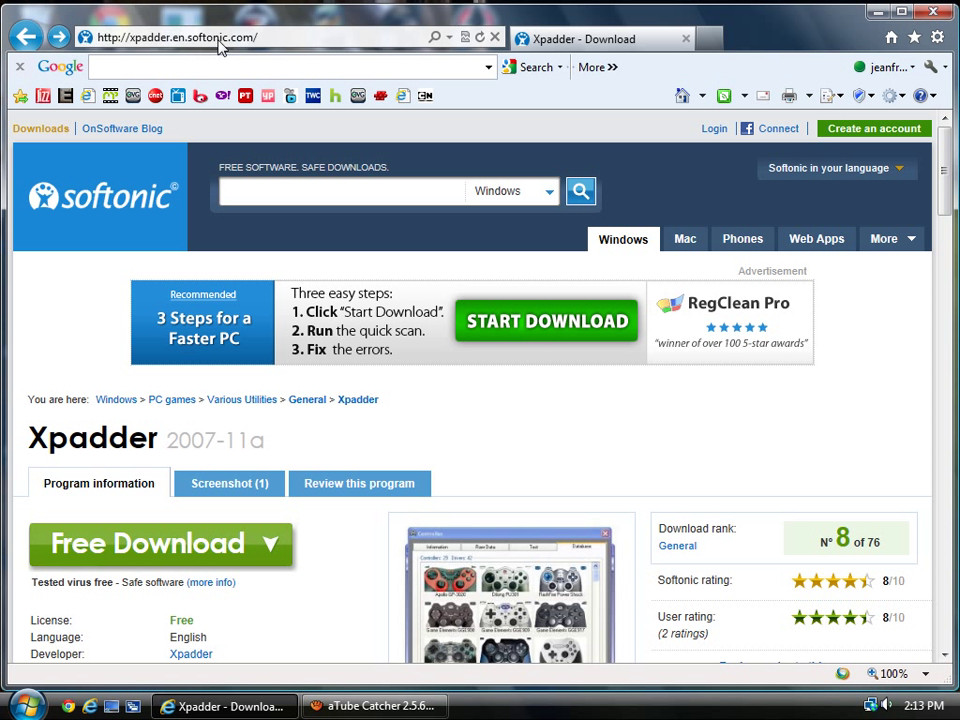
mouse_move(264, 32)
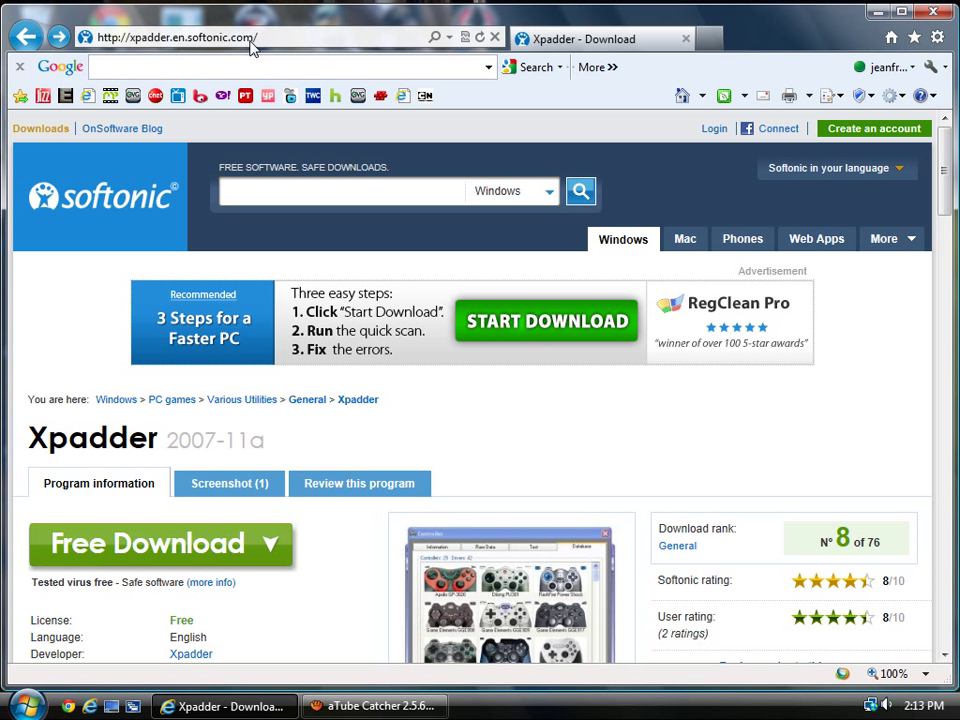
mouse_move(458, 492)
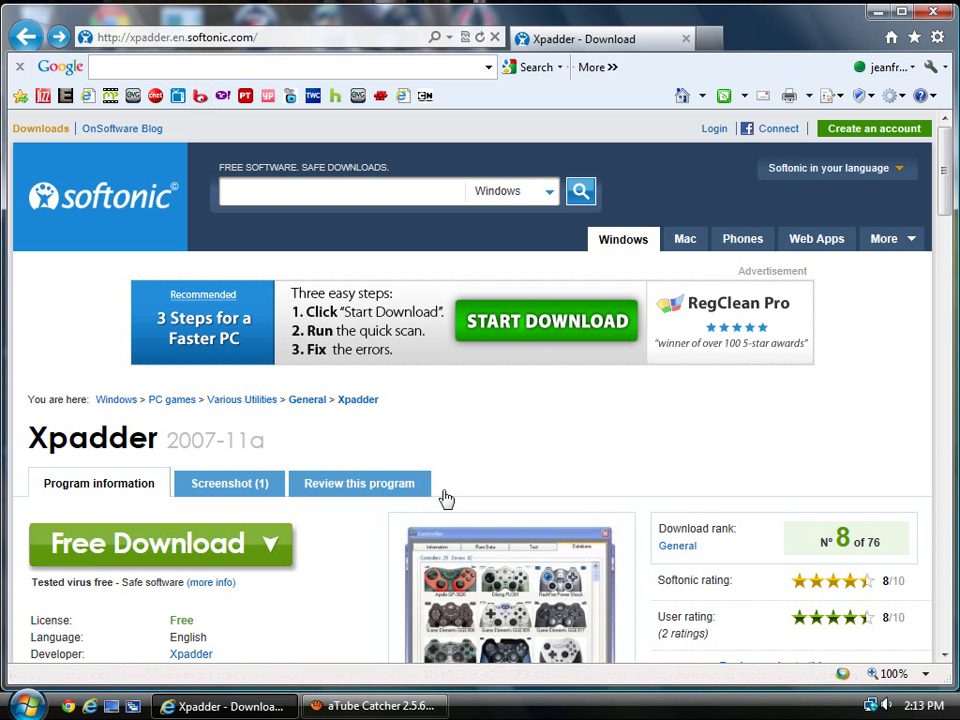
- Start the Xpadder free download from the Softonic product and download pages
scroll("down", 3)
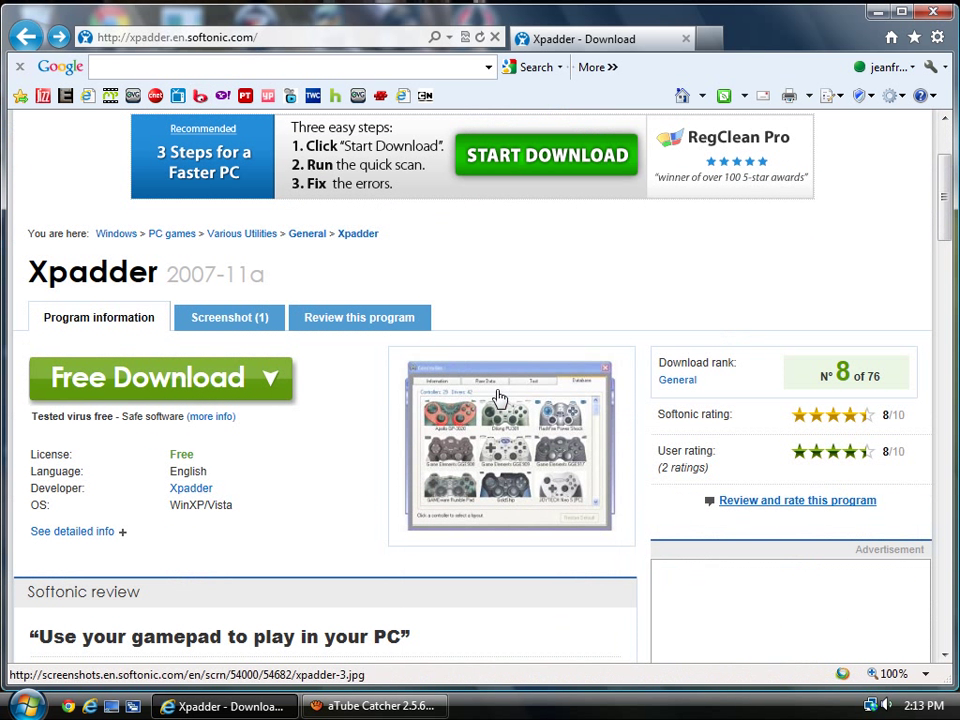
mouse_move(500, 400)
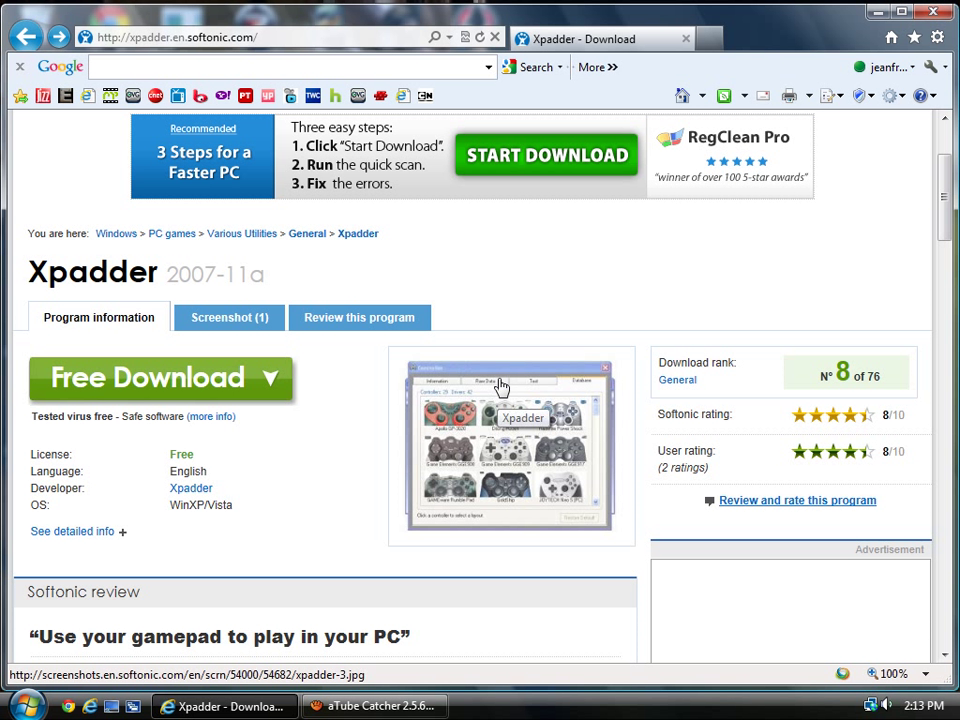
mouse_move(108, 476)
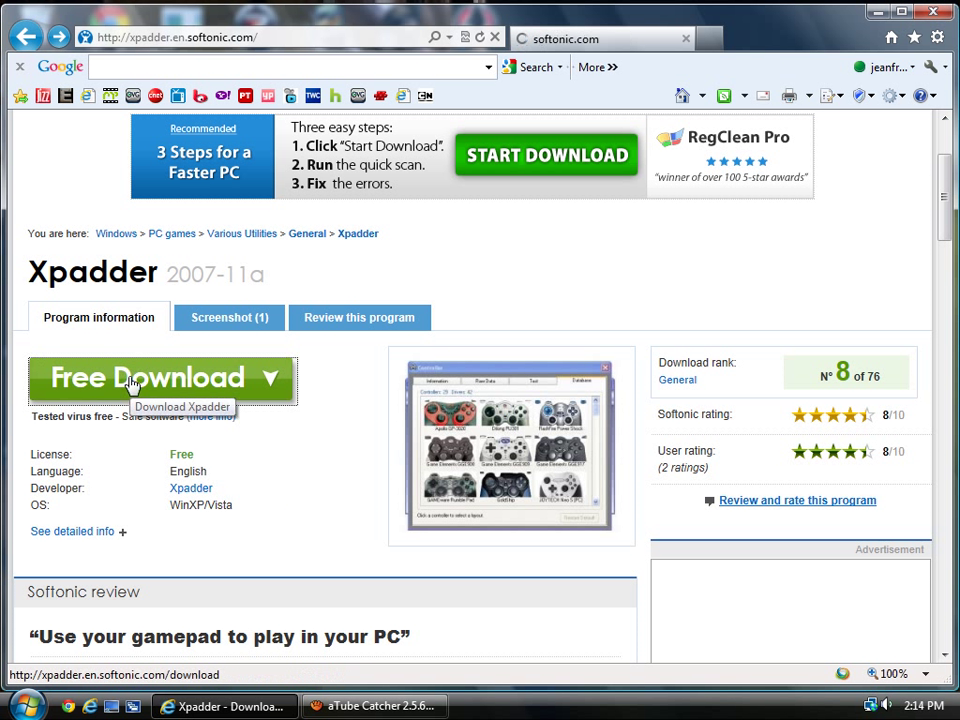
left_click(164, 378)
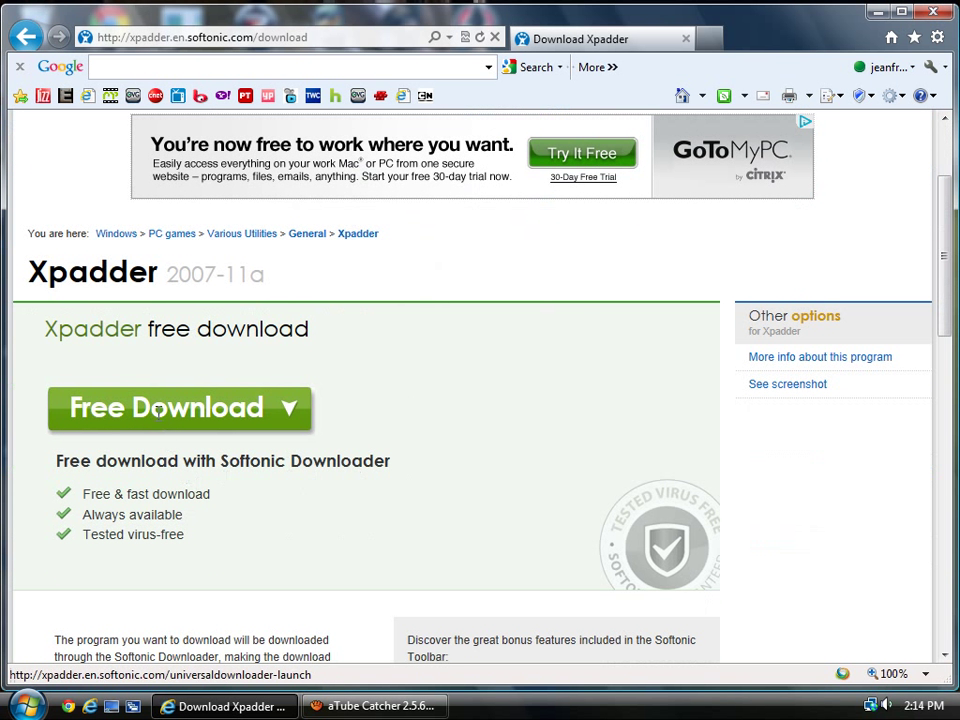
left_click(164, 408)
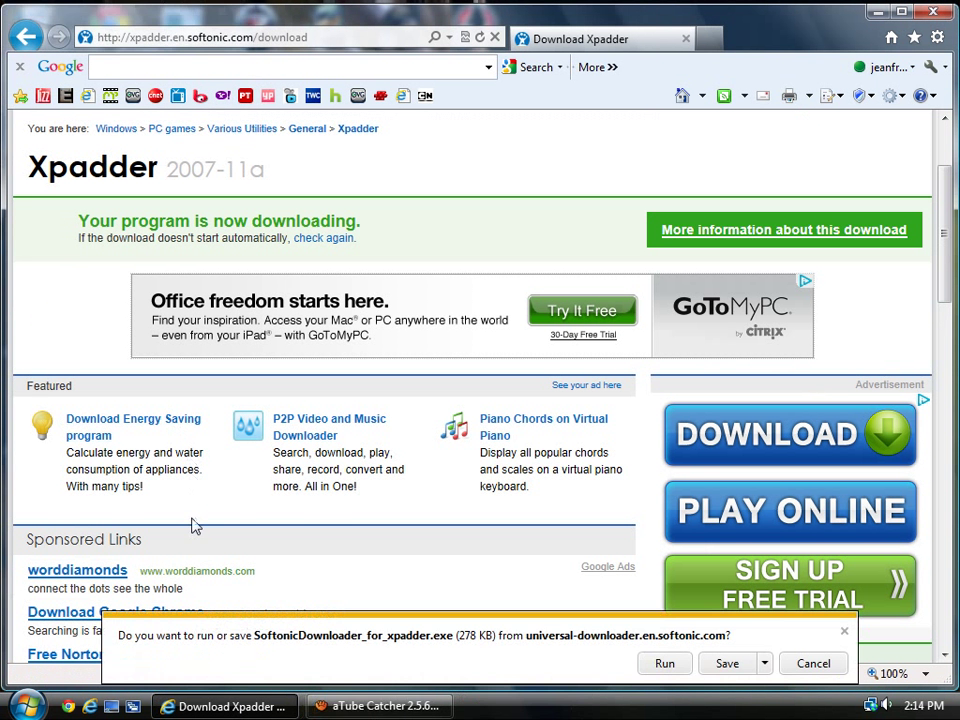
mouse_move(564, 654)
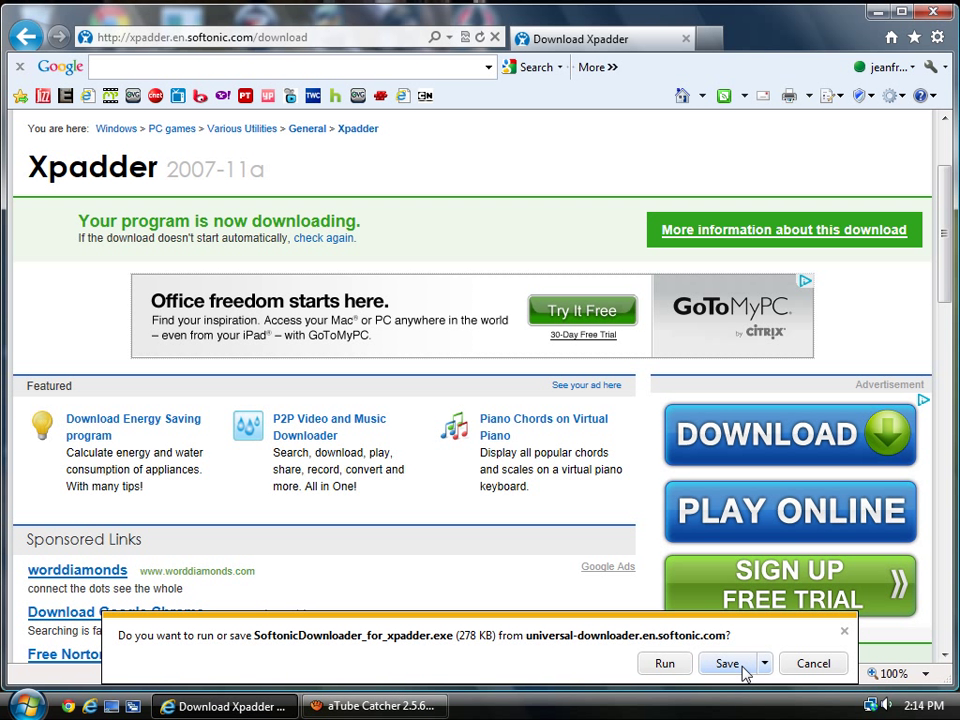
mouse_move(674, 672)
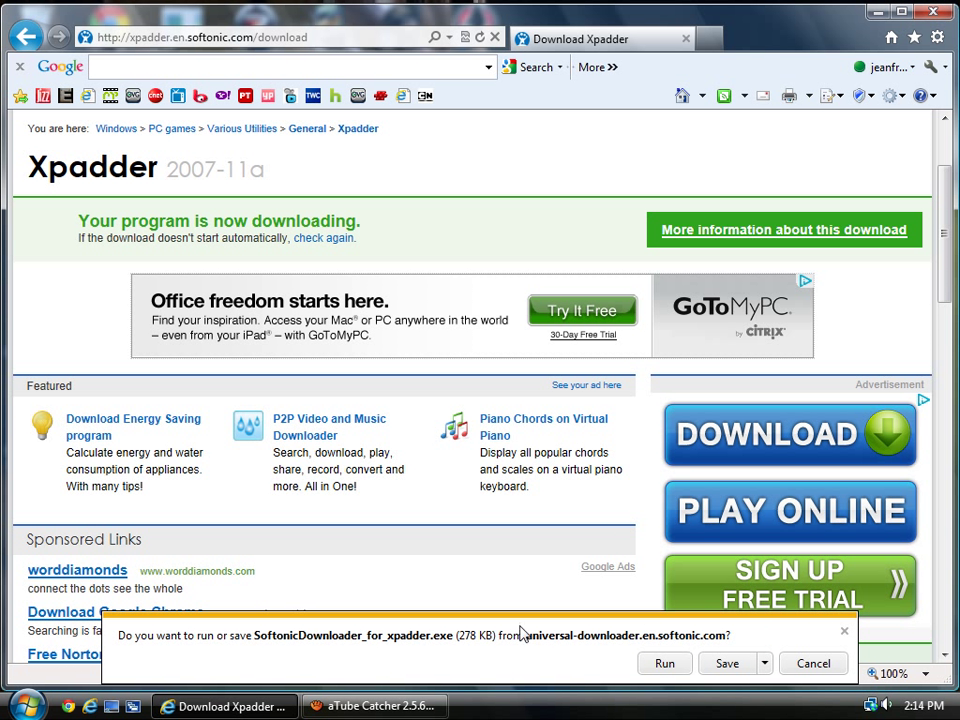
mouse_move(638, 660)
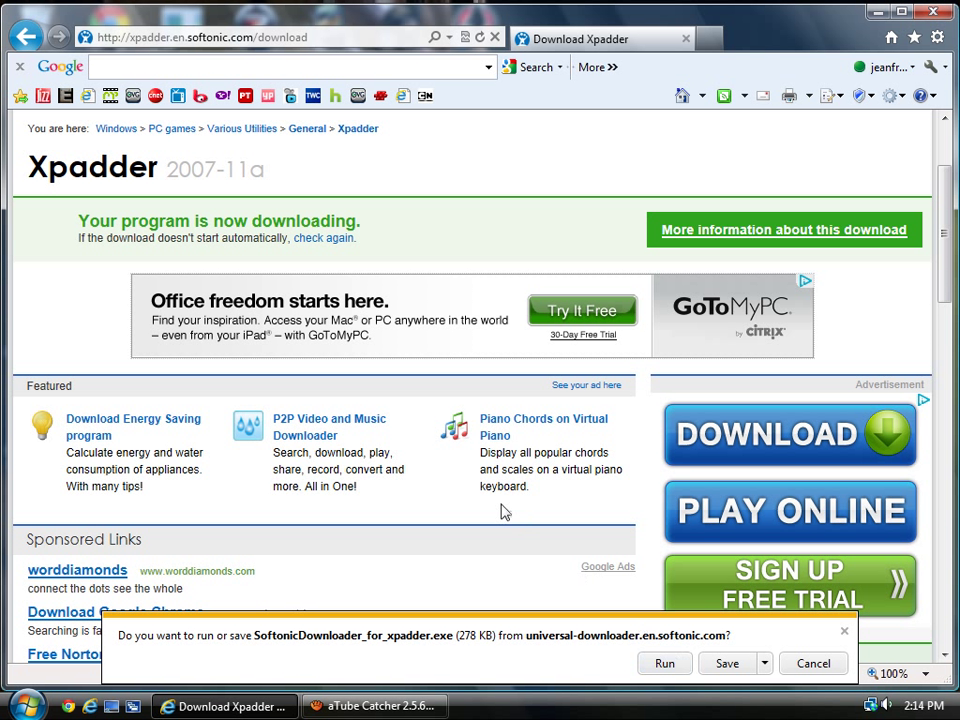
mouse_move(216, 704)
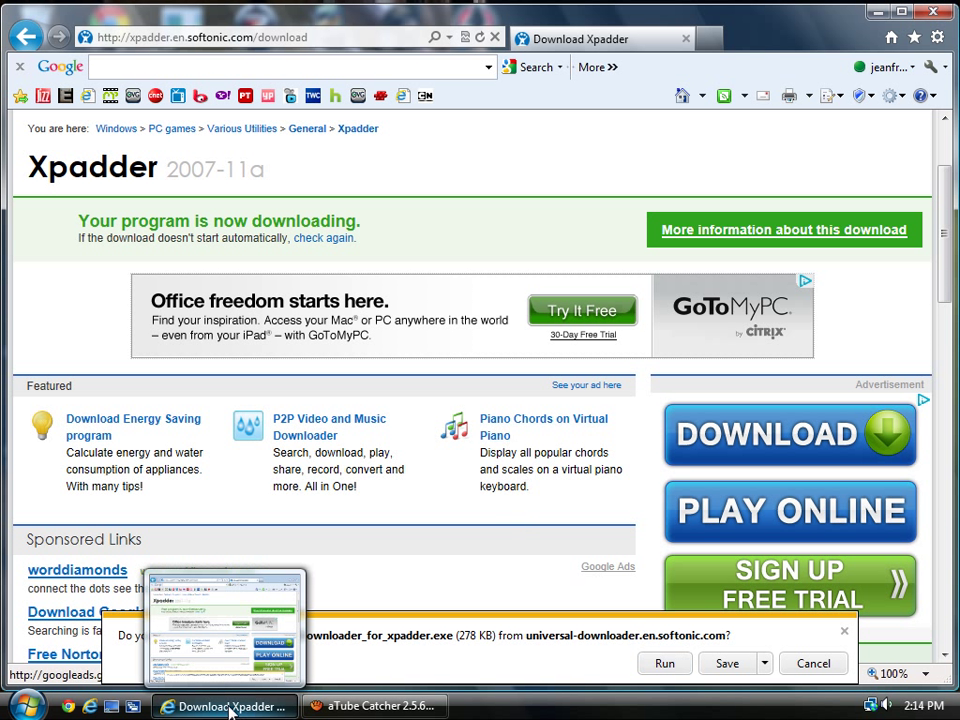
mouse_move(222, 704)
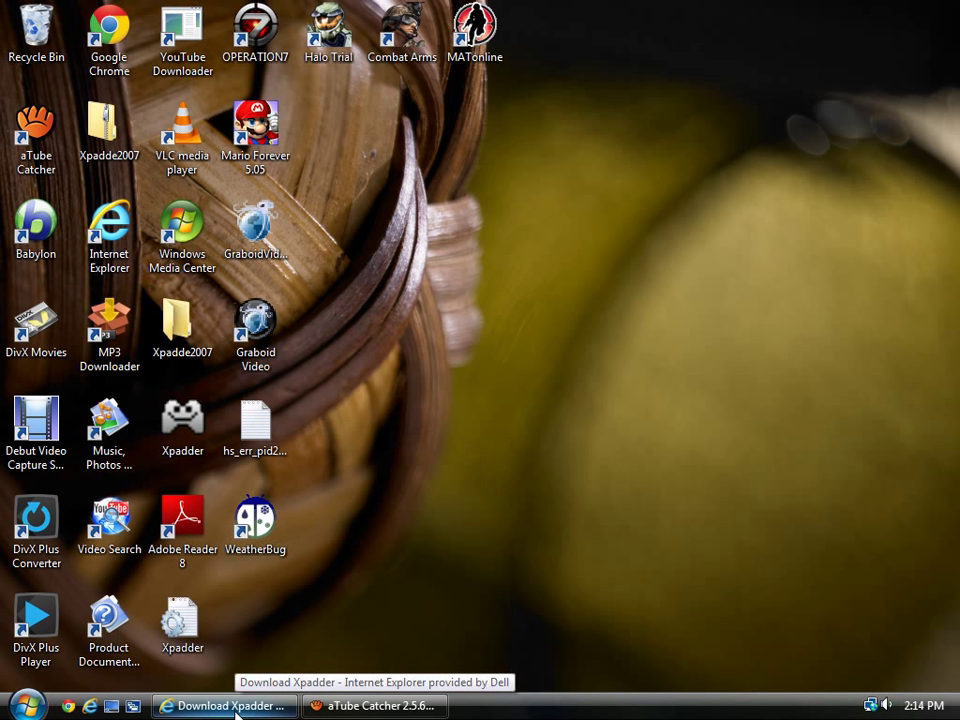
left_click(182, 324)
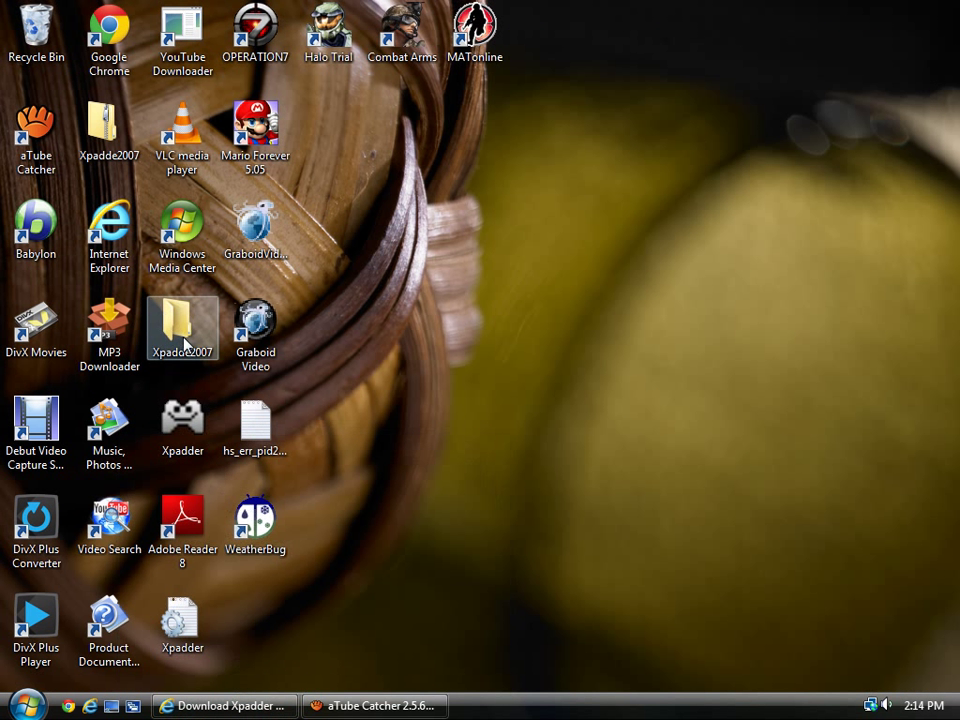
double_click(182, 328)
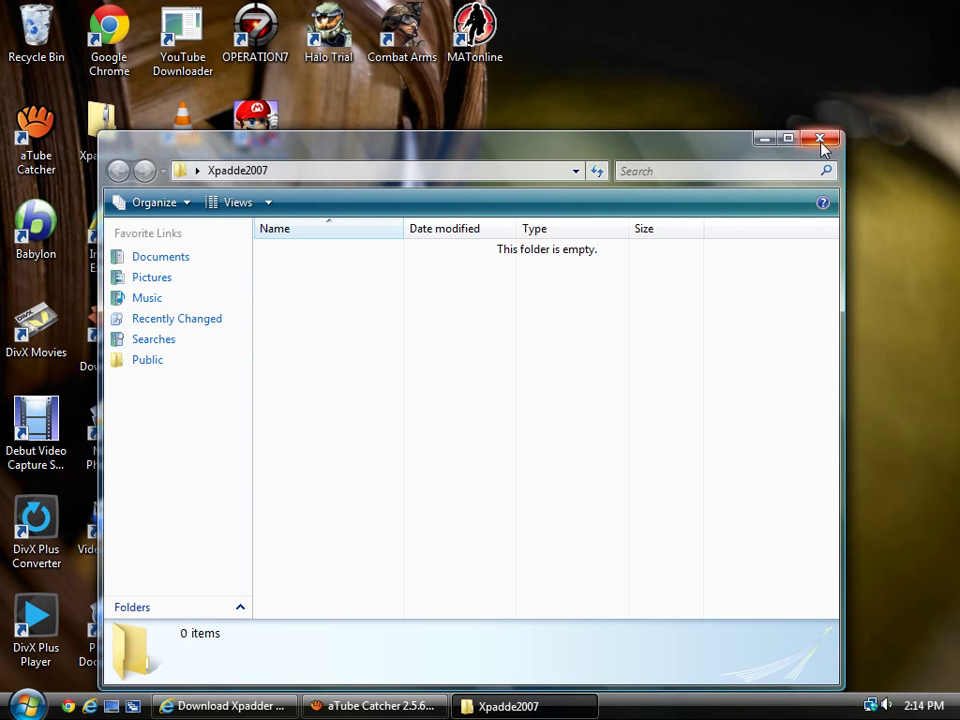
left_click(820, 138)
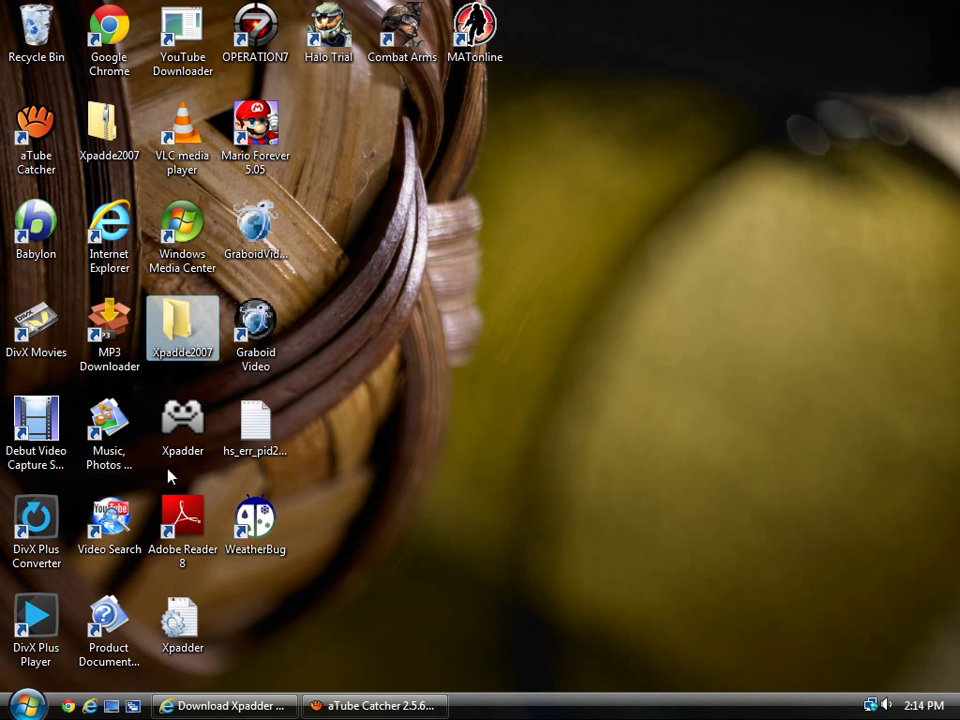
right_click(182, 420)
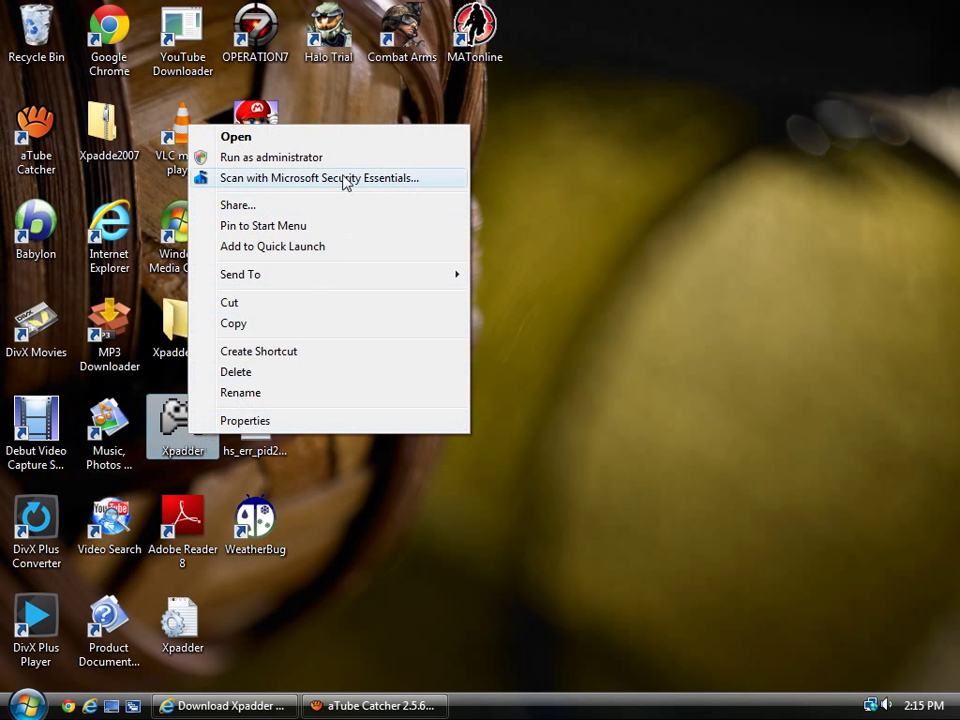
mouse_move(632, 348)
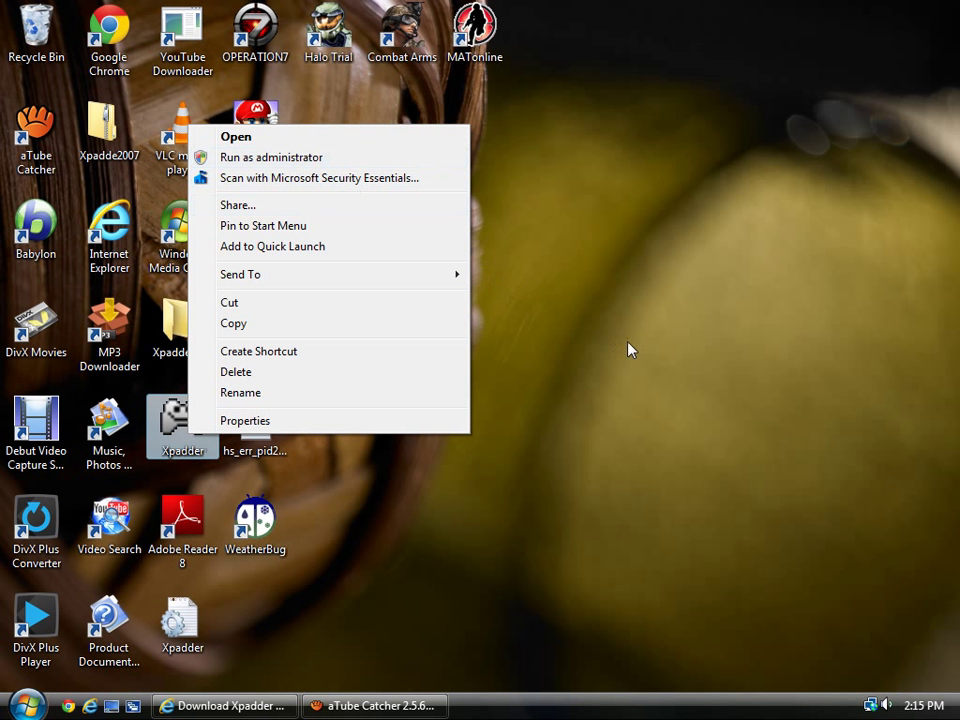
left_click(236, 136)
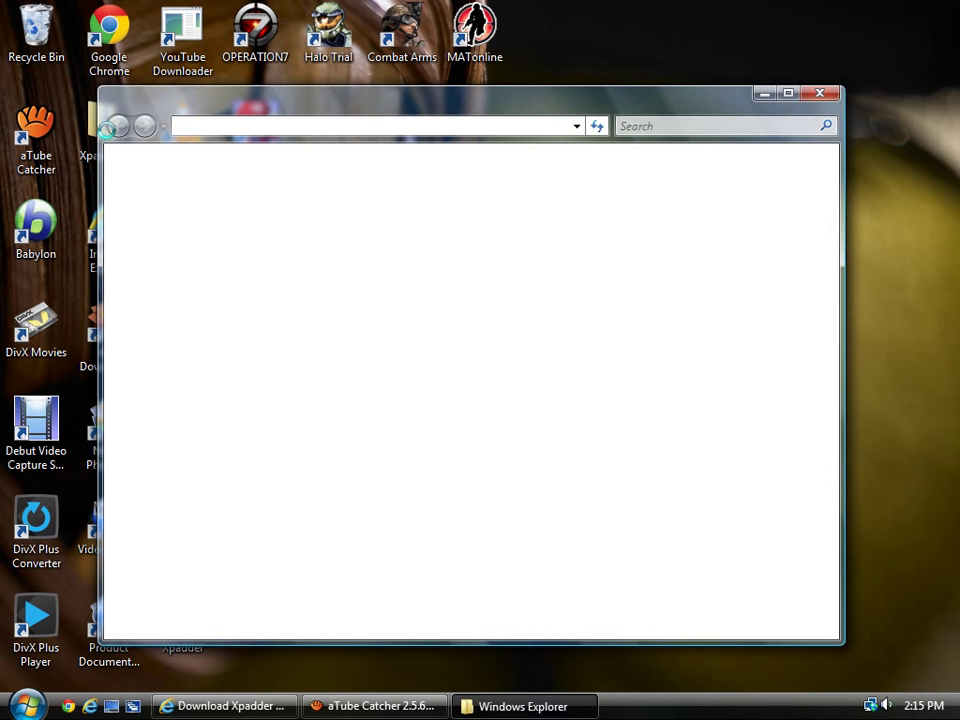
right_click(296, 204)
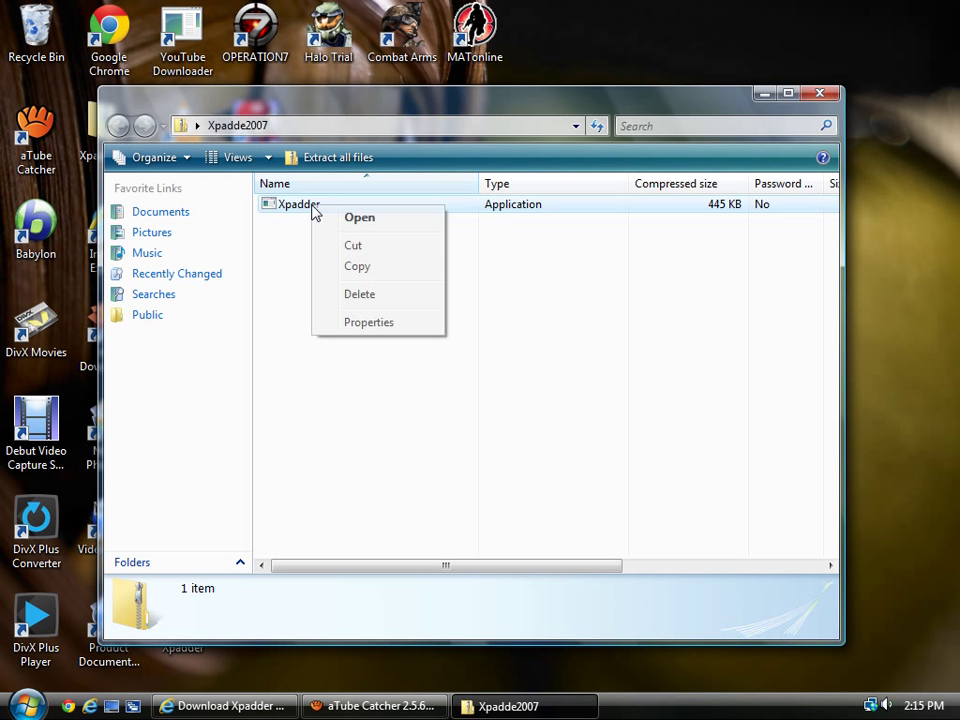
mouse_move(380, 220)
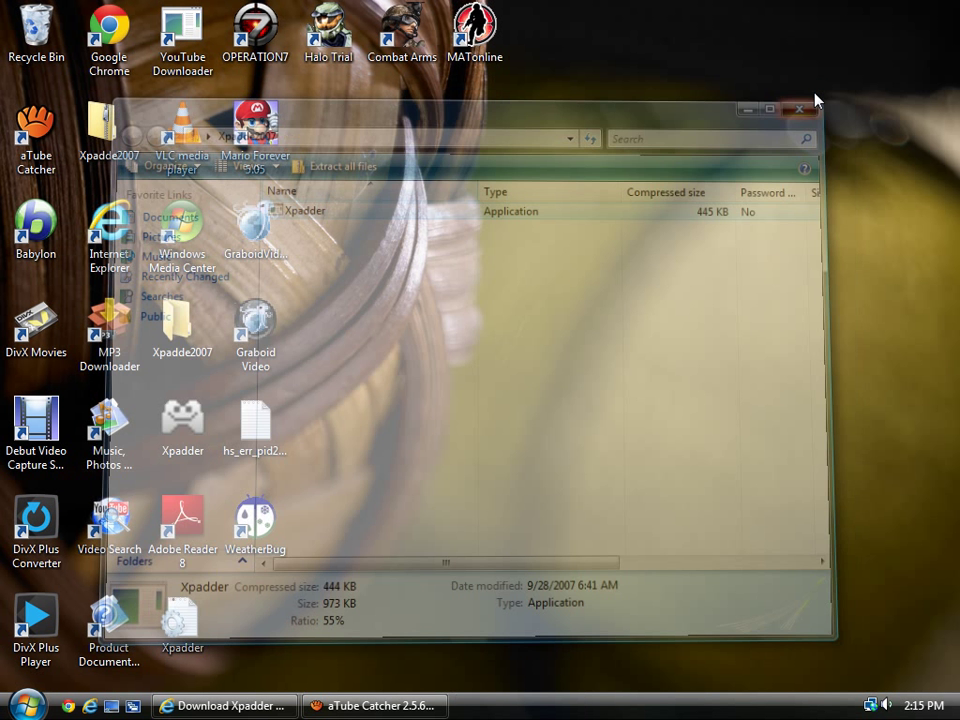
left_click(800, 108)
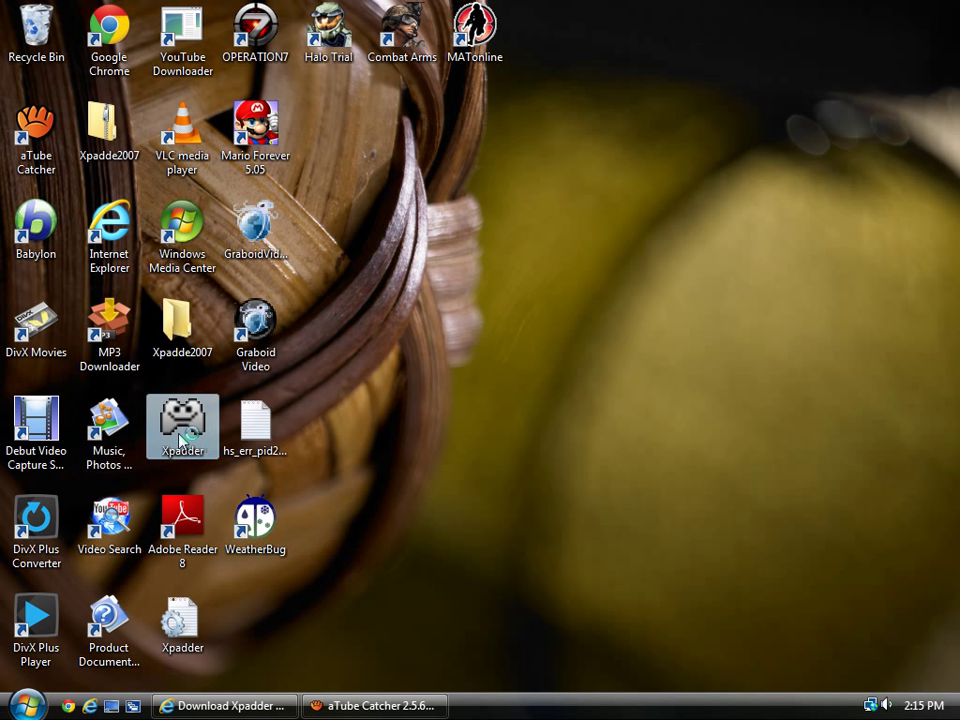
double_click(182, 424)
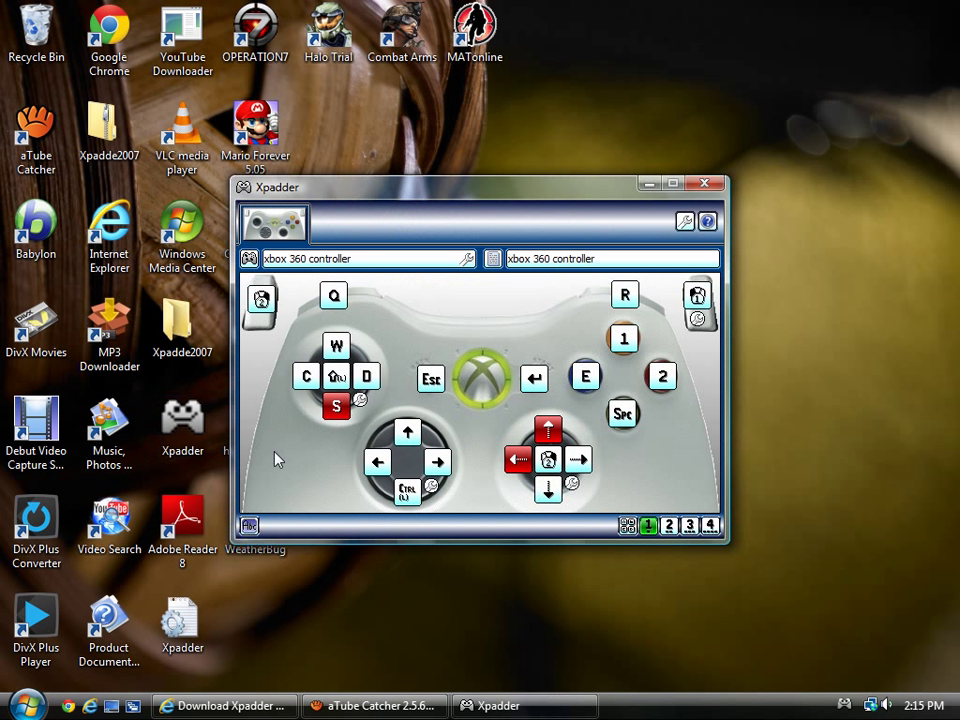
mouse_move(340, 296)
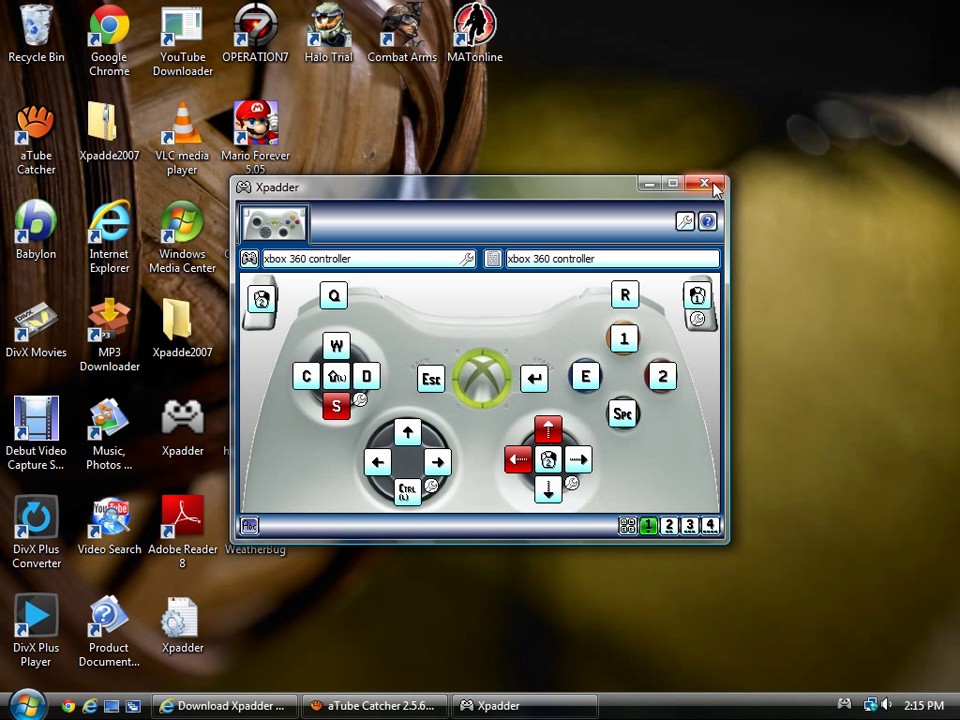
left_click(702, 184)
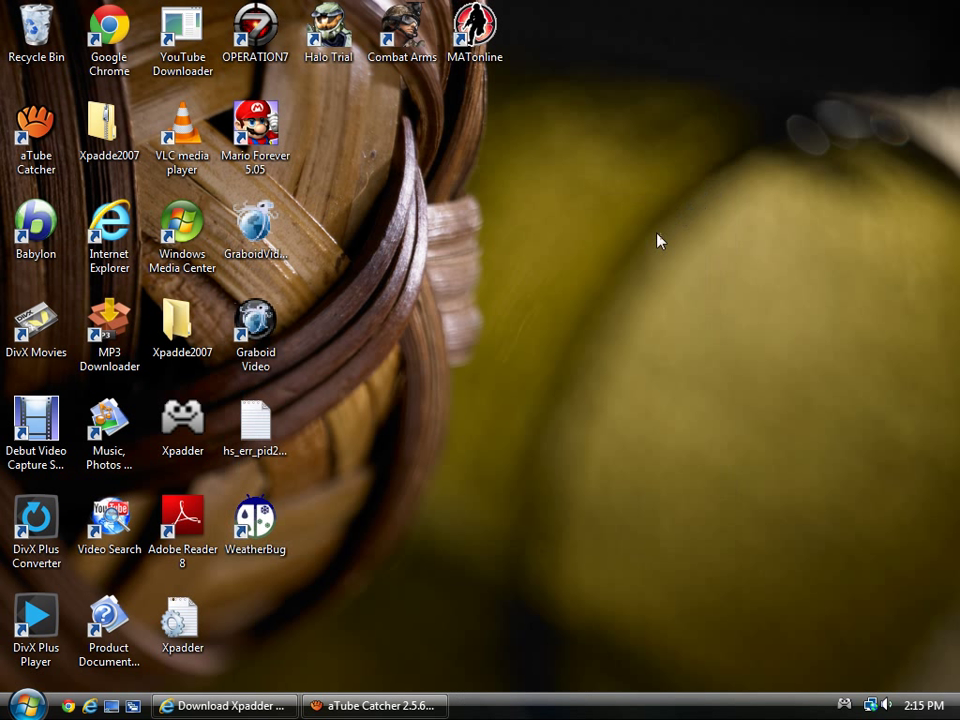
left_click(182, 414)
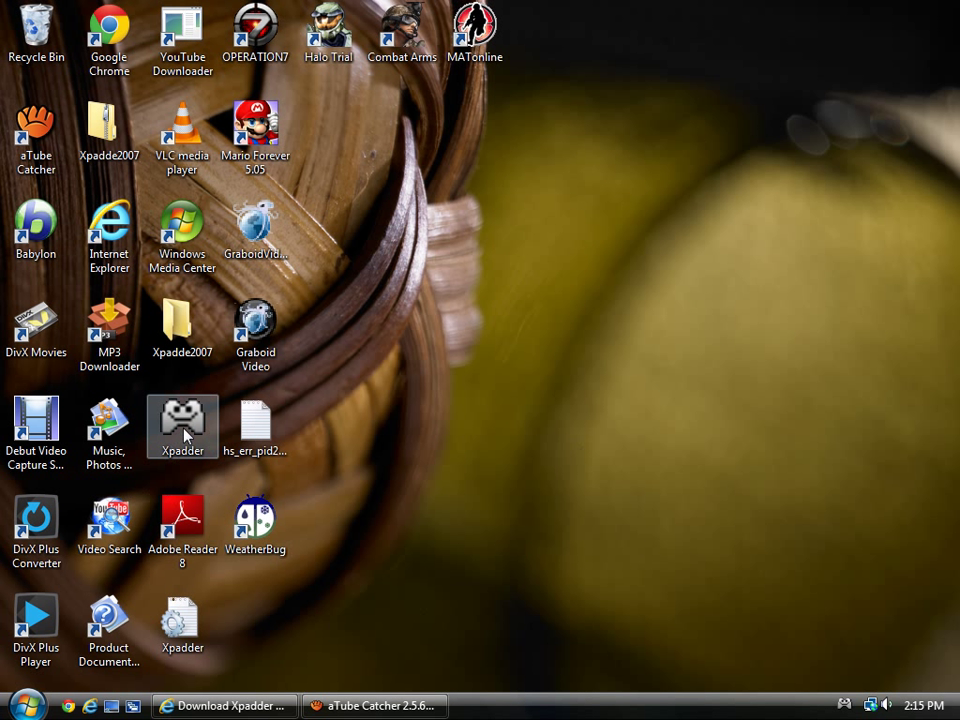
right_click(182, 424)
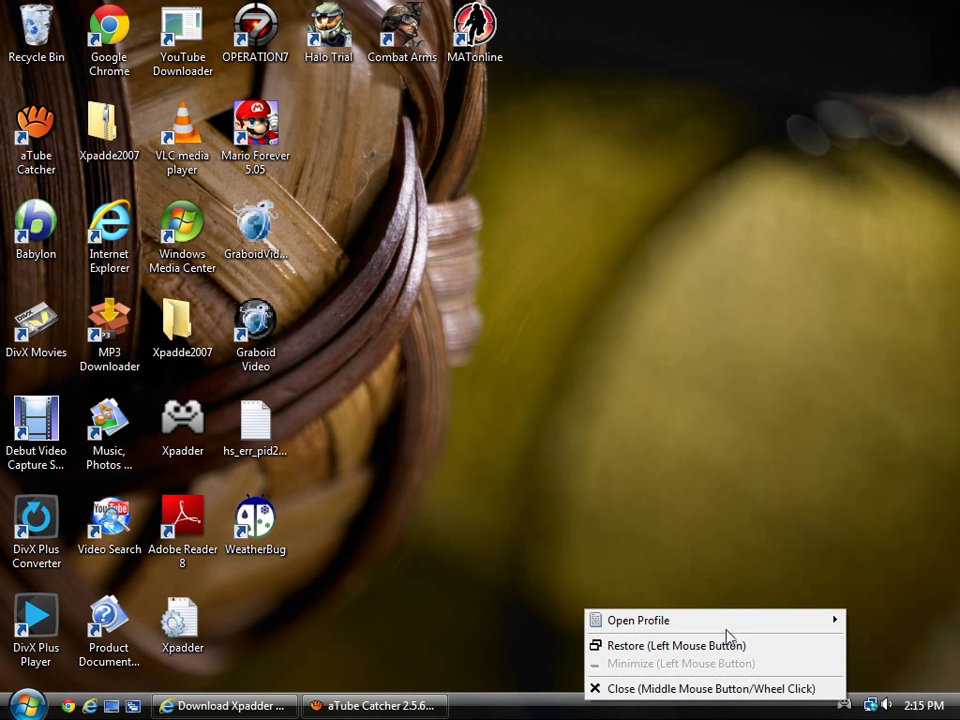
mouse_move(720, 708)
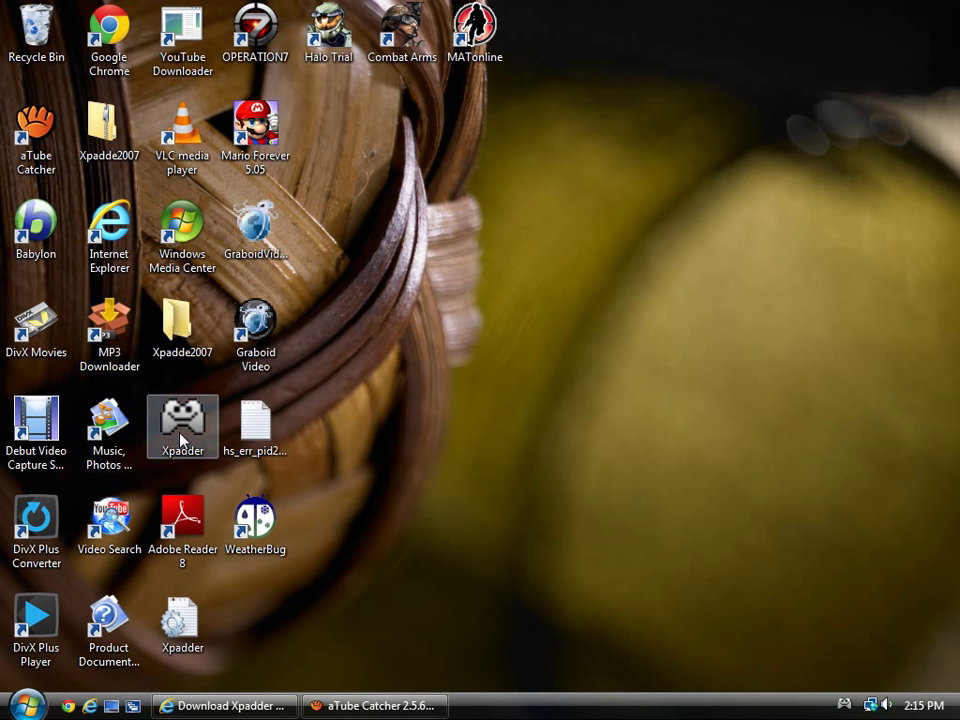
- Launch Xpadder from its desktop icon with Run as administrator
right_click(182, 426)
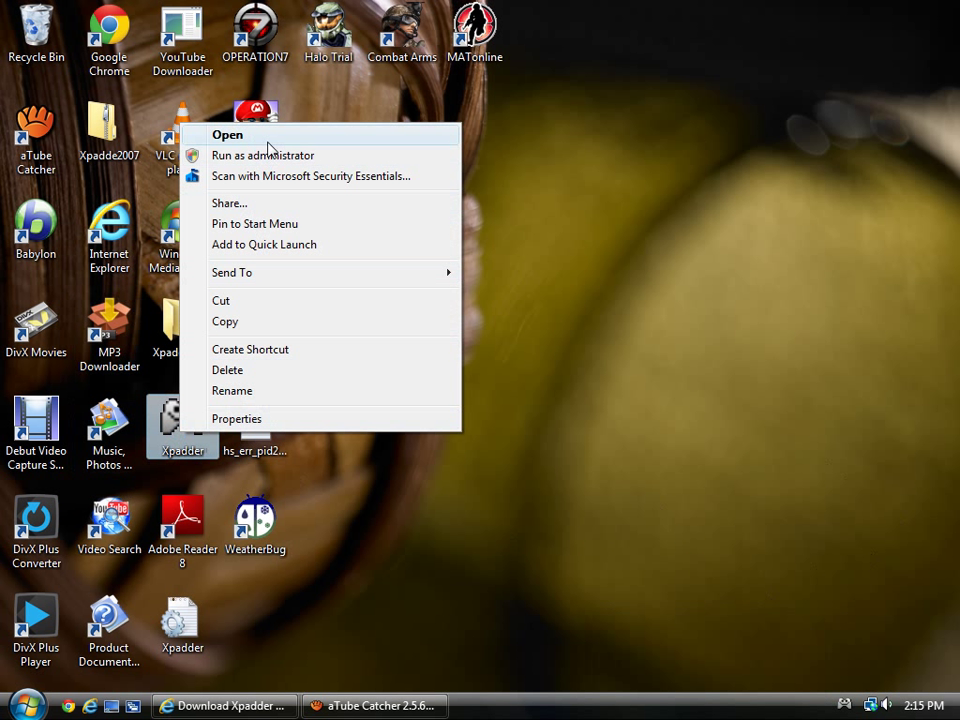
mouse_move(278, 160)
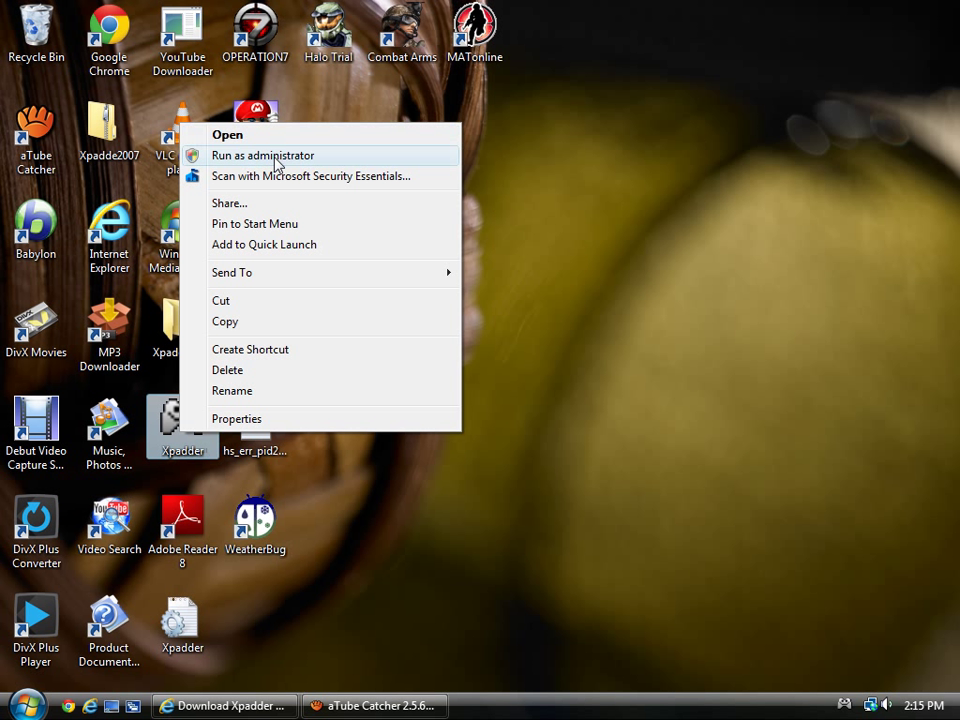
left_click(264, 156)
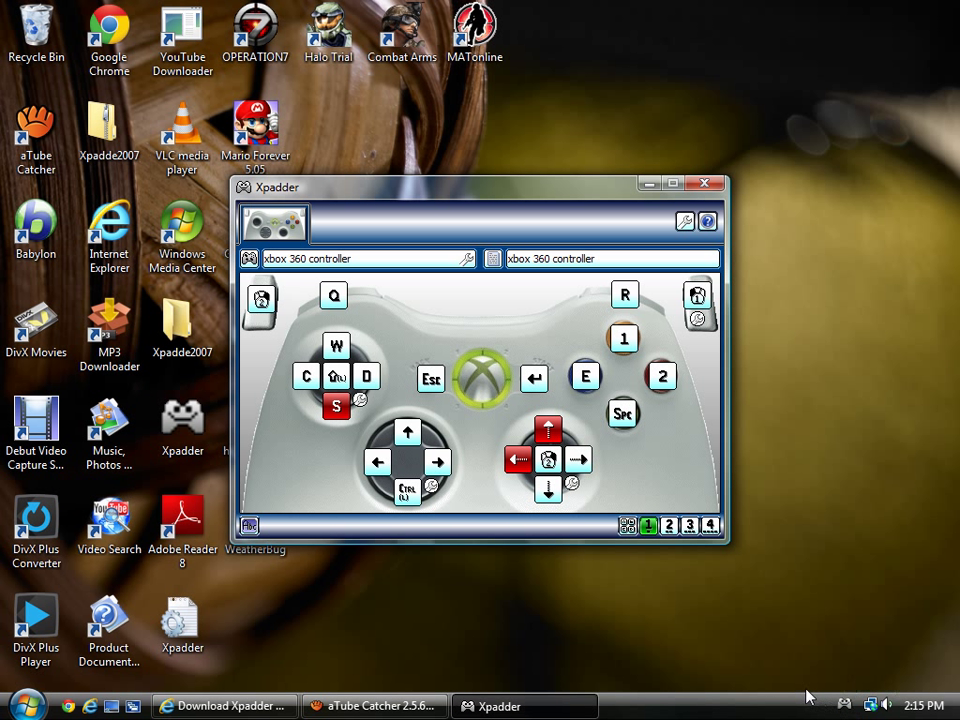
mouse_move(736, 612)
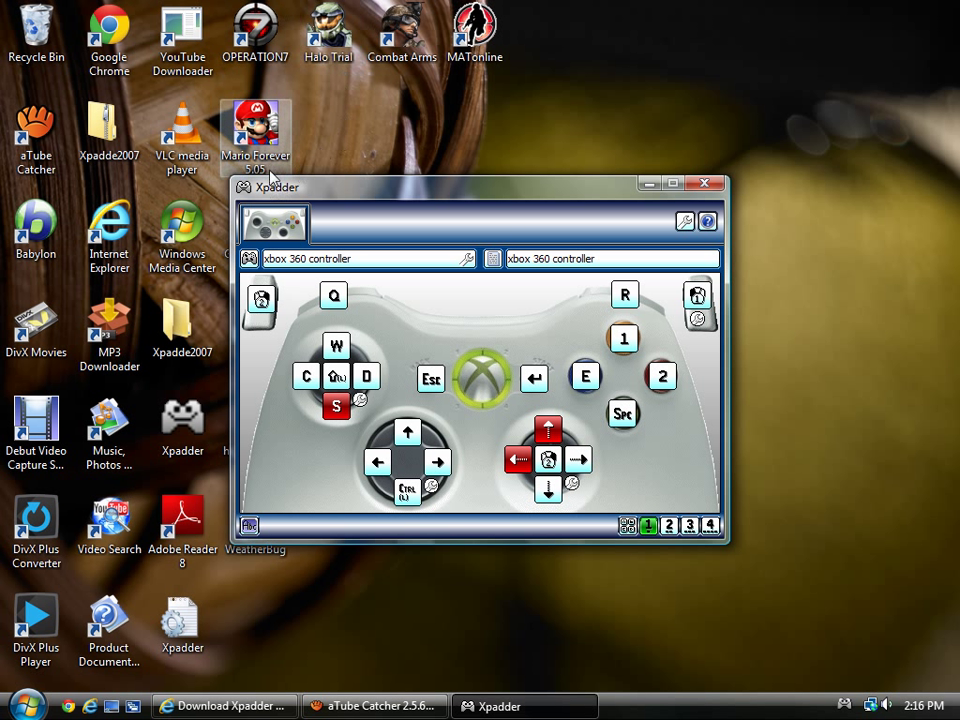
- Move the Xpadder window nearer the centre of the screen
left_click_drag(276, 188, 316, 200)
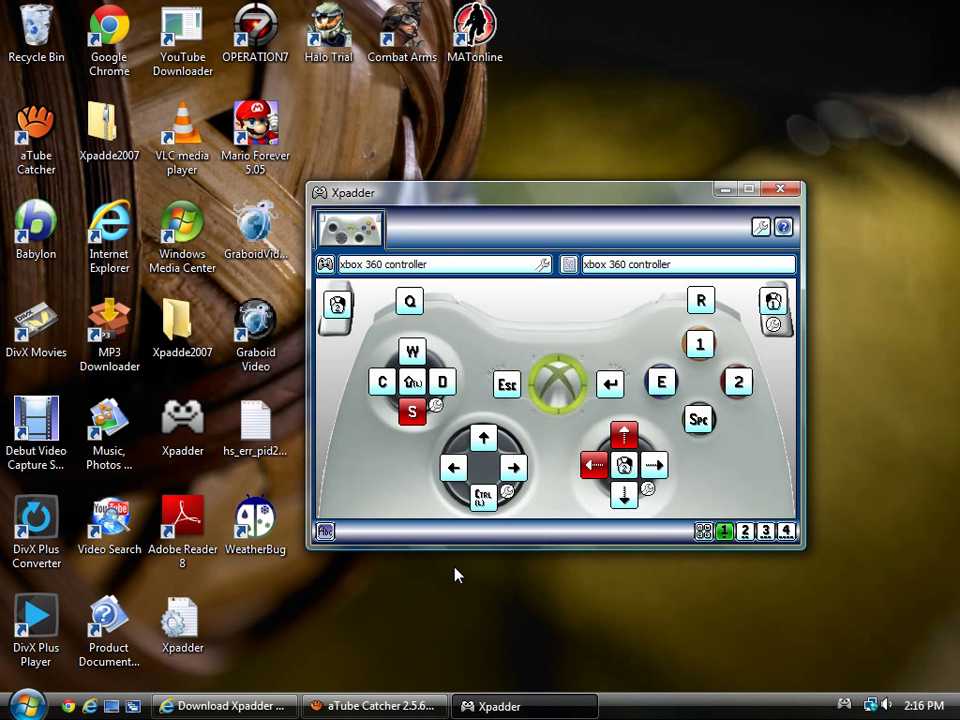
mouse_move(620, 172)
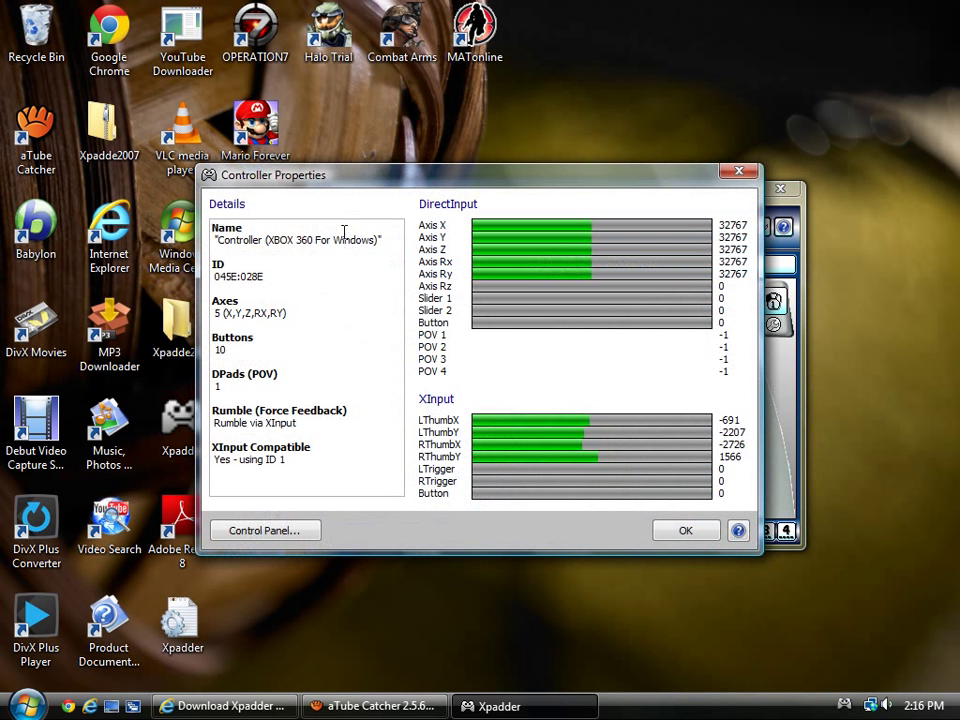
- Confirm the Controller Properties with OK and bring up the controller's profile menu
left_click(686, 530)
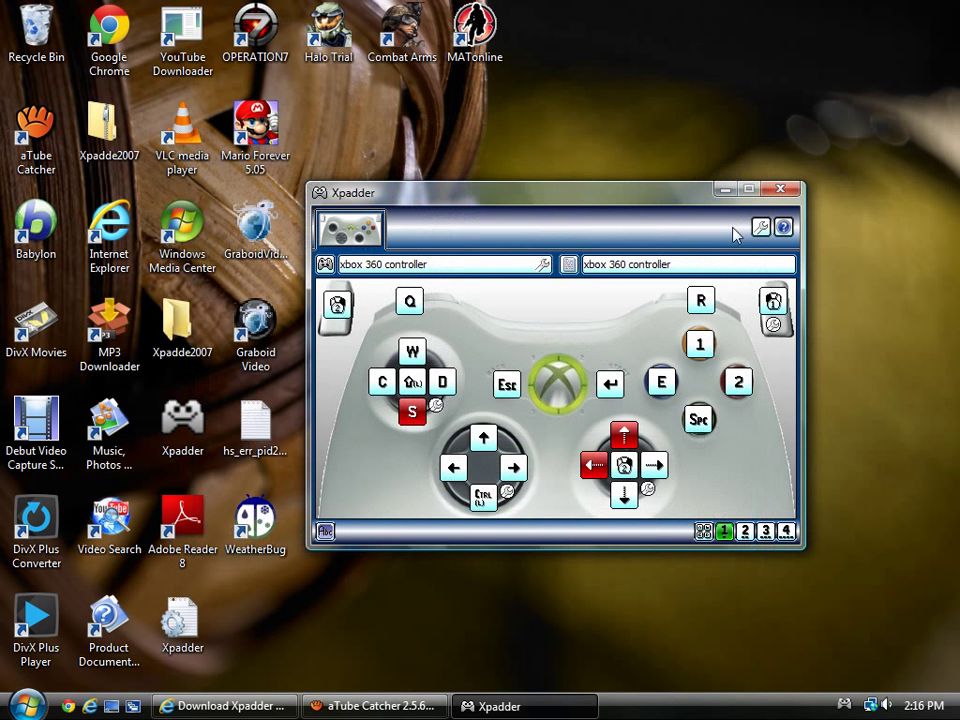
left_click(324, 264)
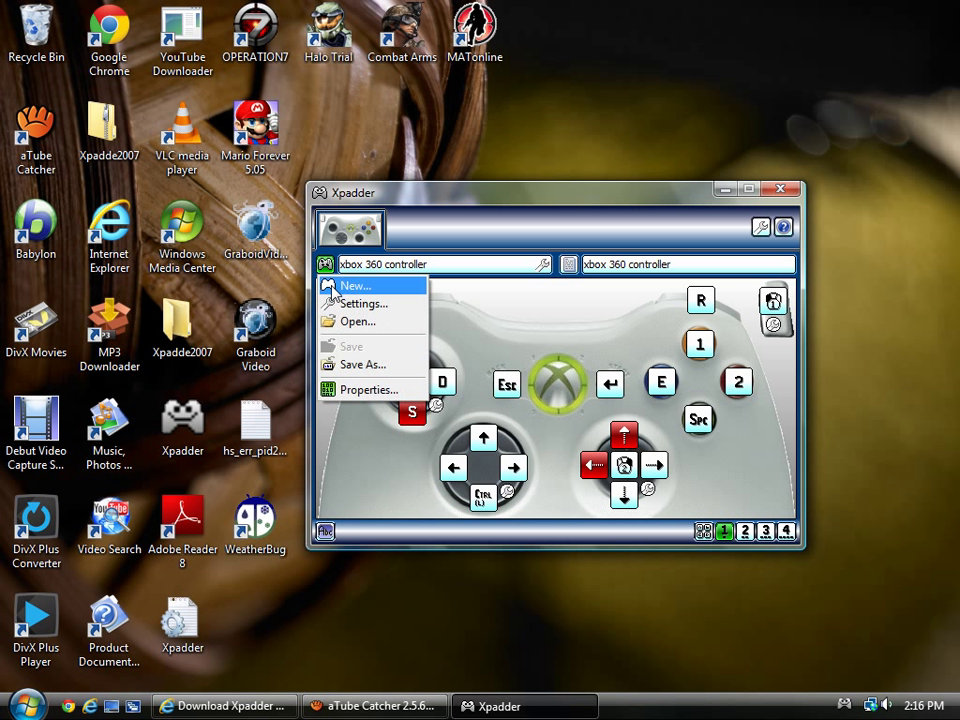
- Load Microsoft_Xbox_360_Elite from Controller Images as the layout's controller picture
left_click(356, 286)
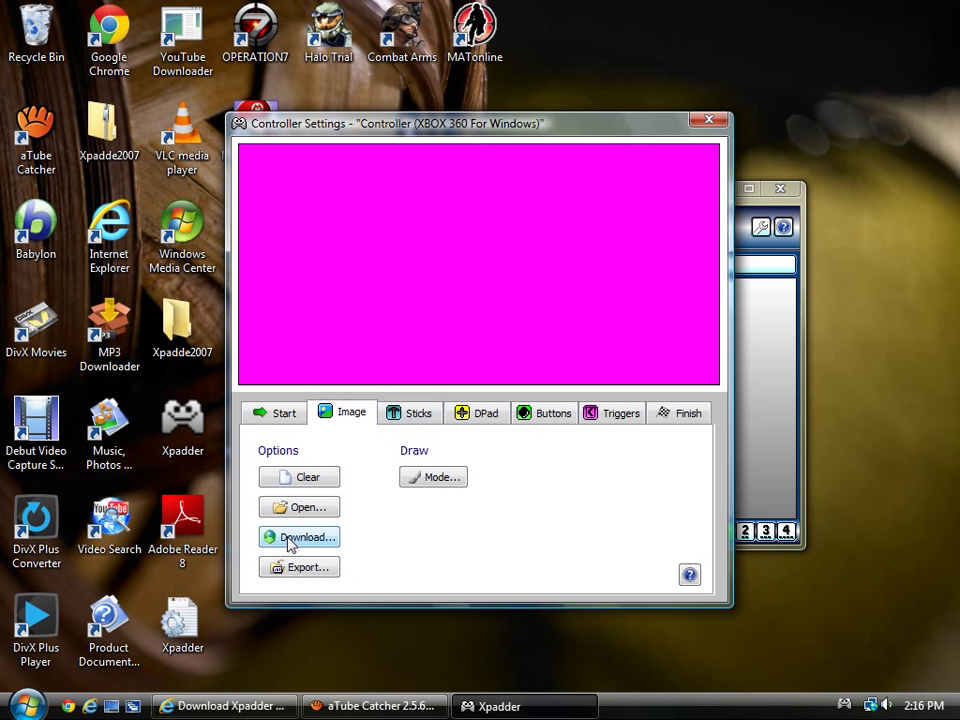
left_click(300, 508)
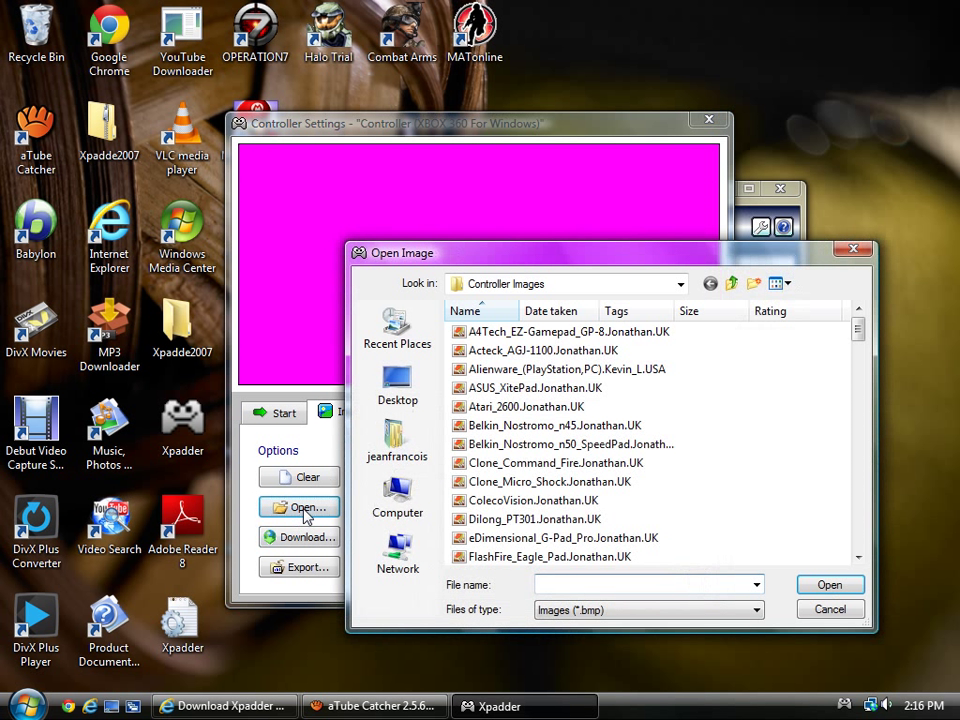
mouse_move(772, 344)
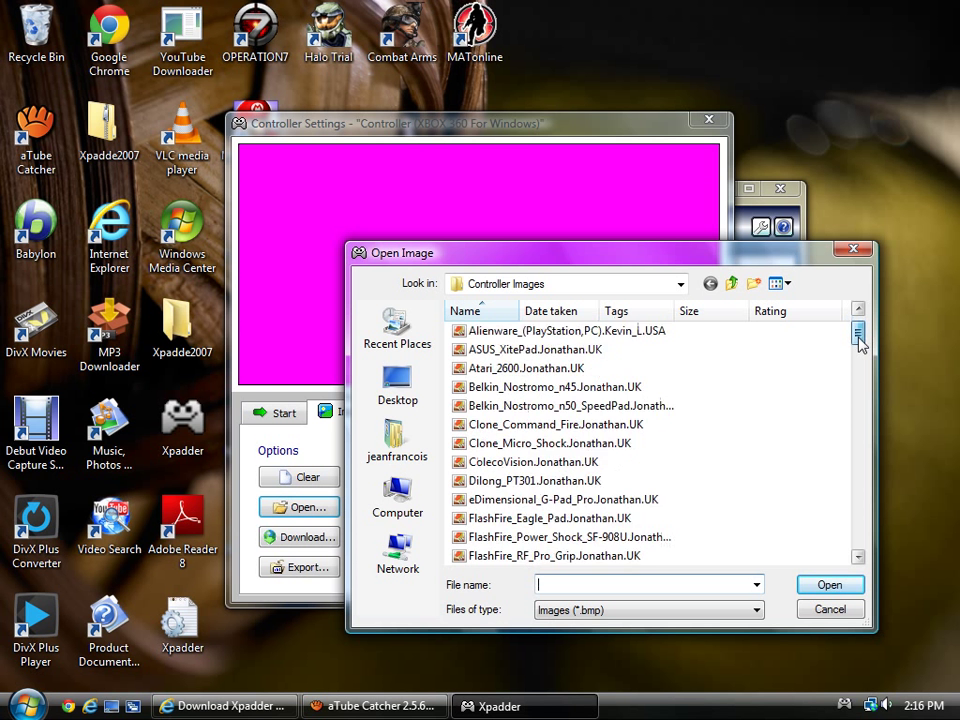
scroll("down", 3)
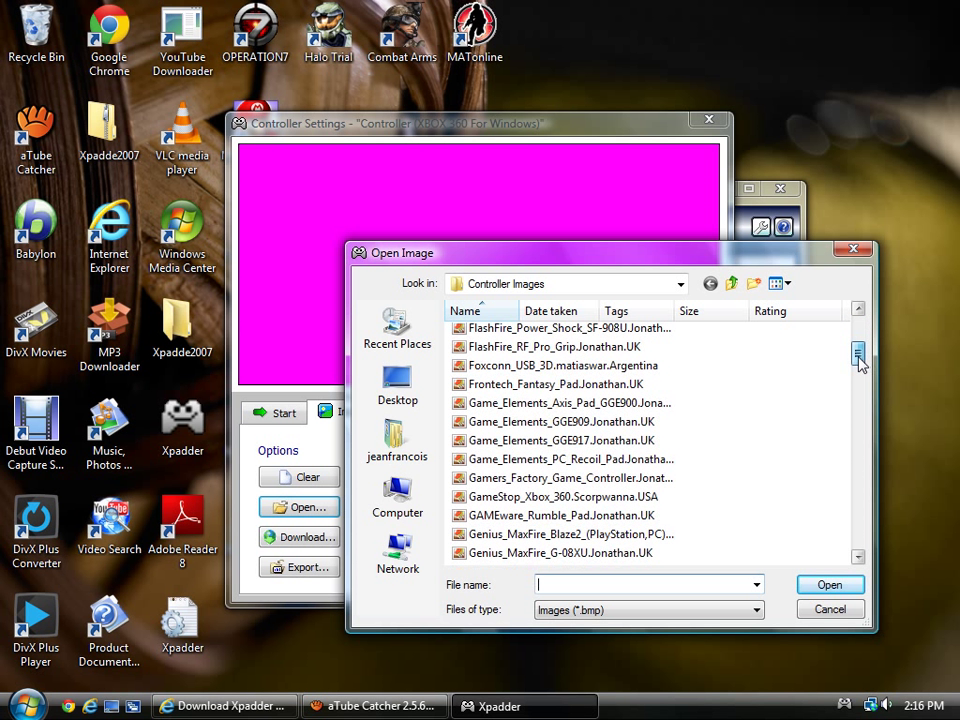
scroll("down", 3)
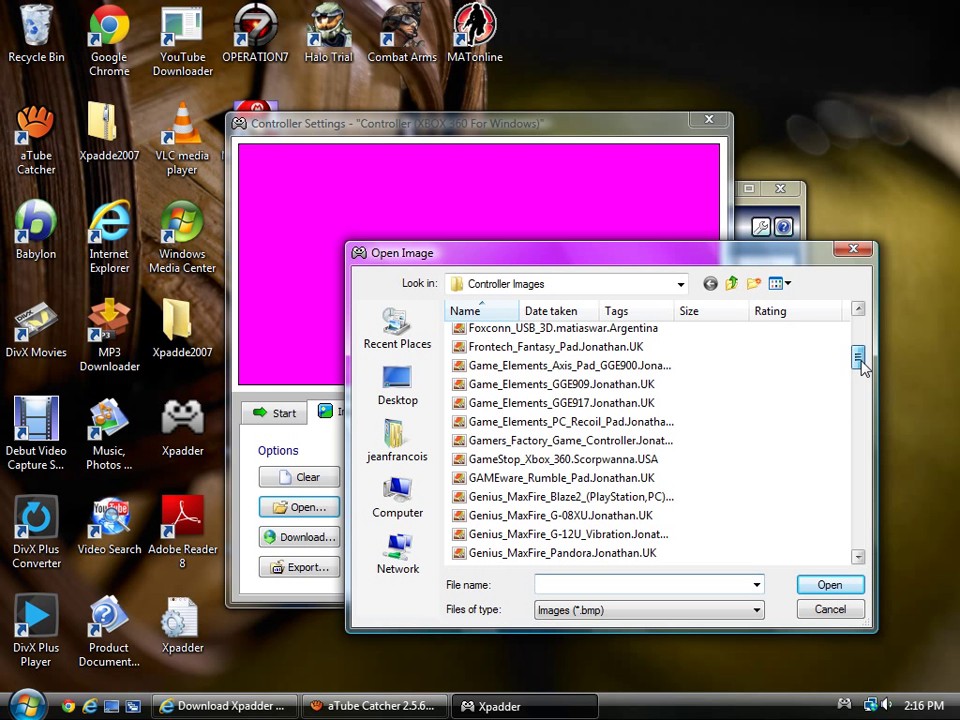
scroll("down", 3)
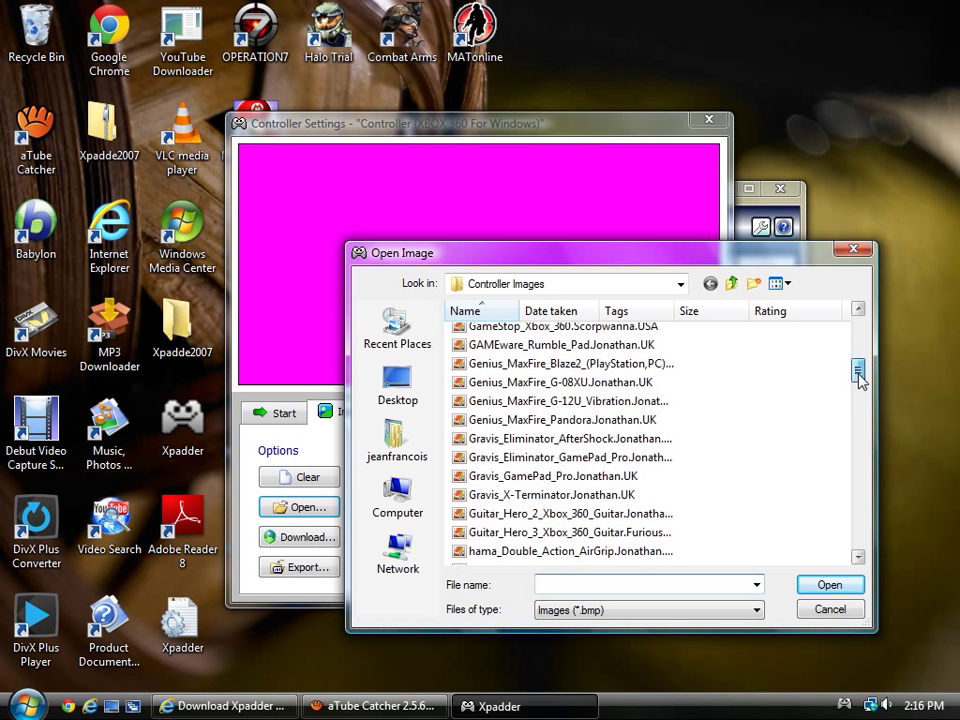
scroll("down", 3)
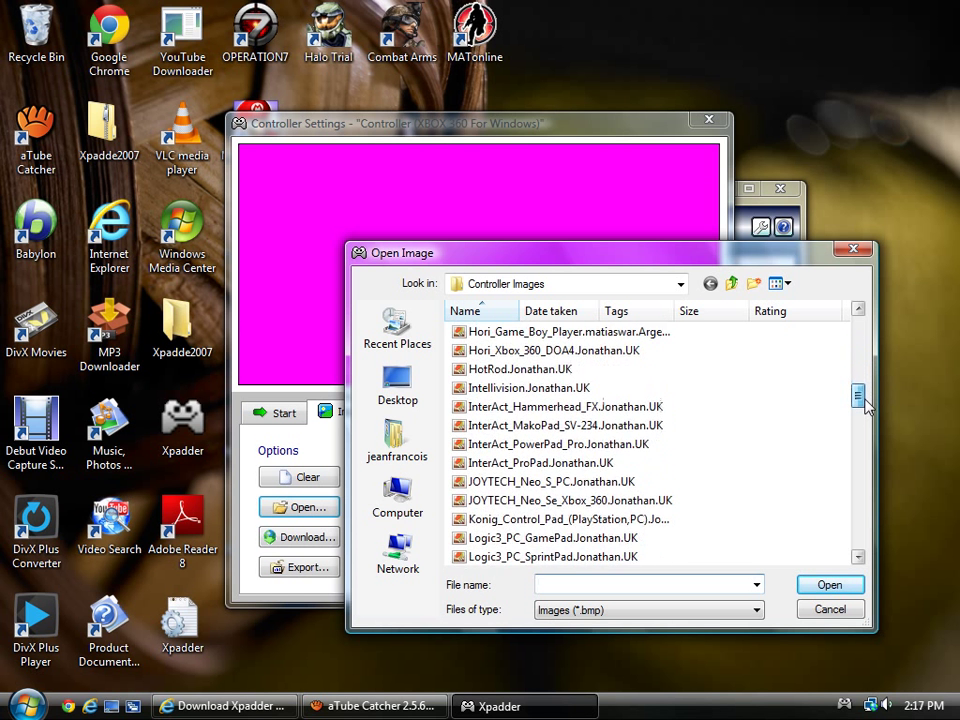
scroll("down", 3)
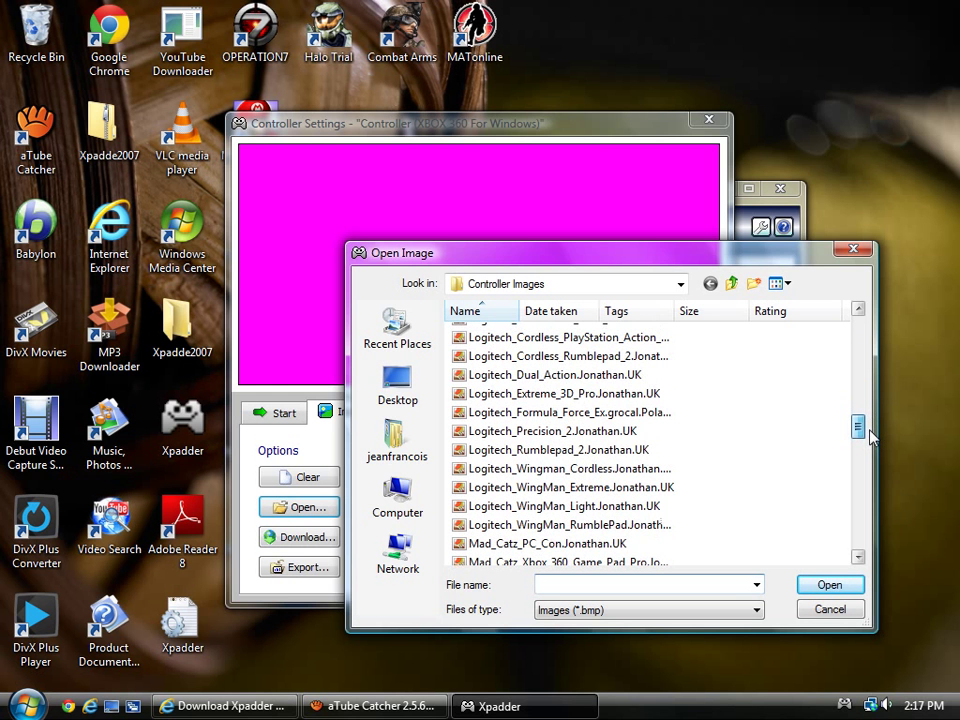
scroll("down", 3)
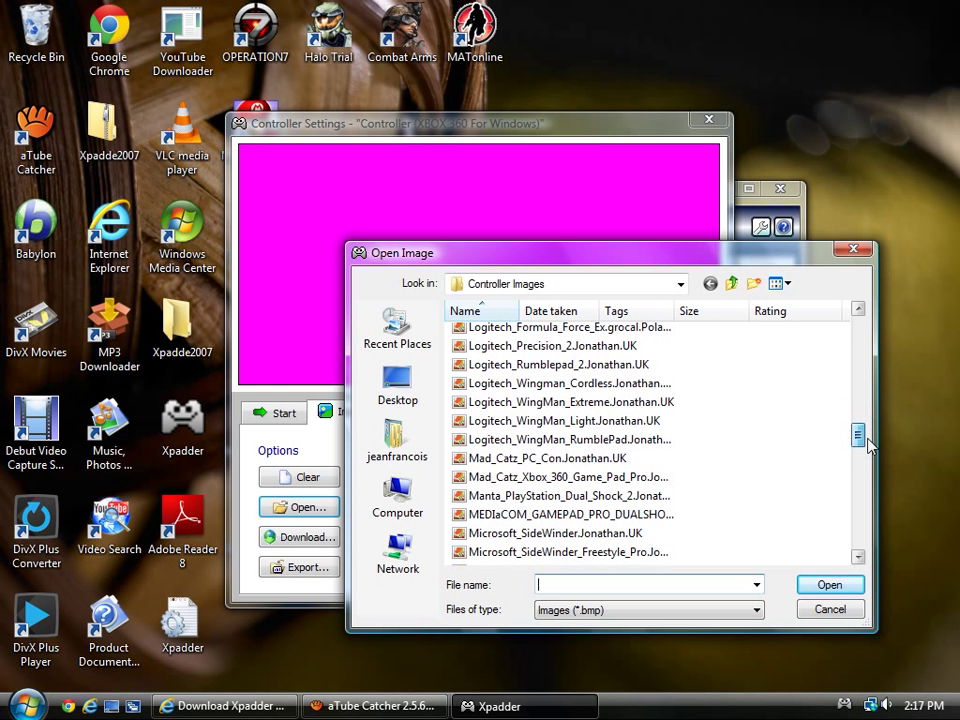
scroll("down", 3)
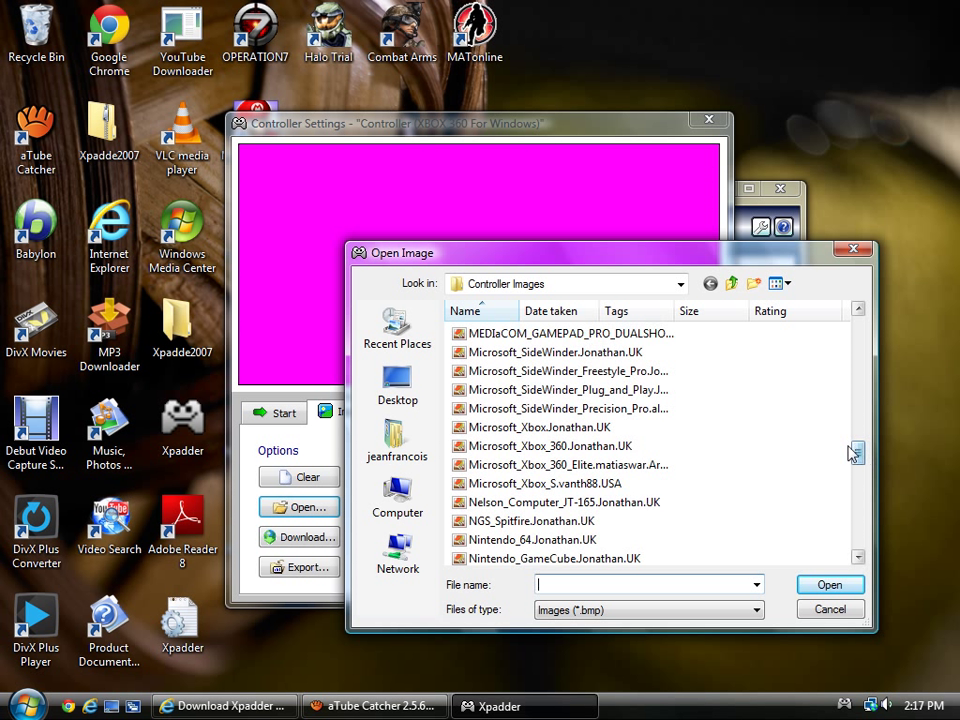
mouse_move(540, 472)
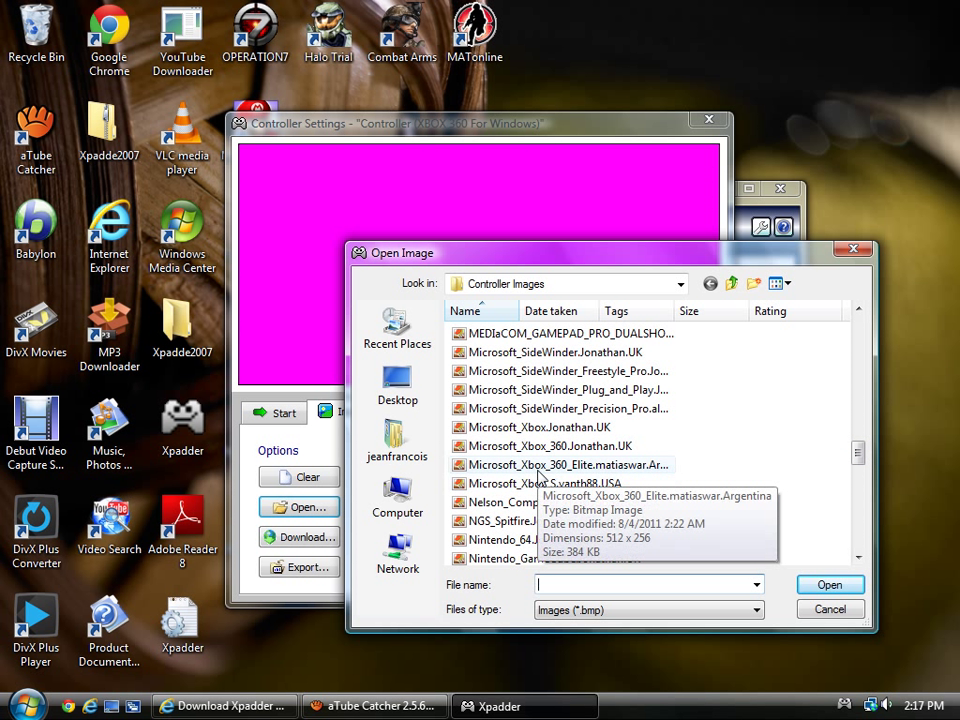
mouse_move(652, 476)
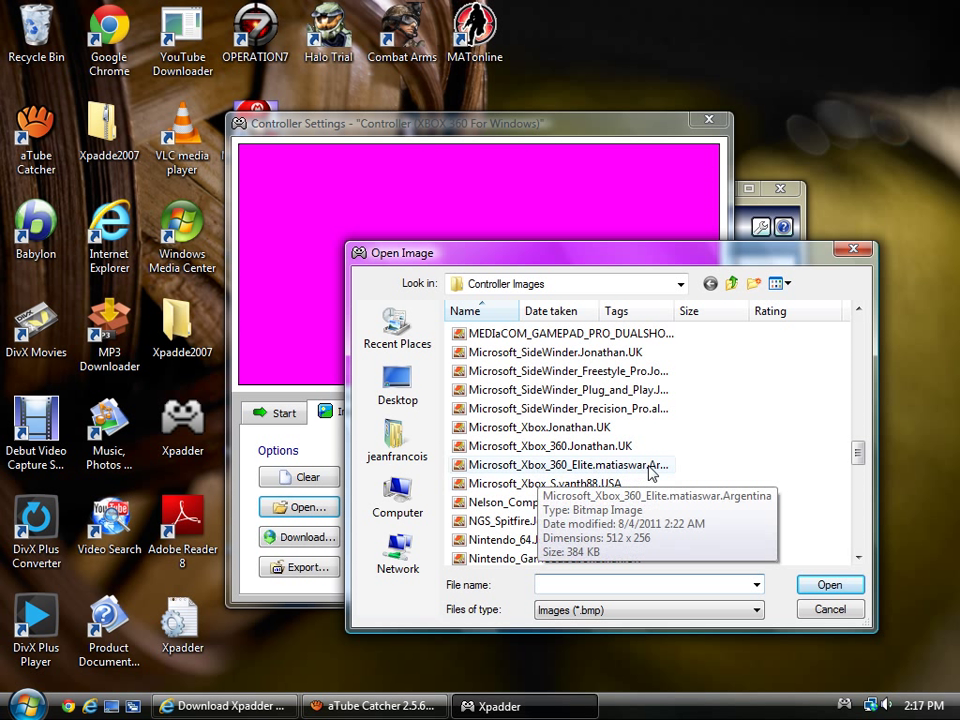
left_click(570, 464)
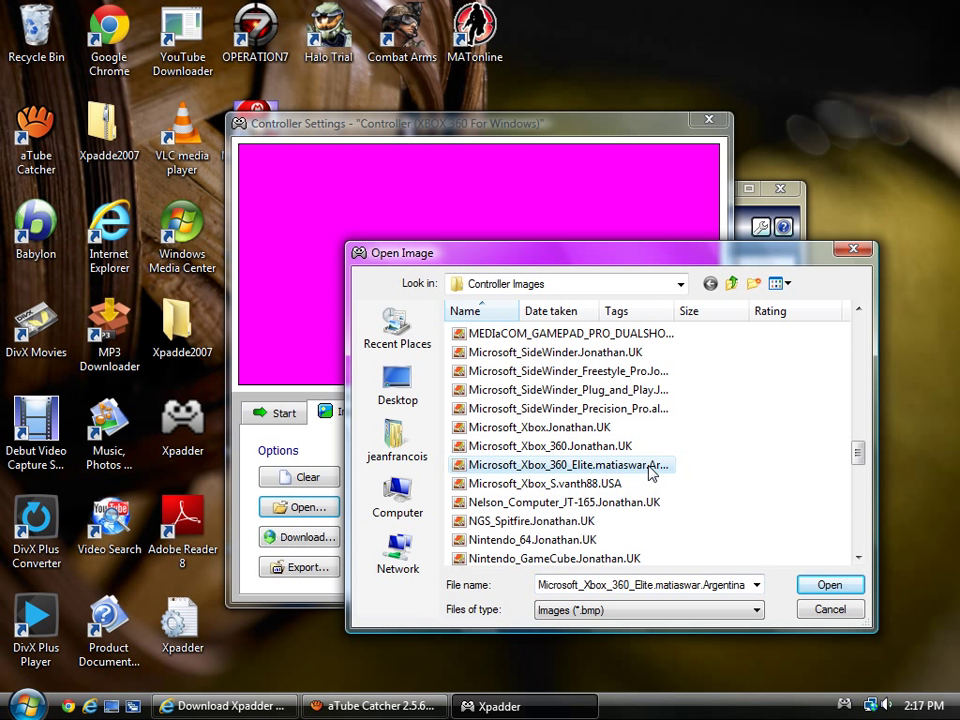
left_click(828, 584)
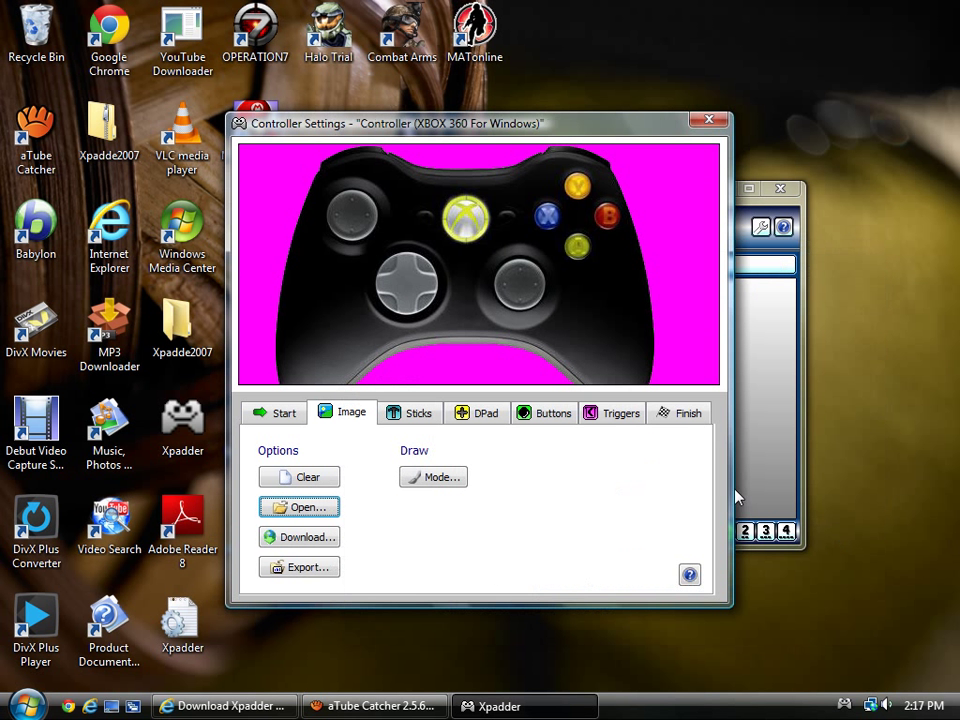
mouse_move(568, 512)
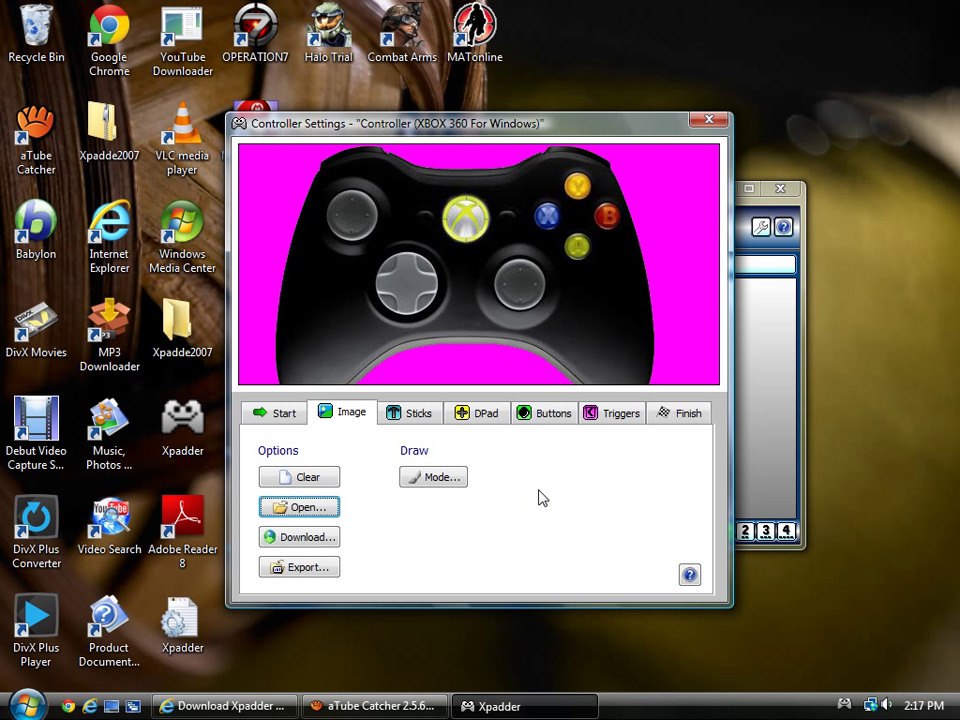
mouse_move(520, 510)
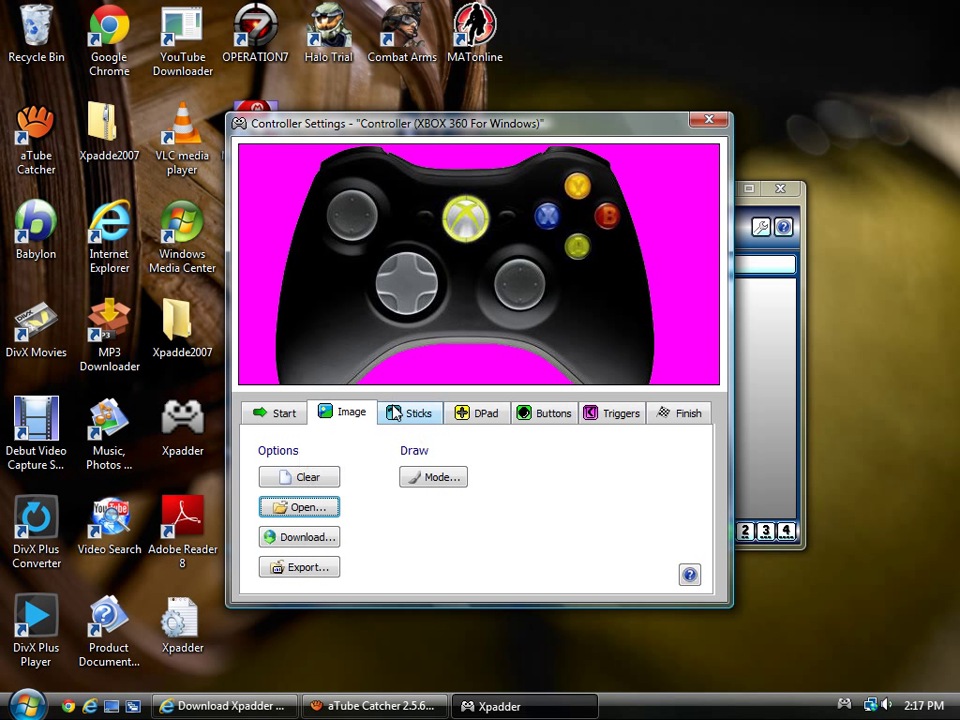
- Enable and detect Stick 1 on Axis X/Y and Stick 2 on Axis RX/RY
left_click(412, 412)
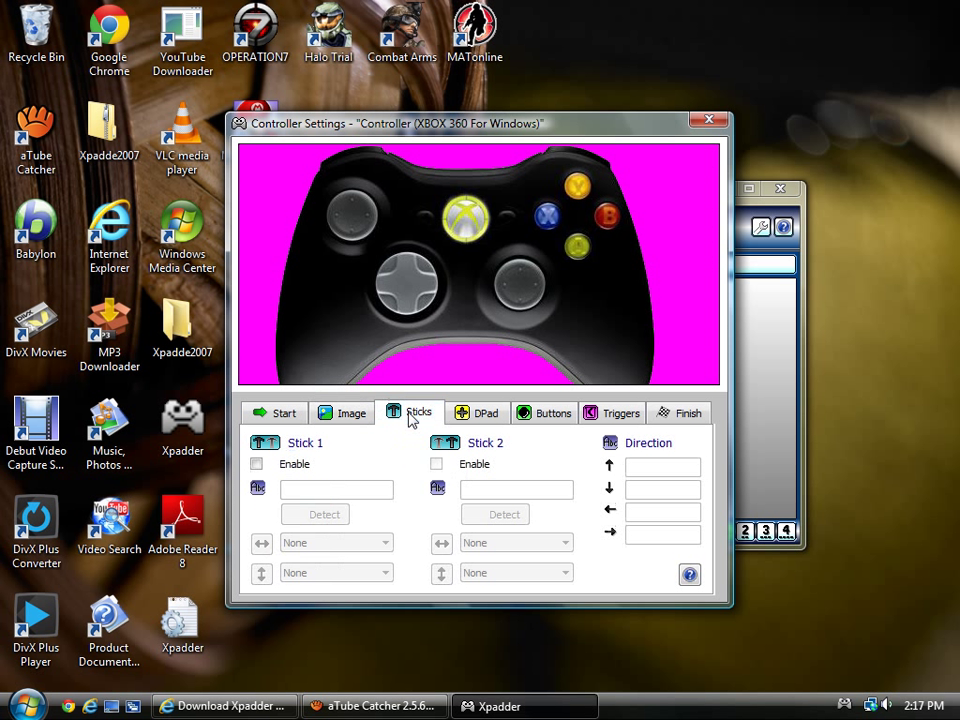
mouse_move(428, 420)
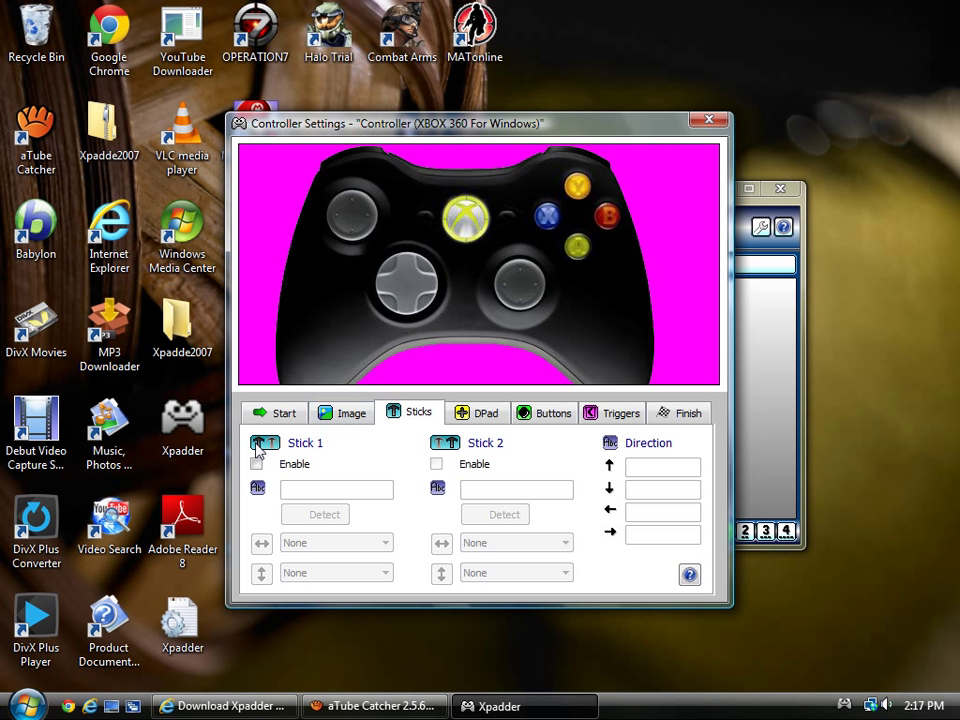
left_click(256, 464)
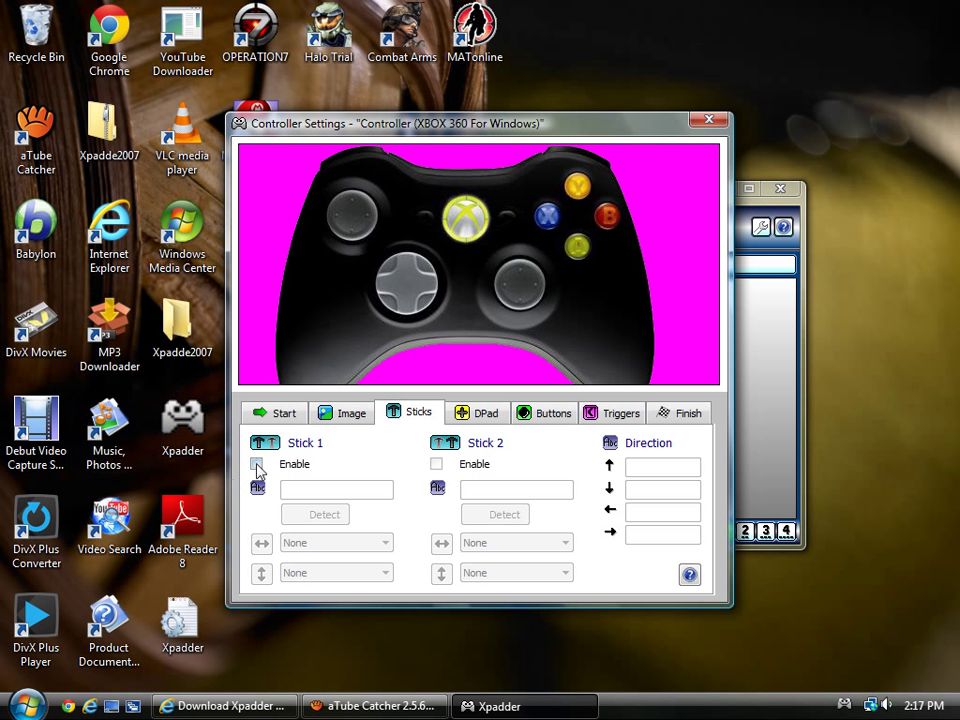
left_click(256, 464)
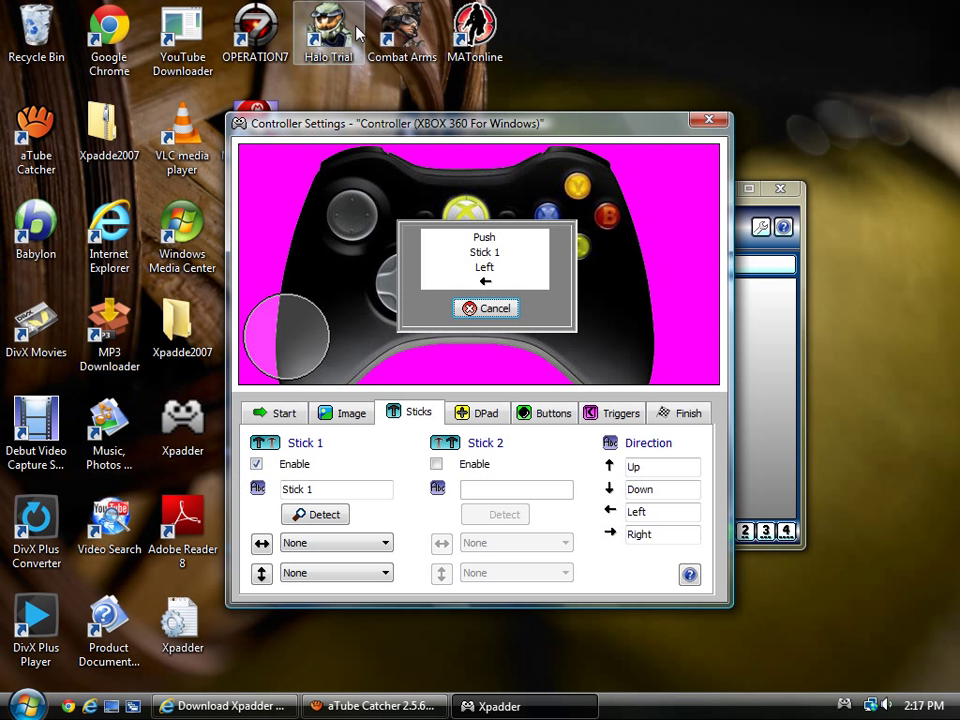
left_click(486, 308)
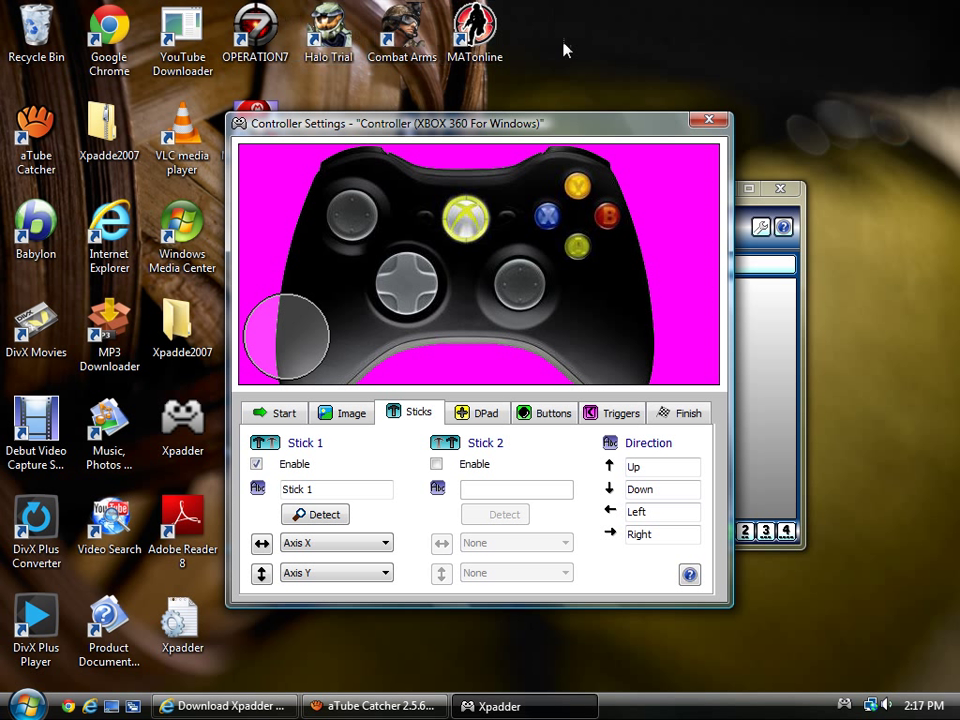
mouse_move(472, 450)
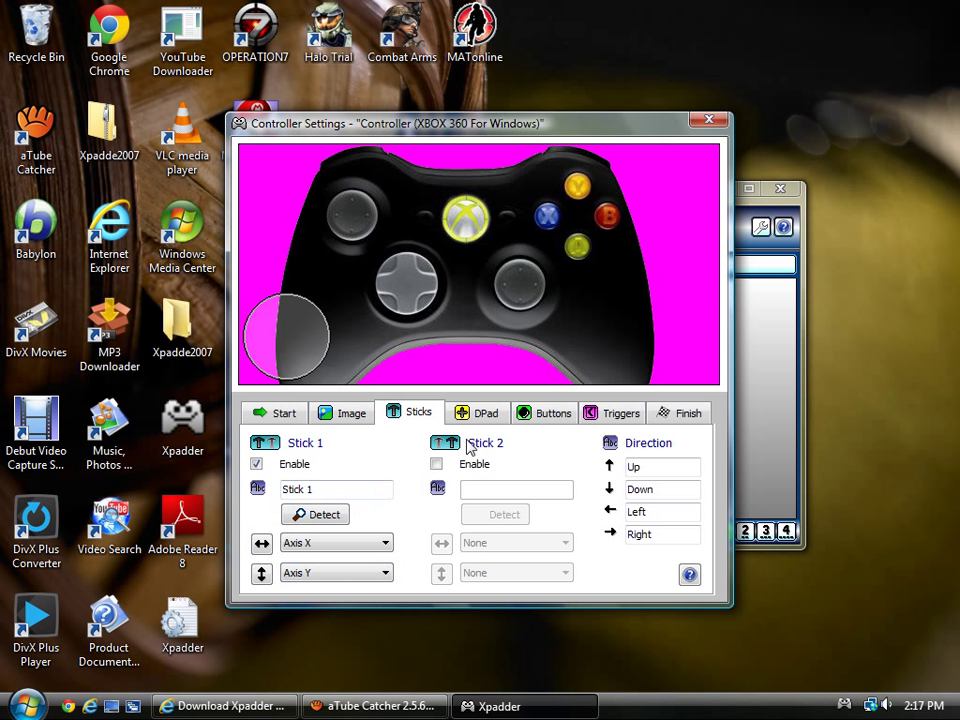
left_click(436, 464)
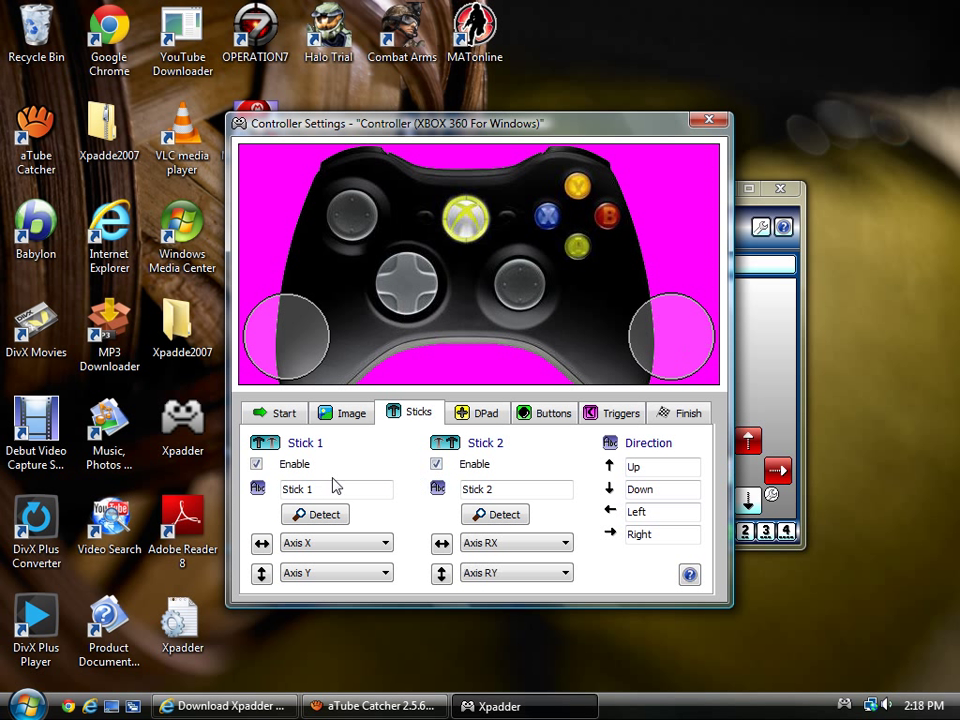
mouse_move(536, 596)
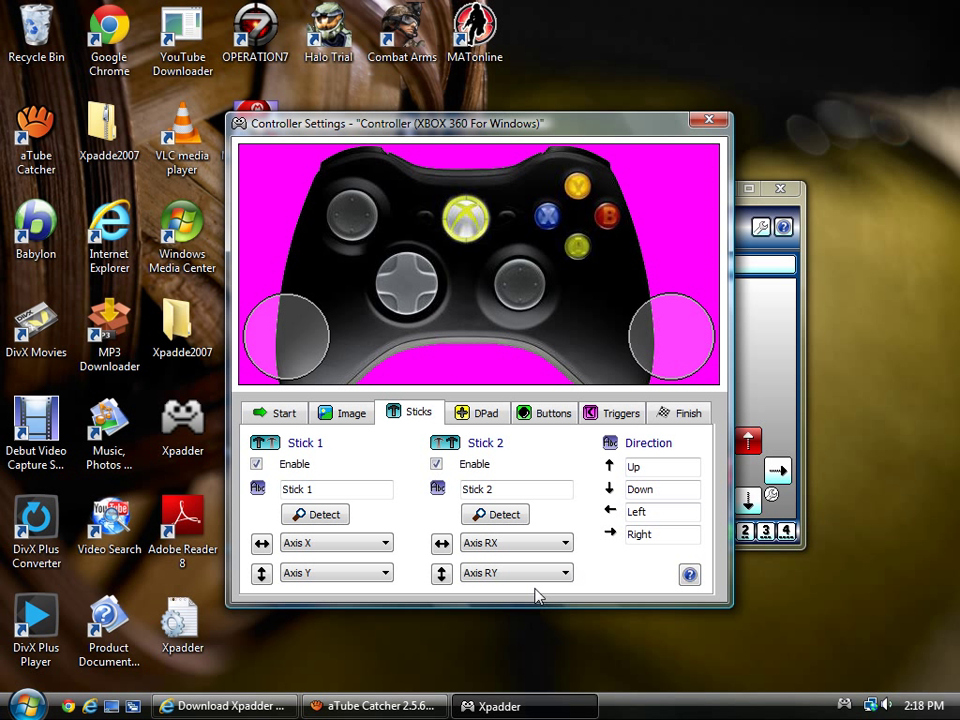
mouse_move(476, 432)
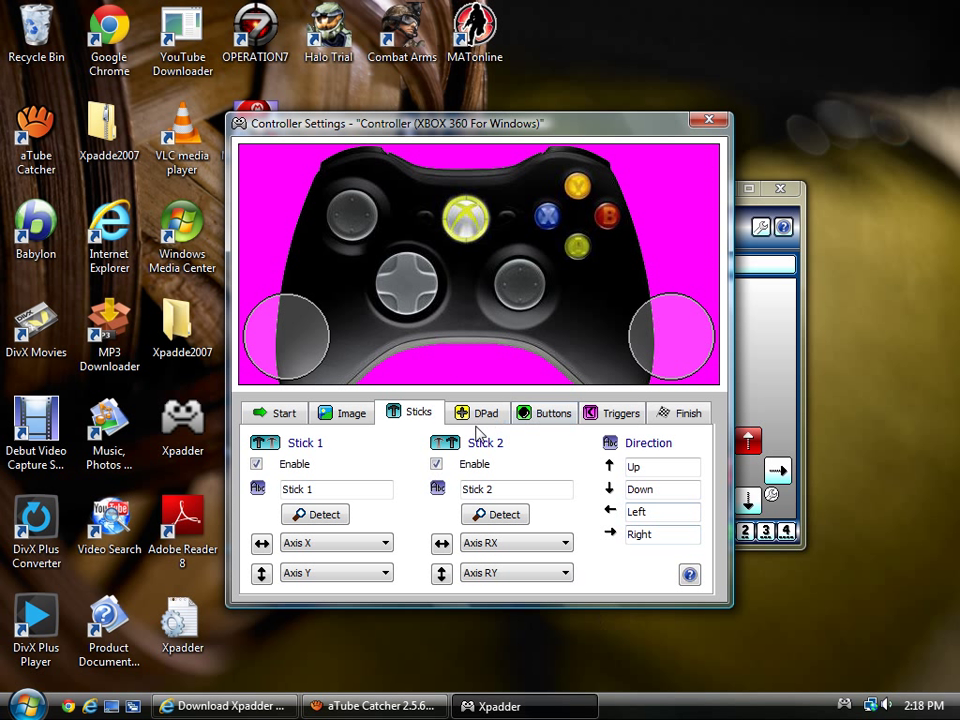
- Enable the DPad and detect its four directions as POV Up, Down, Left and Right
left_click(480, 412)
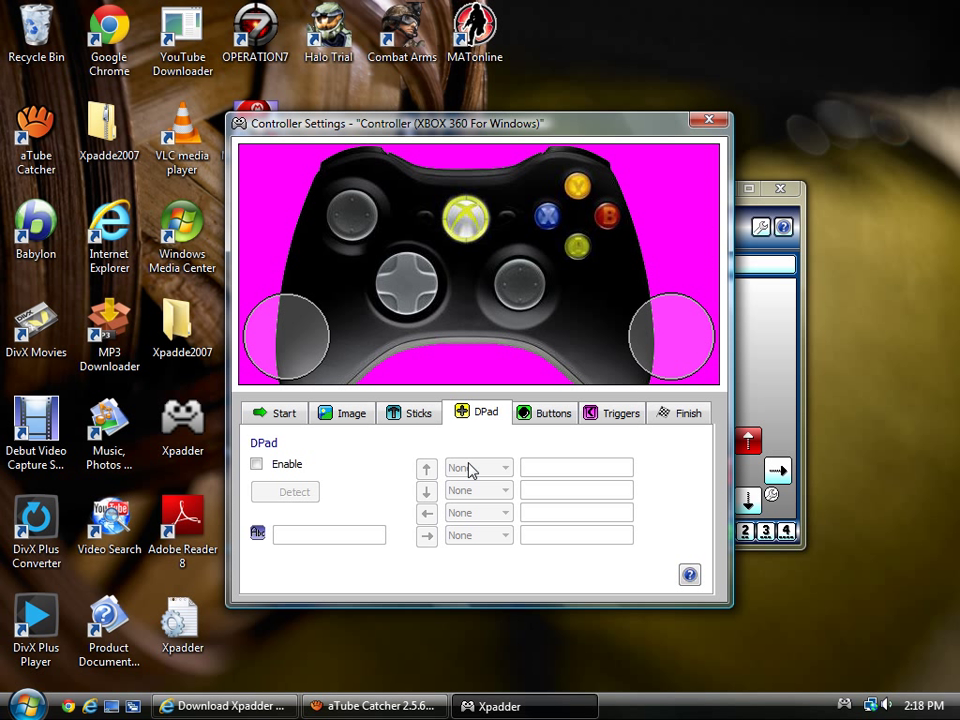
mouse_move(408, 290)
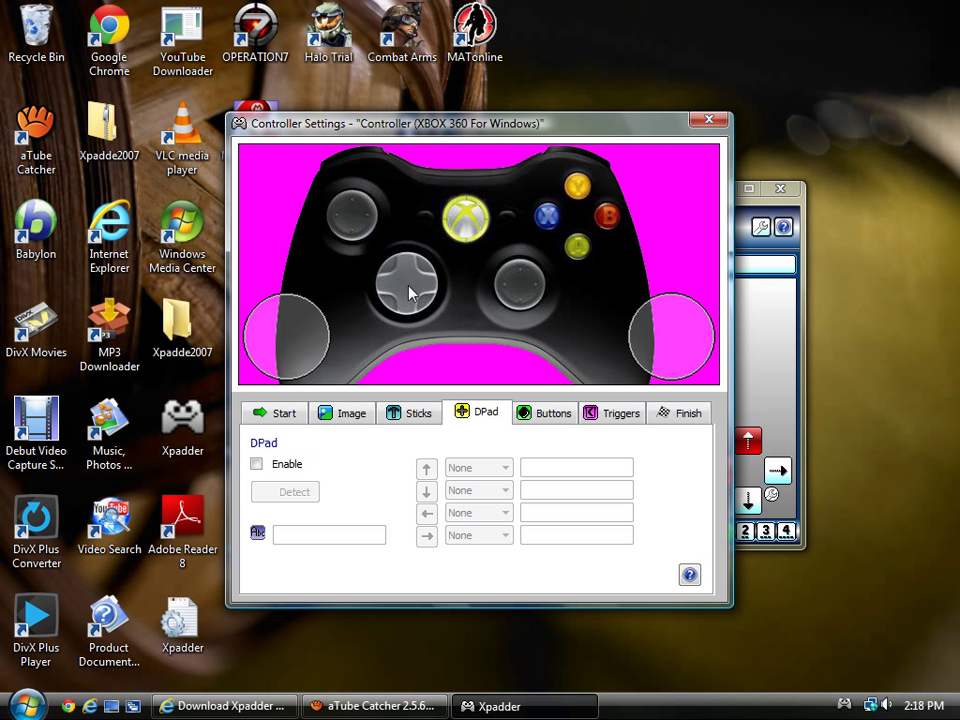
left_click(256, 464)
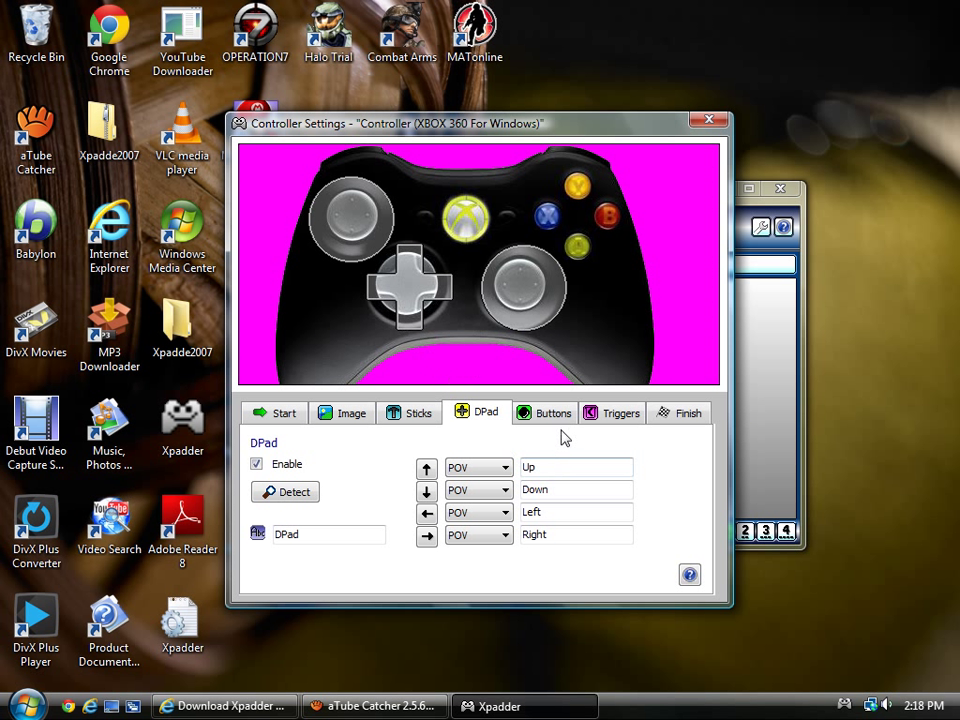
- Add button markers up to Button 5 and place them over the controller image
left_click(552, 412)
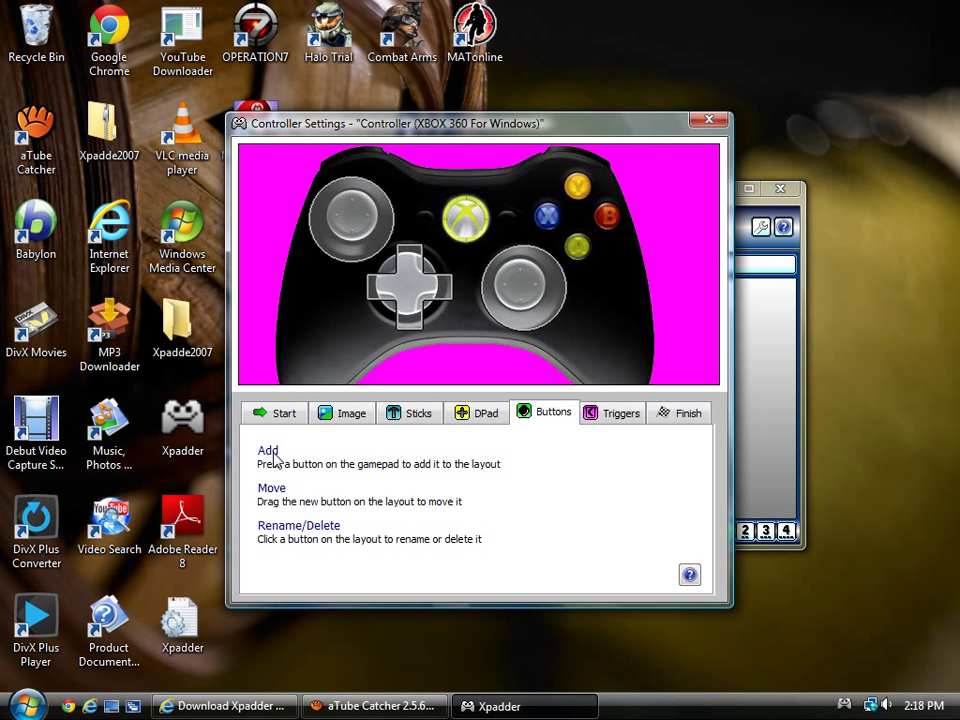
mouse_move(362, 472)
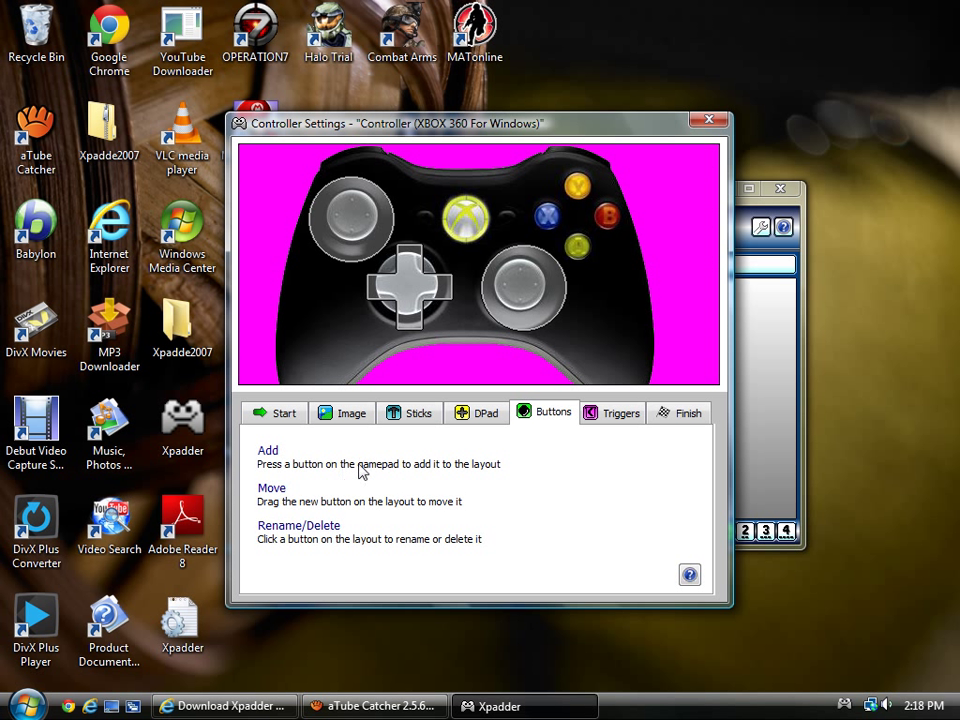
mouse_move(520, 486)
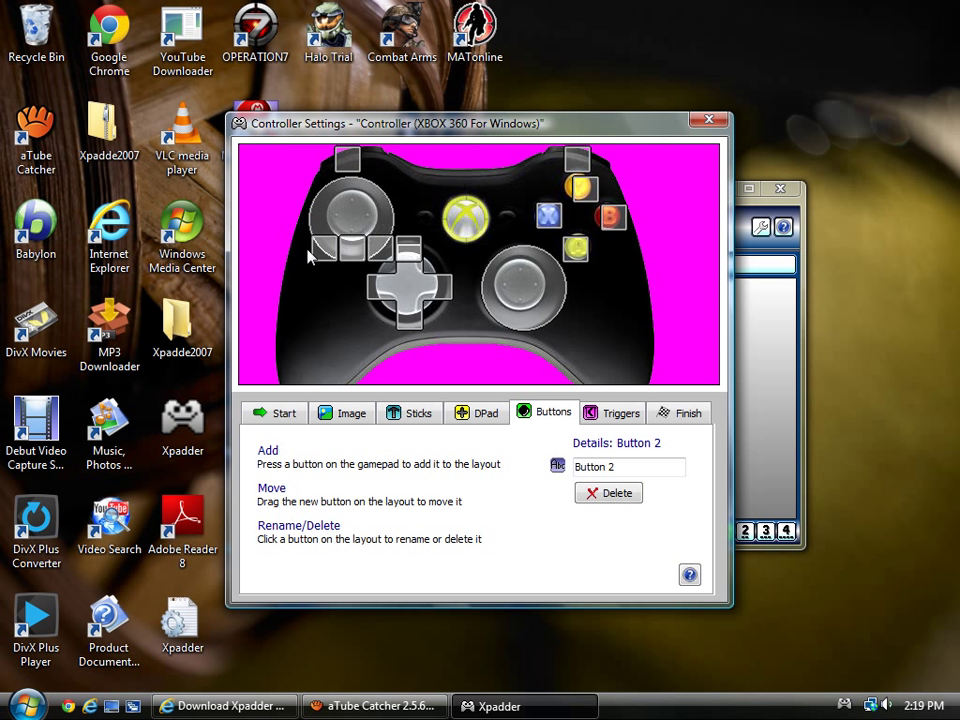
left_click(268, 180)
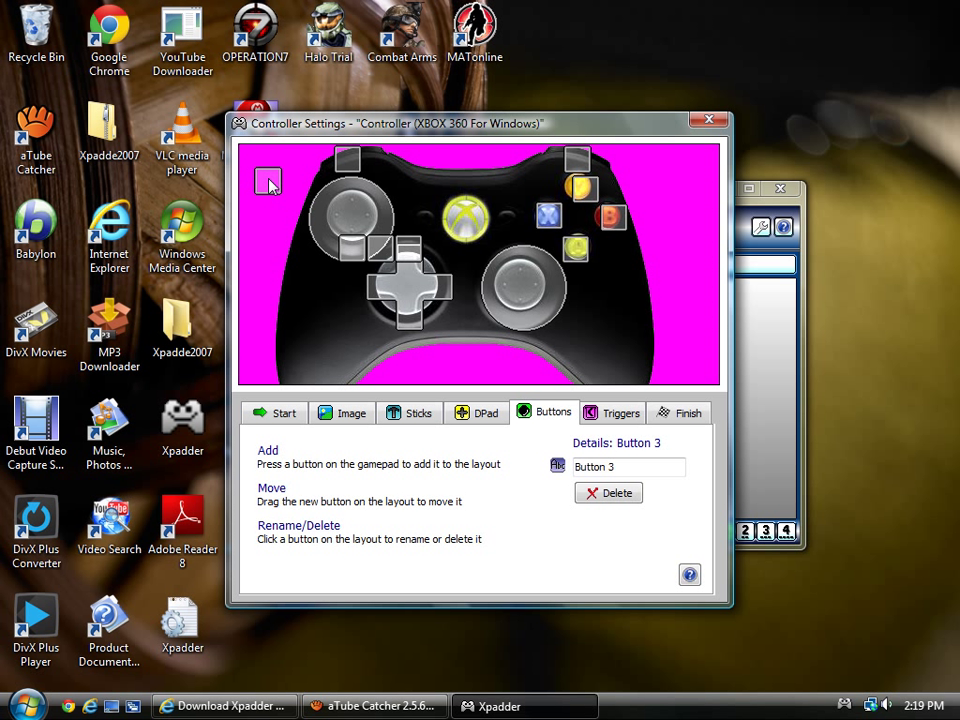
mouse_move(388, 292)
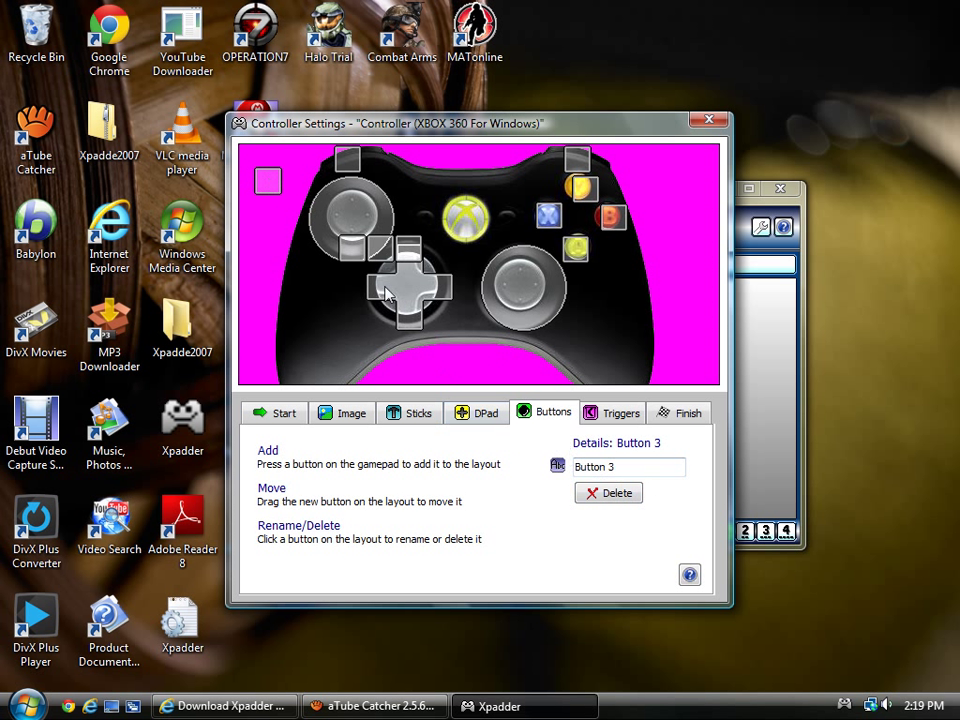
left_click(668, 176)
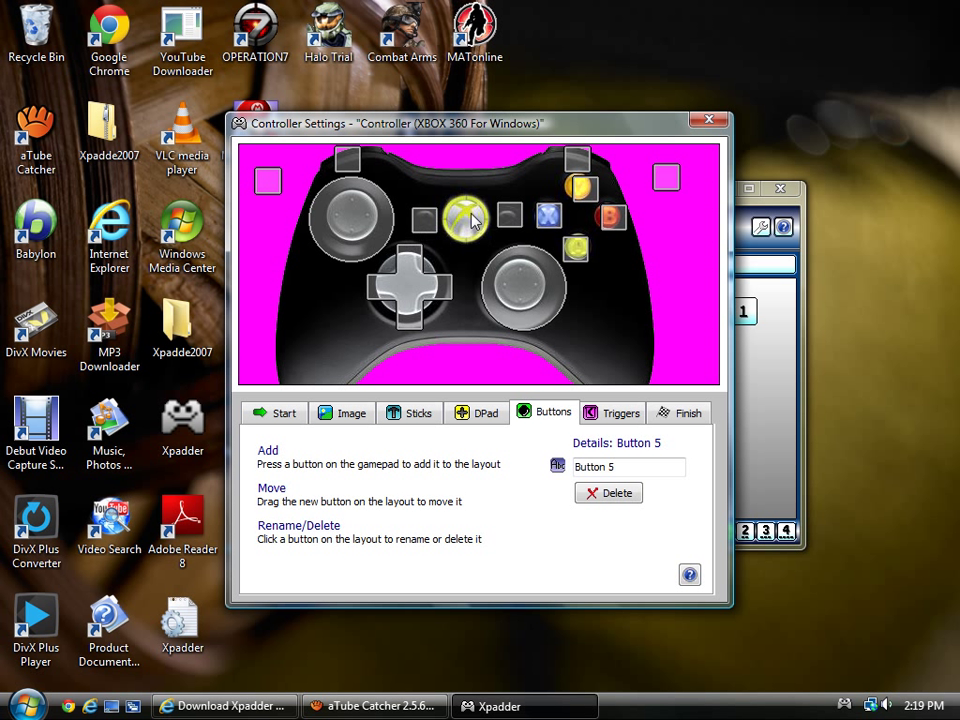
mouse_move(516, 290)
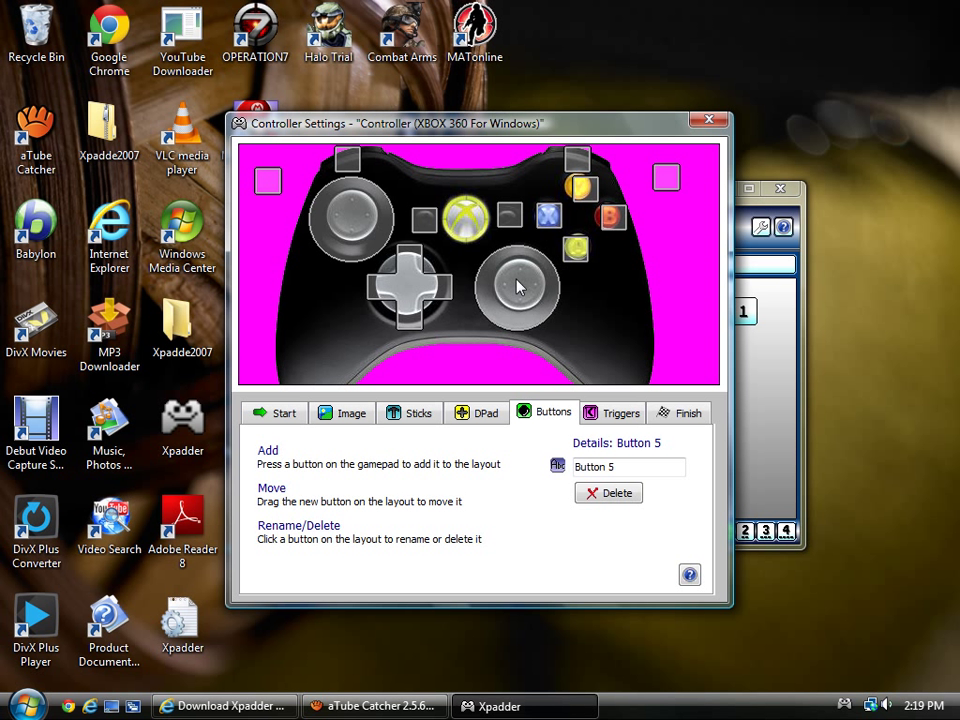
- Enable analog triggers detected as Axis Z+ and Axis Z-, then reach the Finish summary
left_click(620, 412)
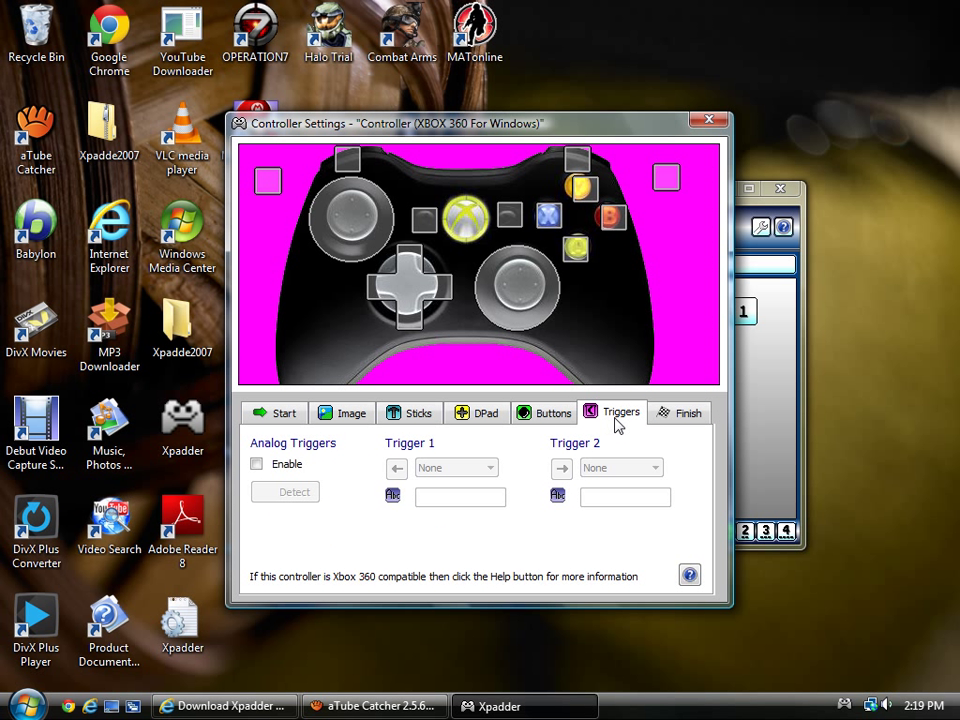
left_click(256, 464)
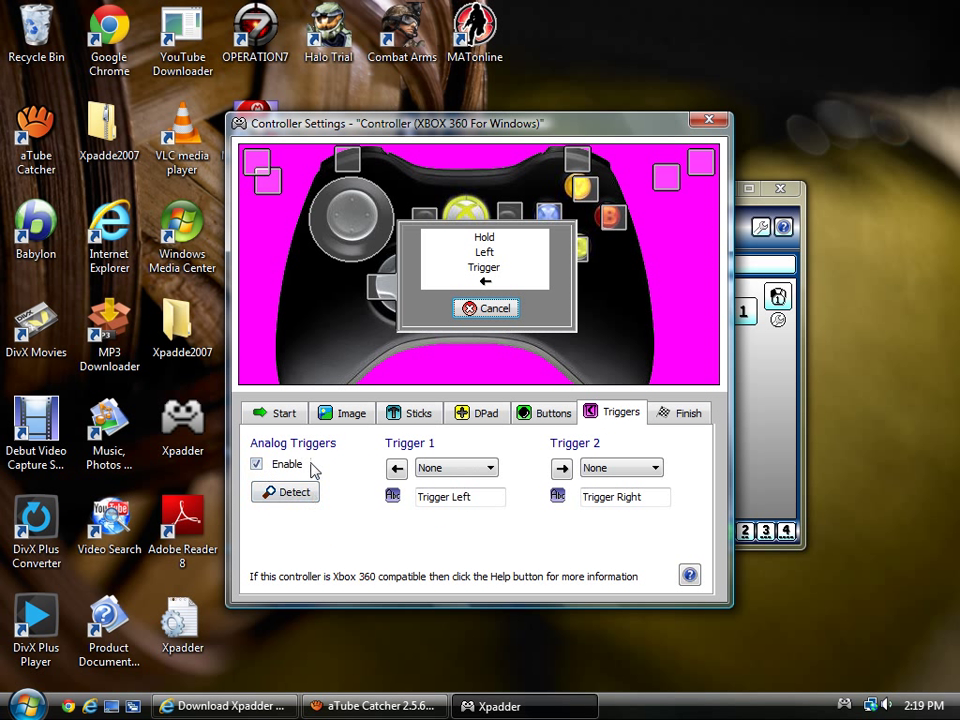
left_click(284, 492)
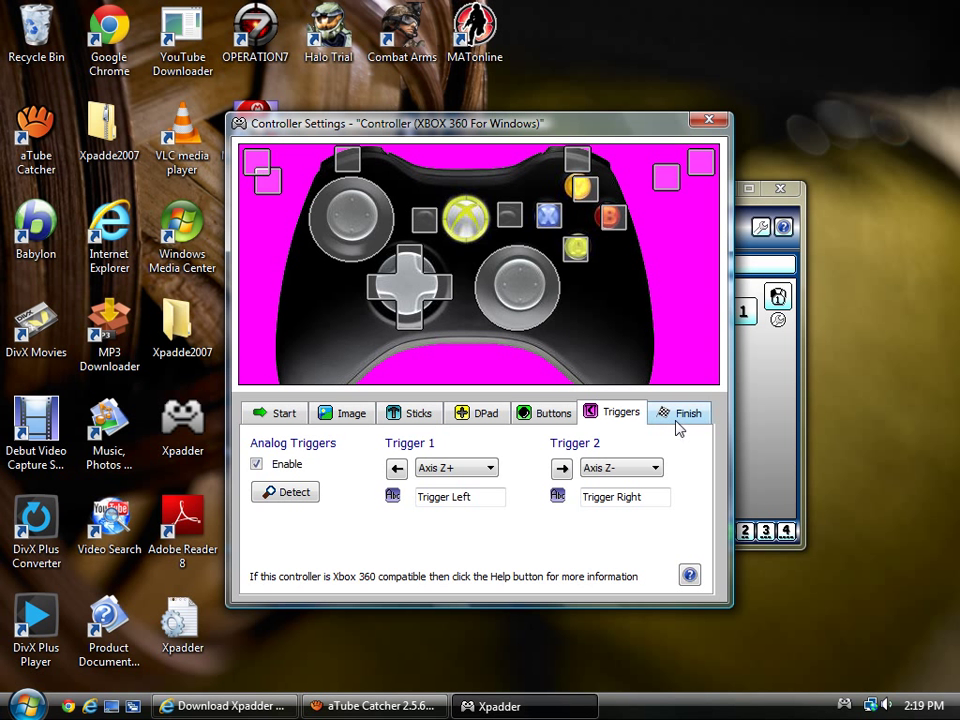
left_click(688, 412)
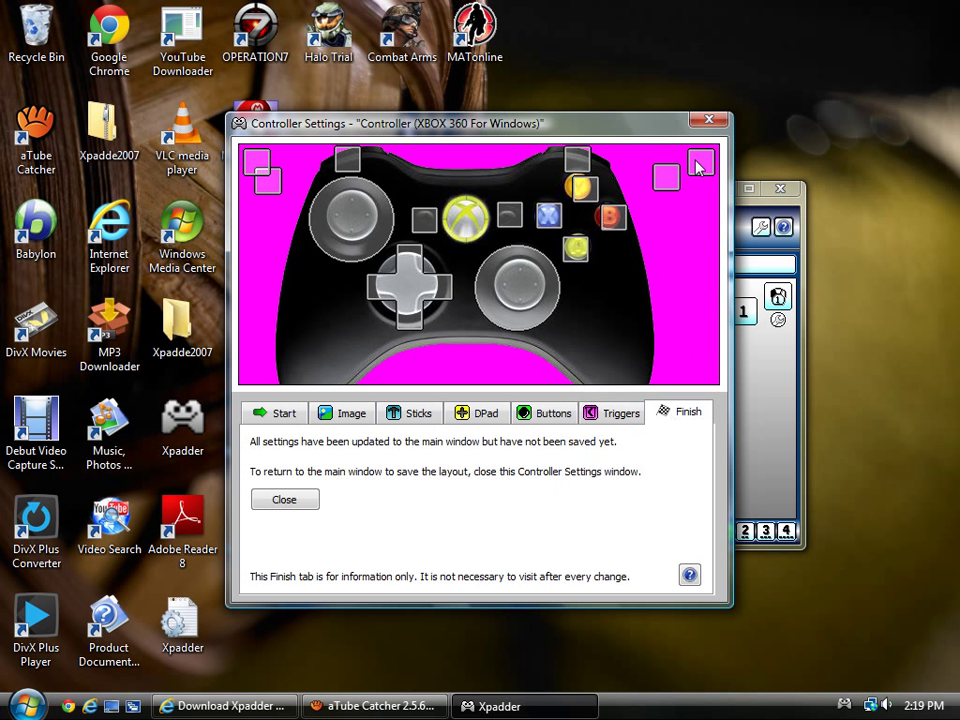
- Close controller settings to show the mapped Xbox 360 layout in the main window
left_click(284, 500)
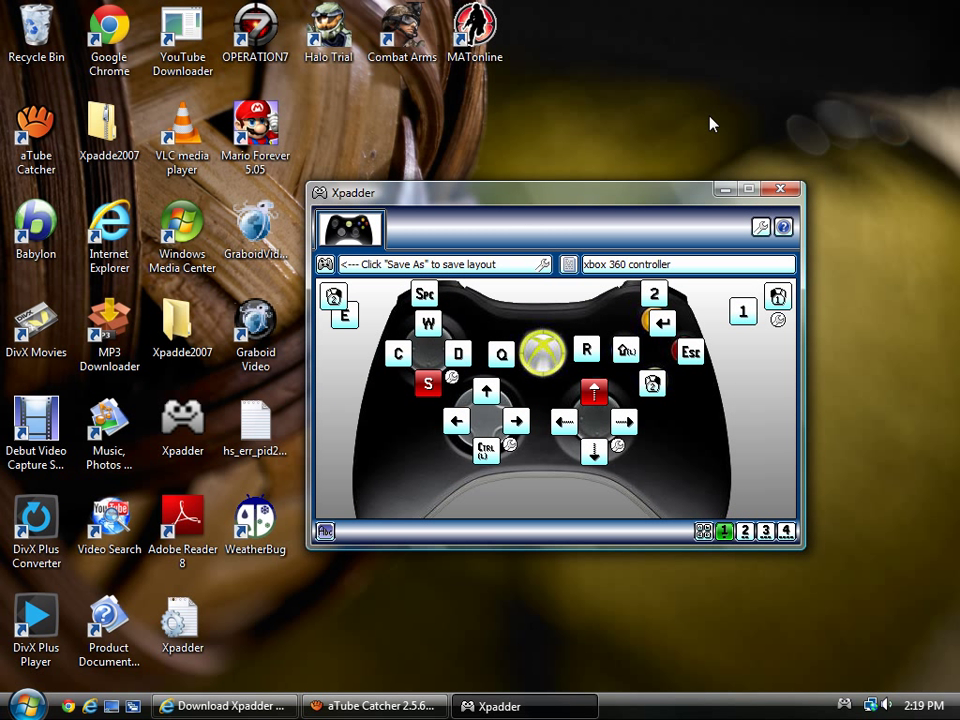
mouse_move(348, 340)
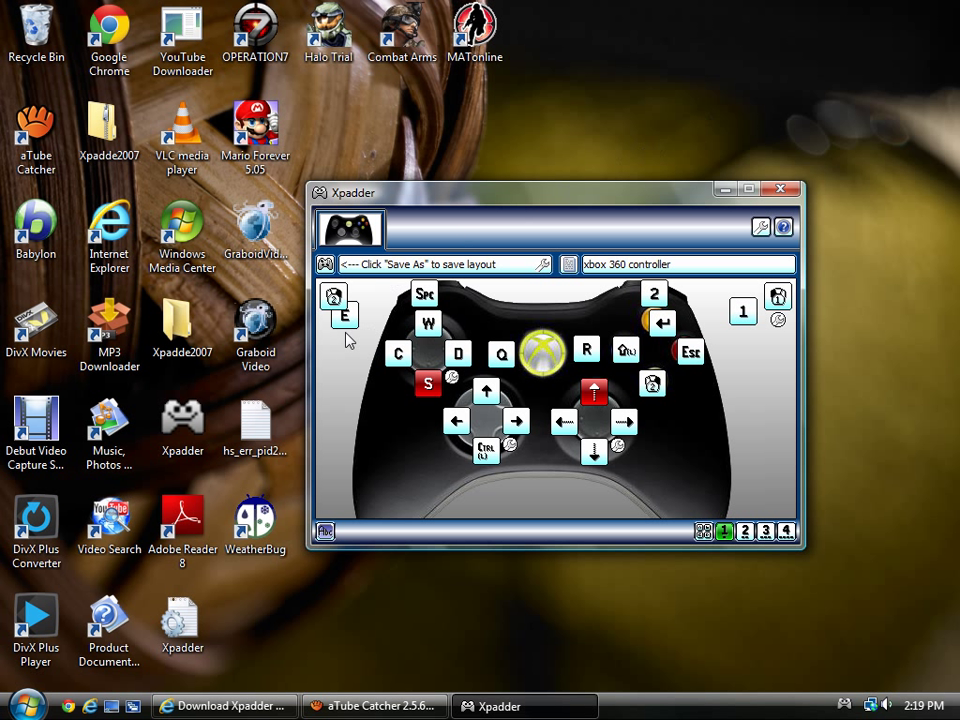
mouse_move(348, 332)
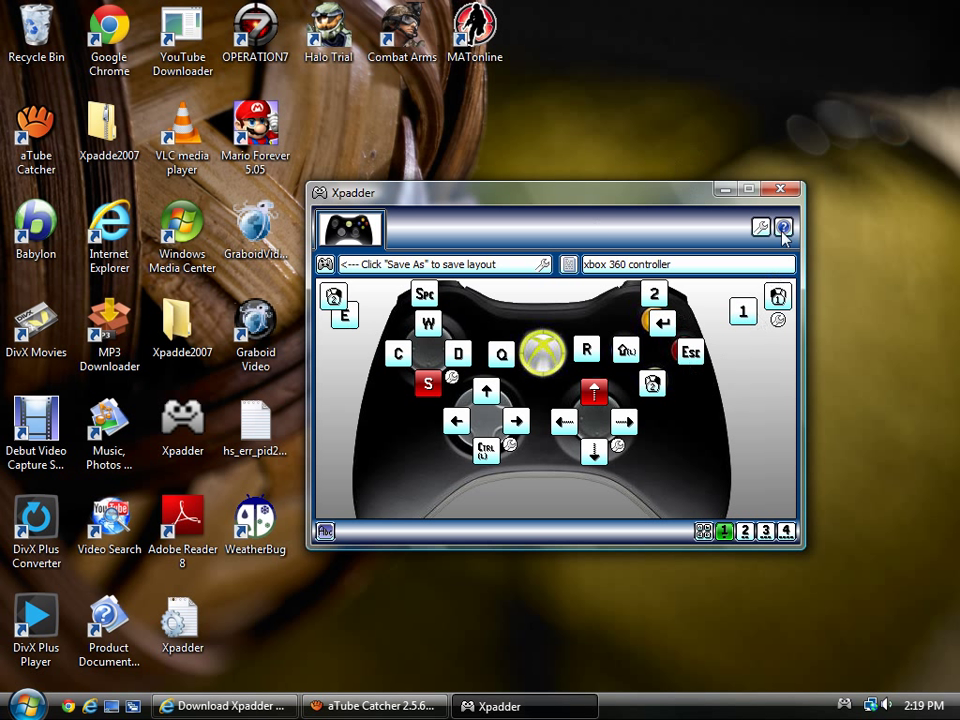
mouse_move(340, 238)
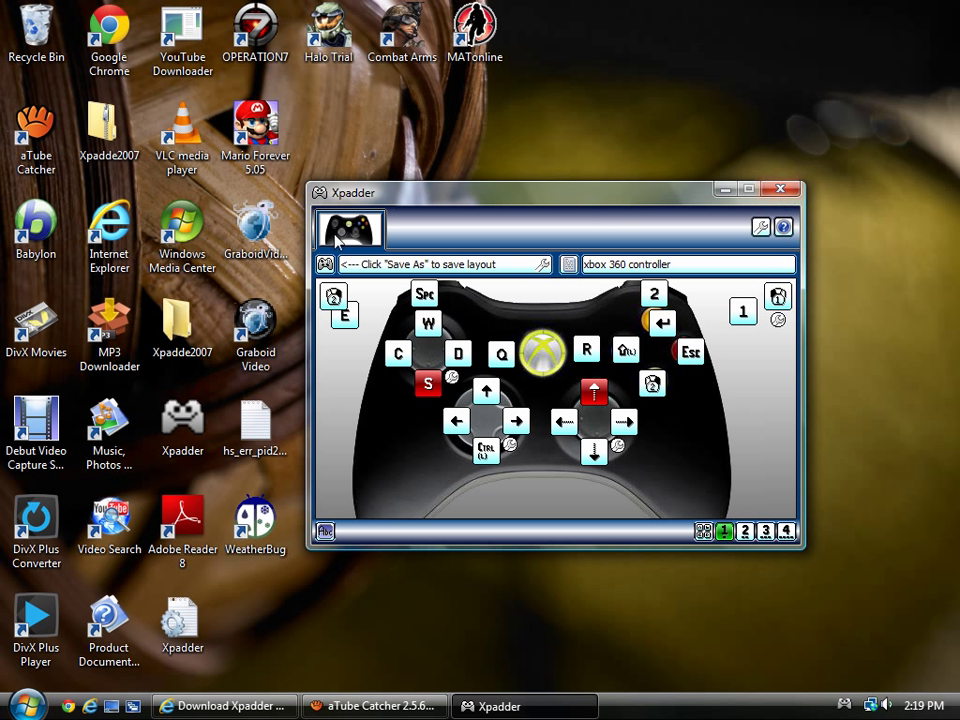
mouse_move(708, 184)
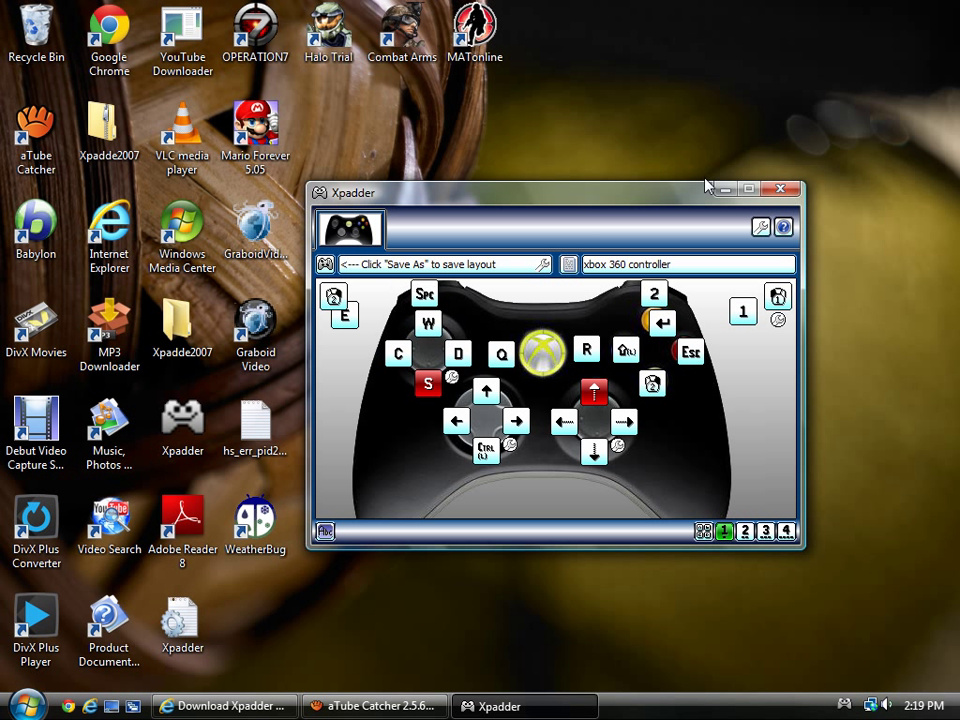
mouse_move(704, 324)
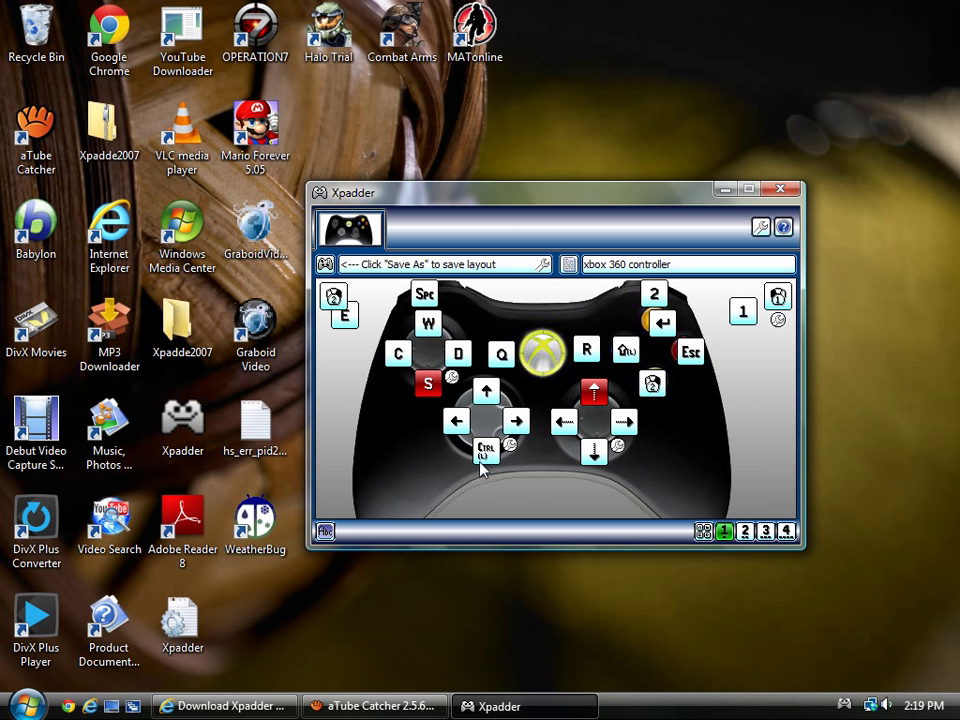
mouse_move(490, 420)
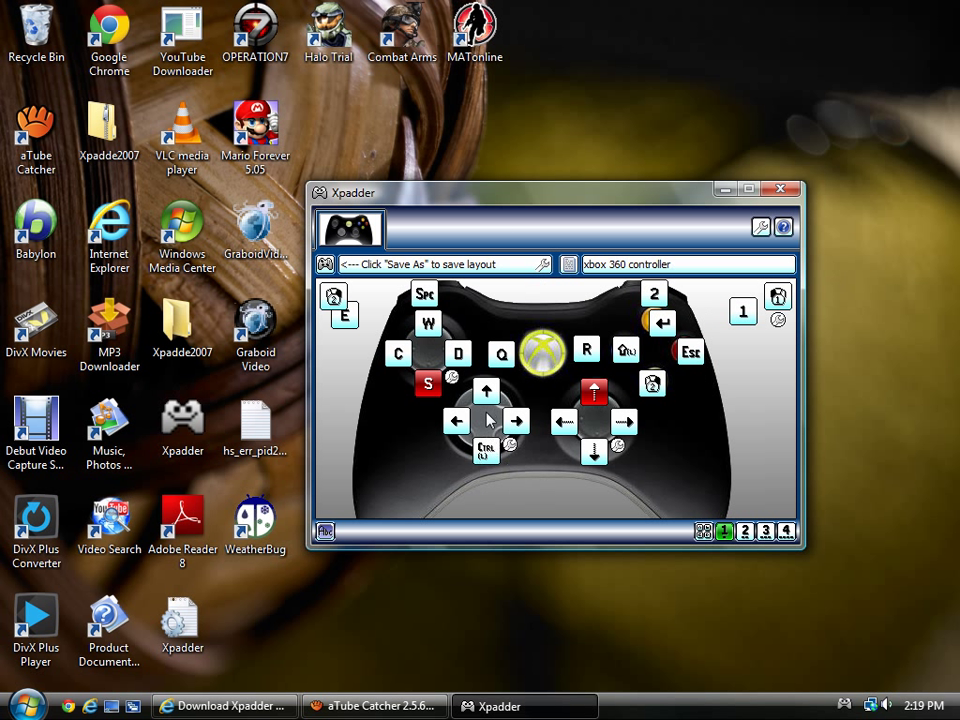
mouse_move(632, 430)
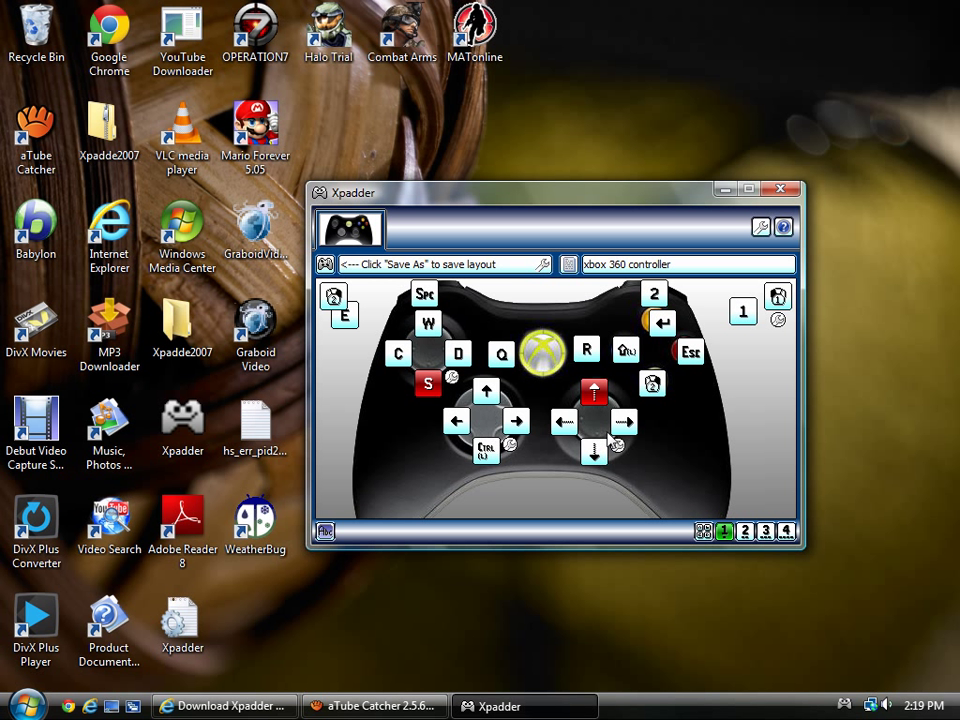
mouse_move(622, 452)
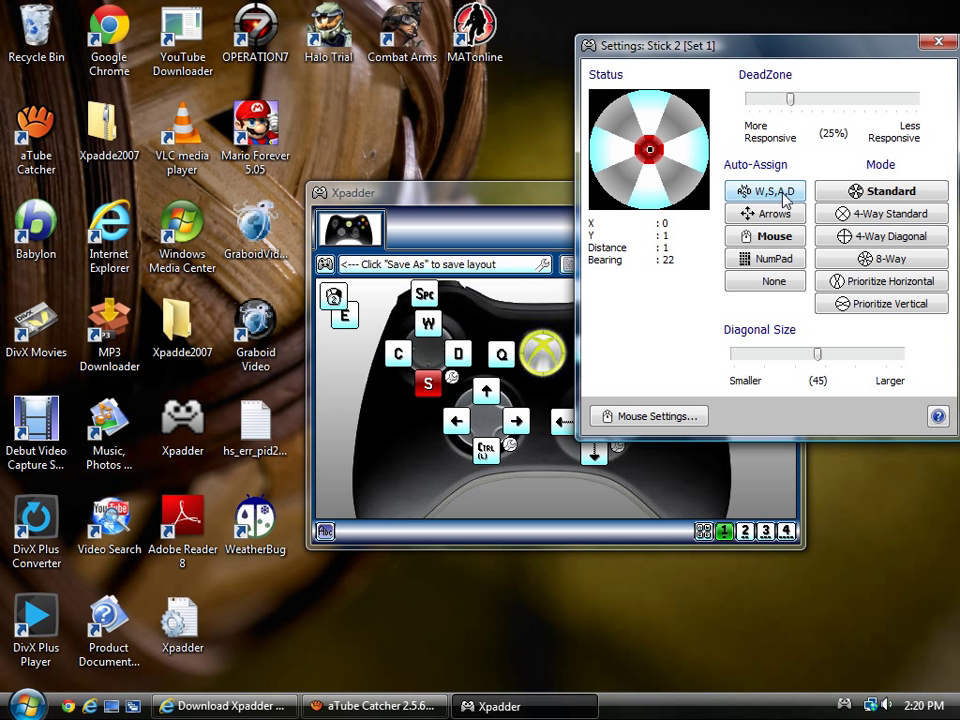
mouse_move(376, 388)
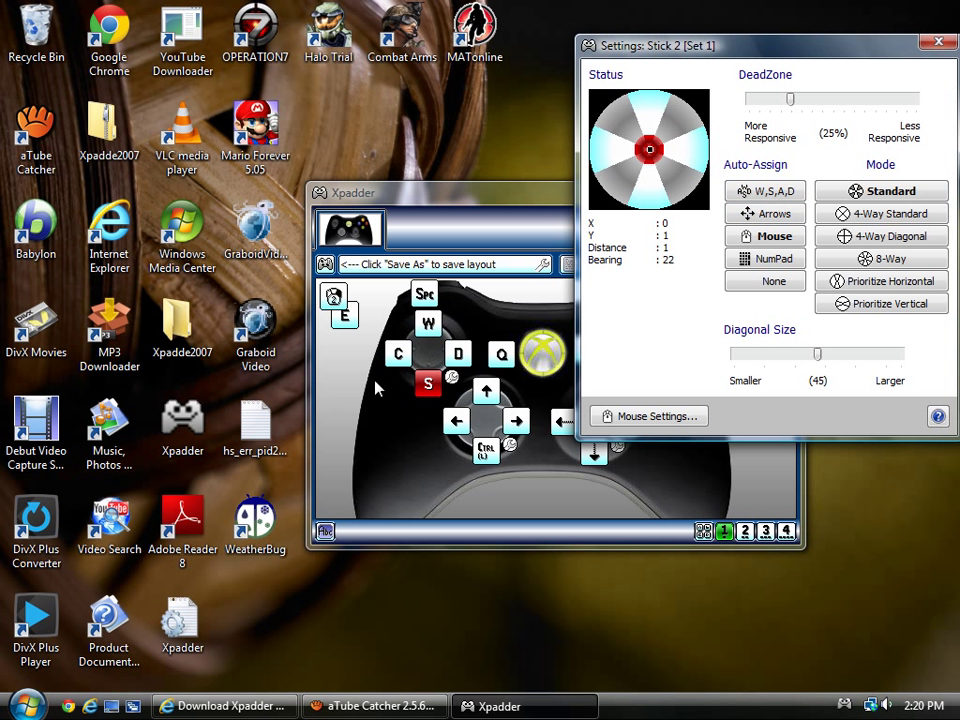
mouse_move(448, 374)
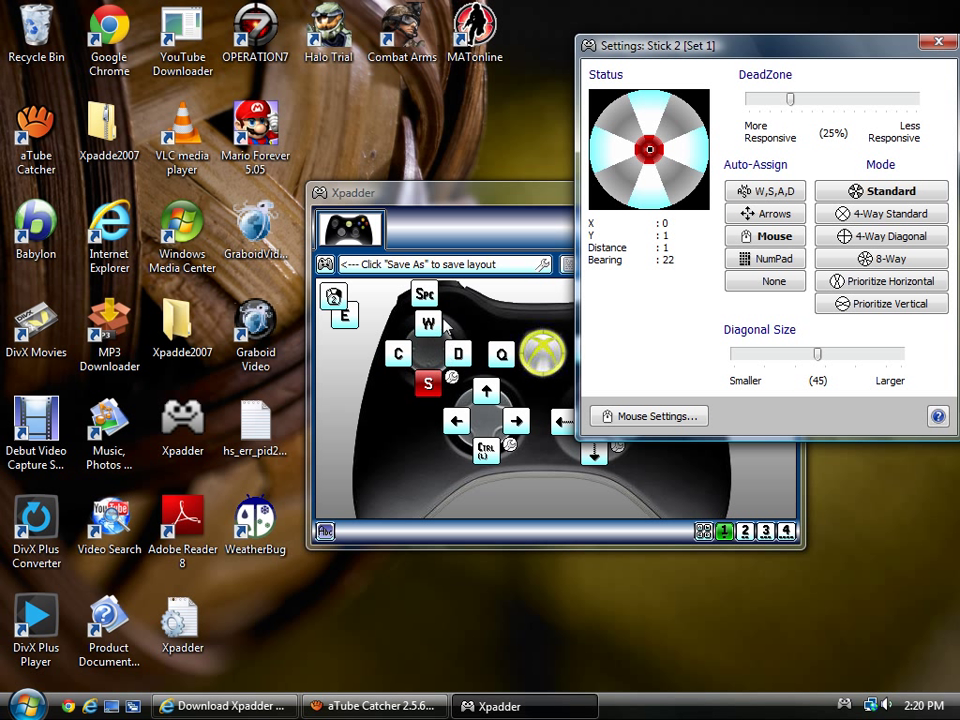
mouse_move(398, 352)
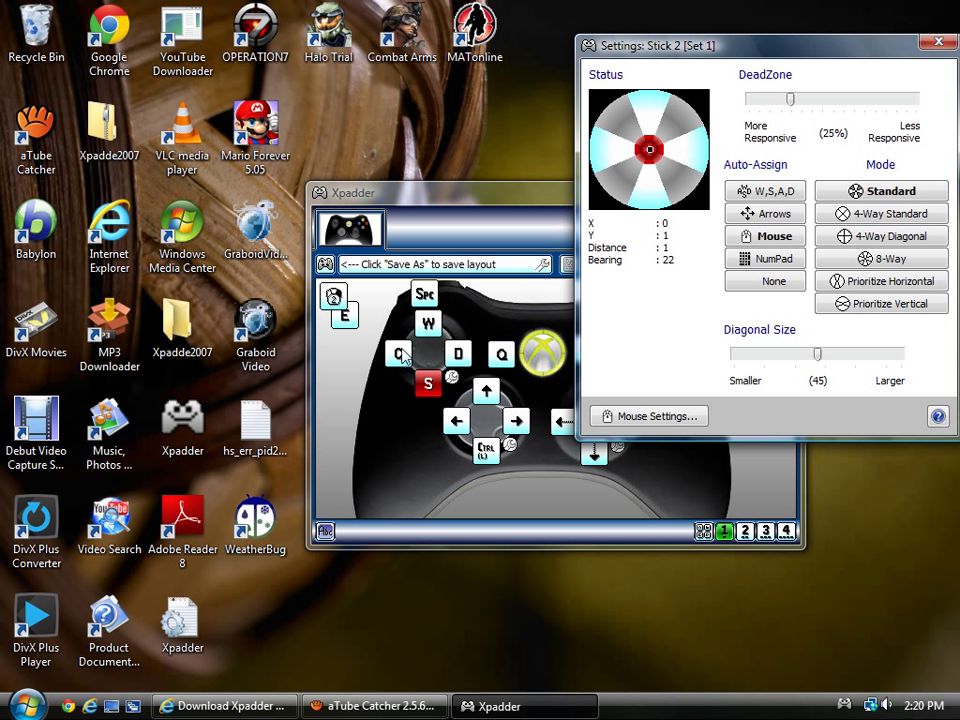
mouse_move(404, 362)
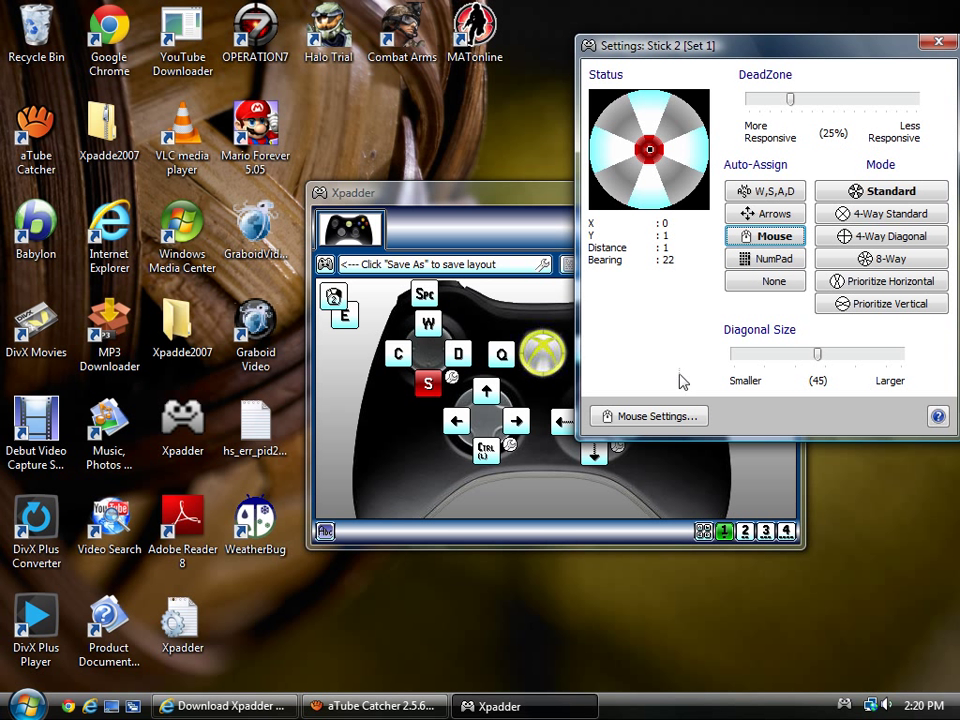
- In Stick 2's mouse settings, try Cursor mode then return to Look/Camera mode with speeds 97 and 69
left_click(648, 416)
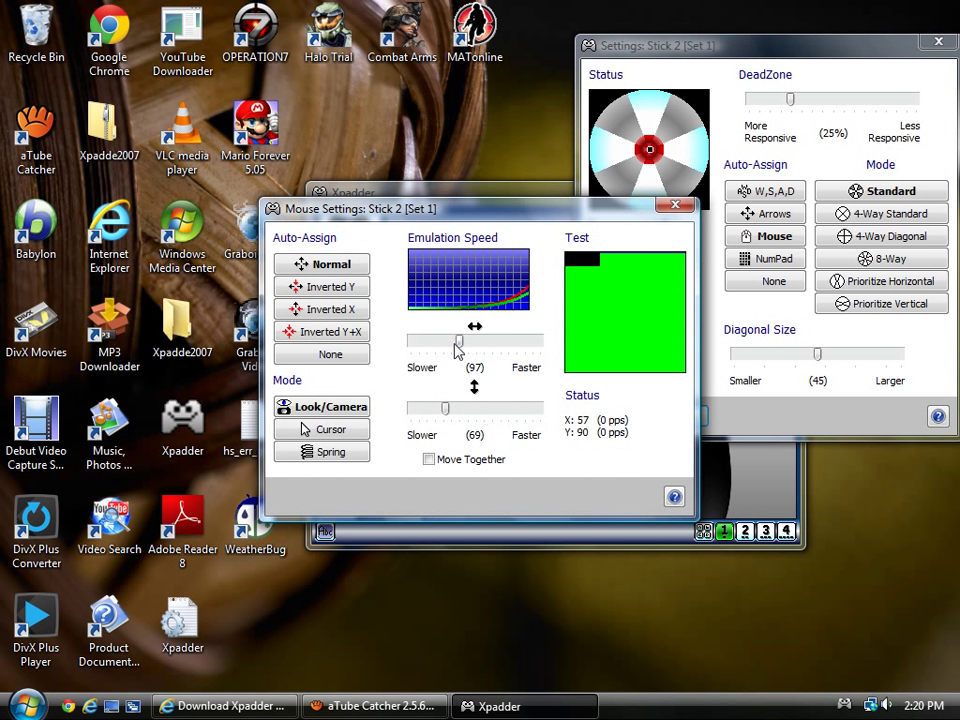
mouse_move(508, 356)
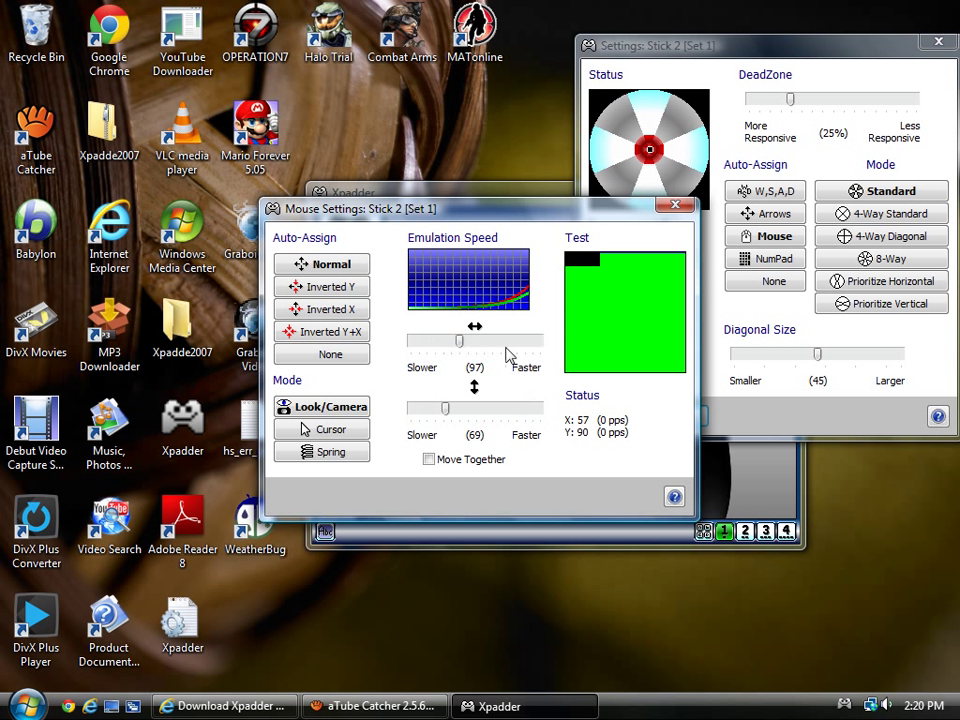
mouse_move(424, 420)
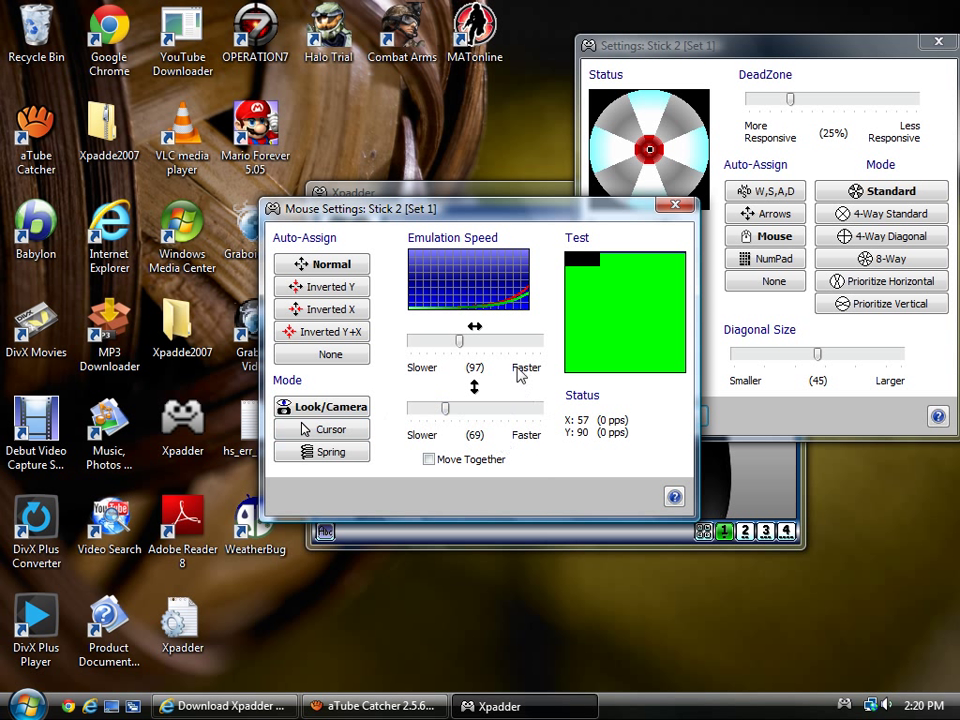
mouse_move(480, 428)
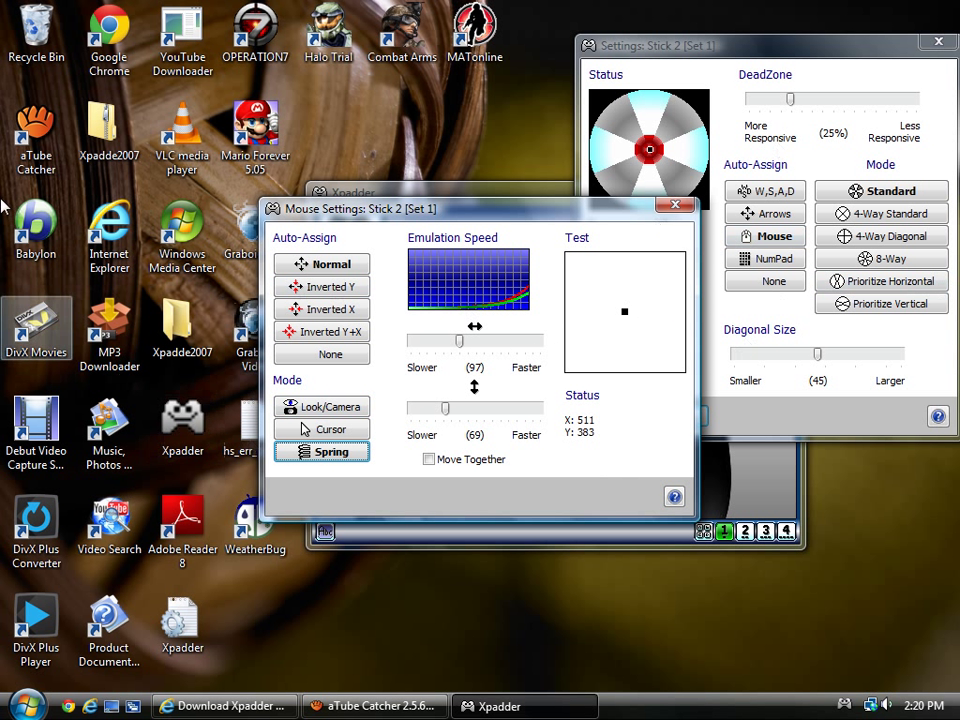
mouse_move(486, 284)
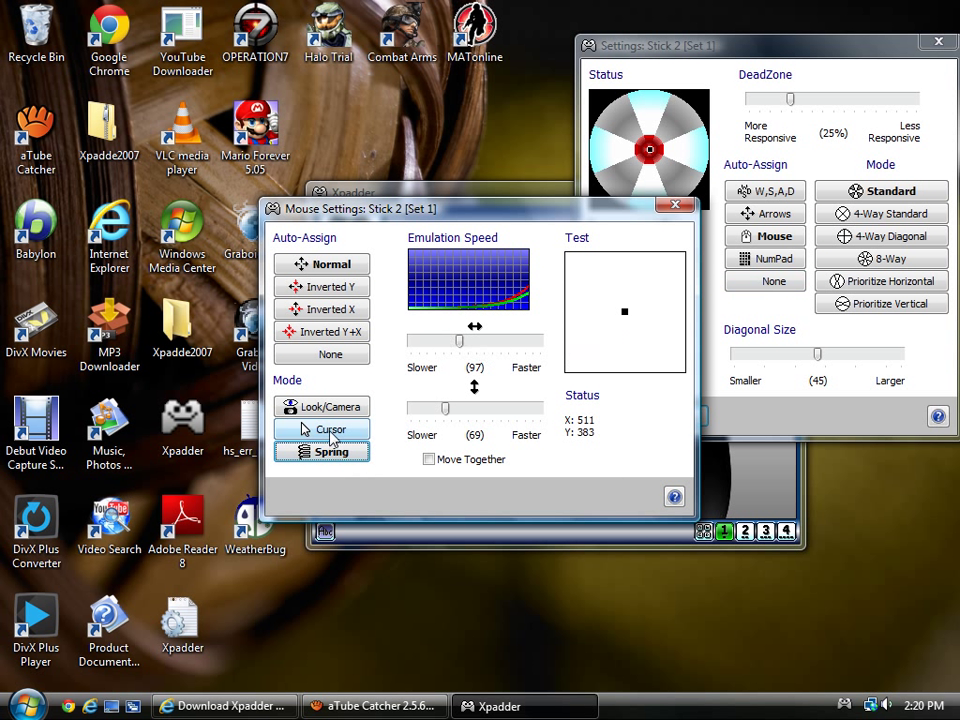
left_click(332, 428)
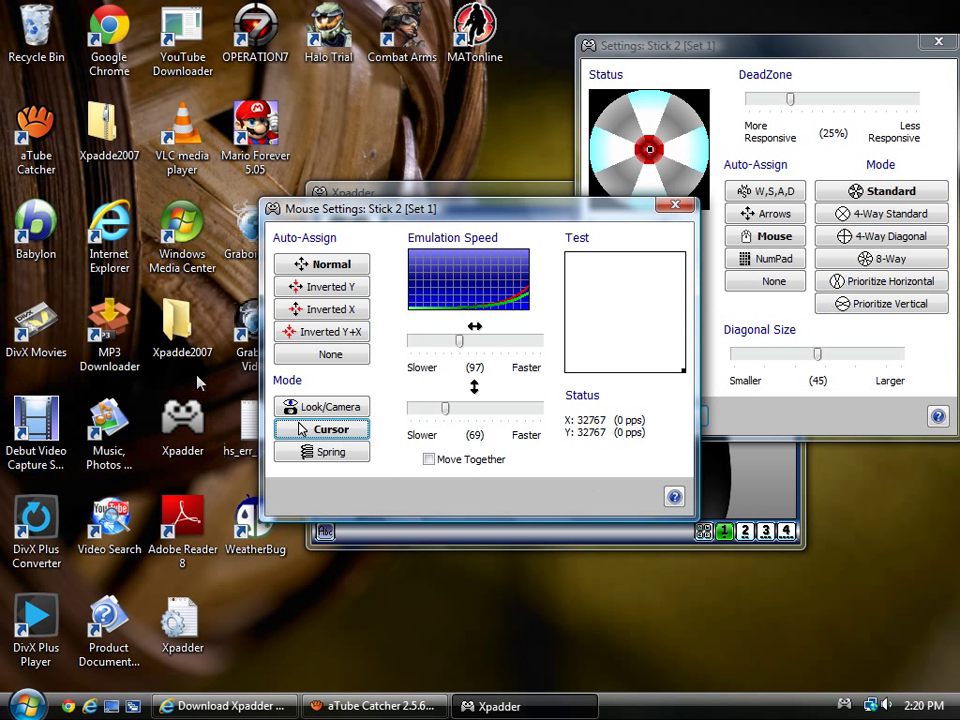
left_click(332, 406)
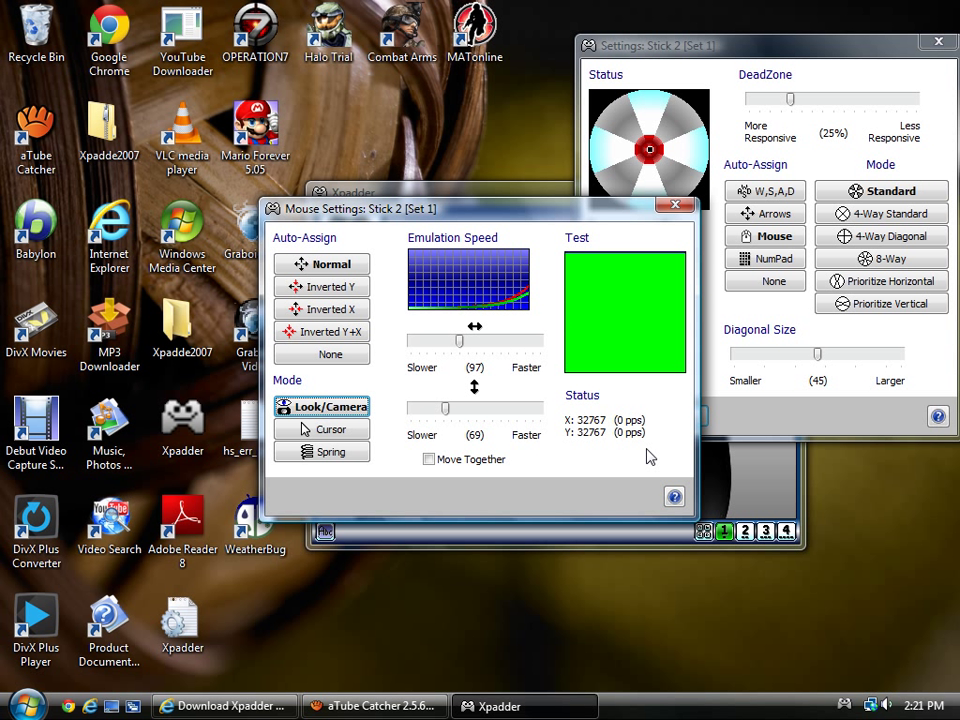
mouse_move(620, 452)
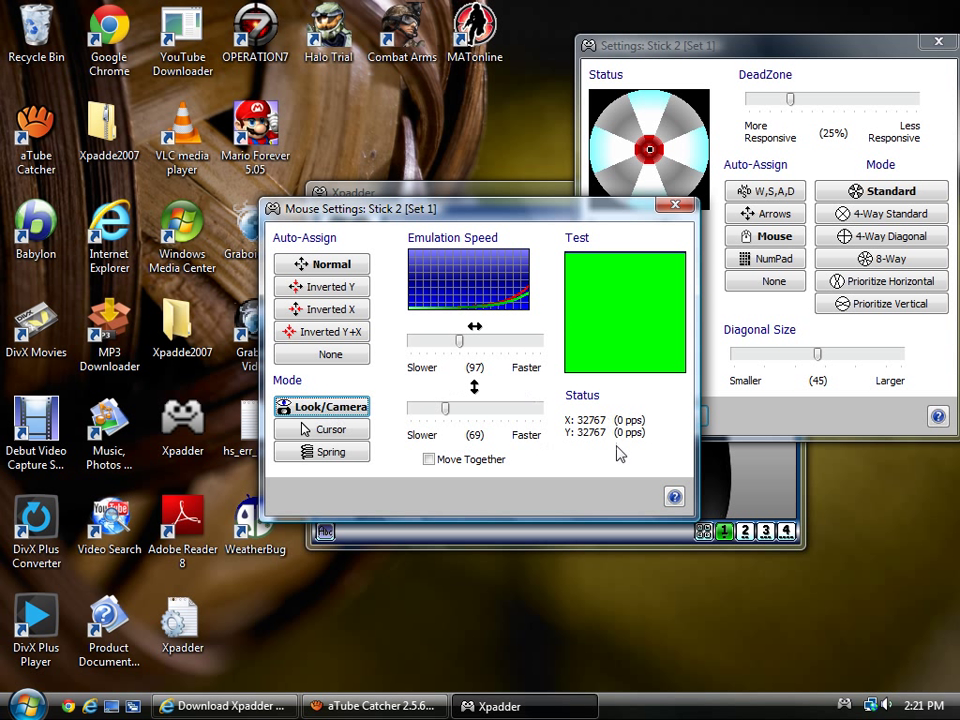
mouse_move(664, 210)
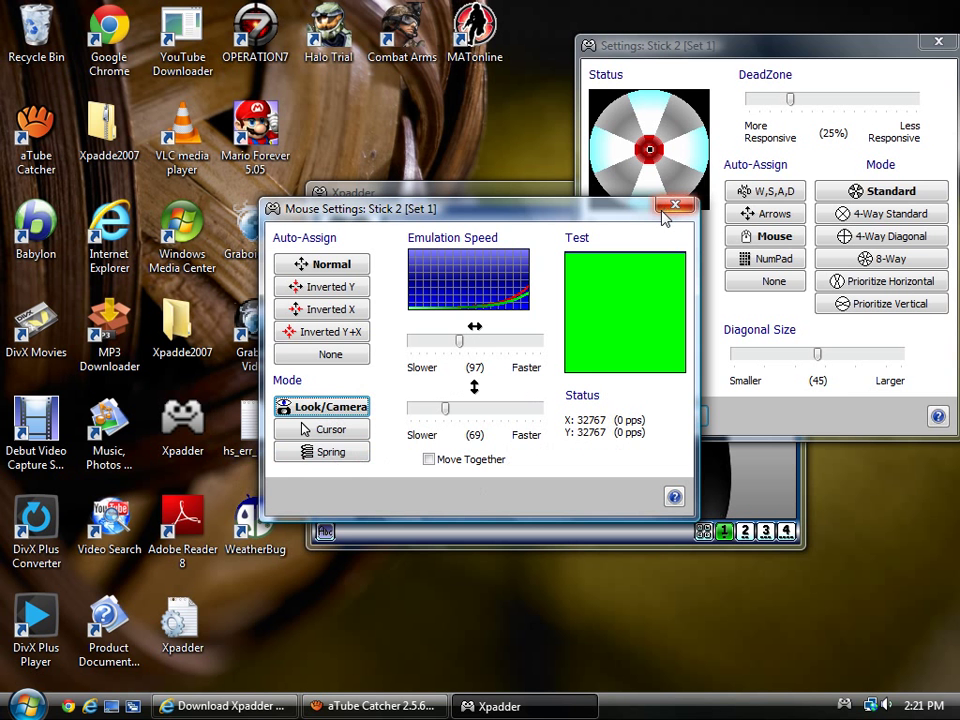
- Close the Mouse Settings window, leaving Stick 2's settings with its 25% dead zone
left_click(676, 204)
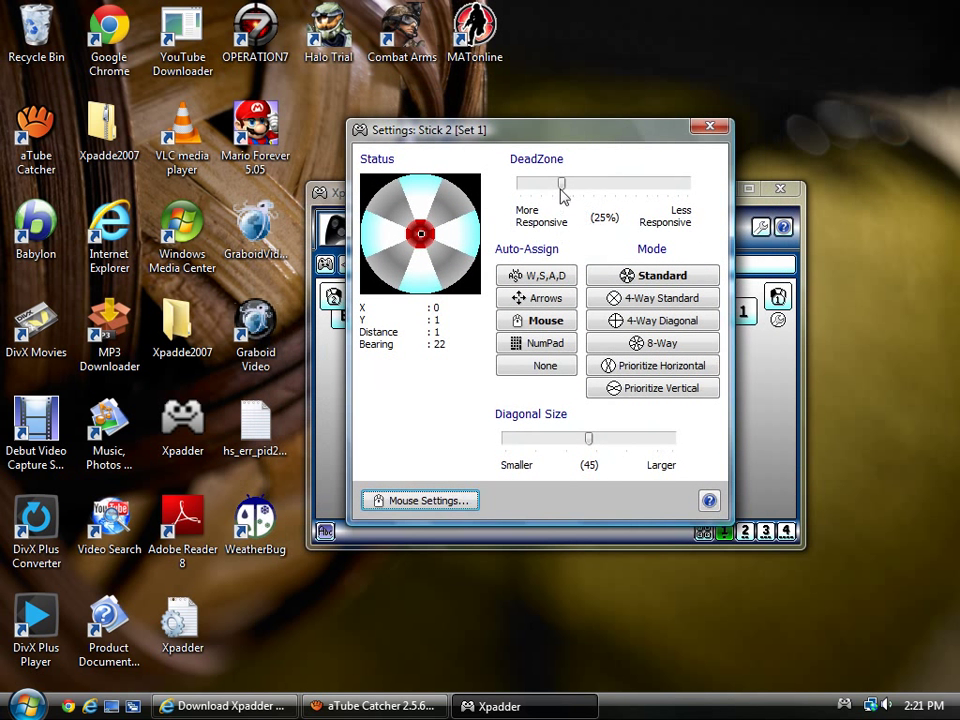
mouse_move(748, 196)
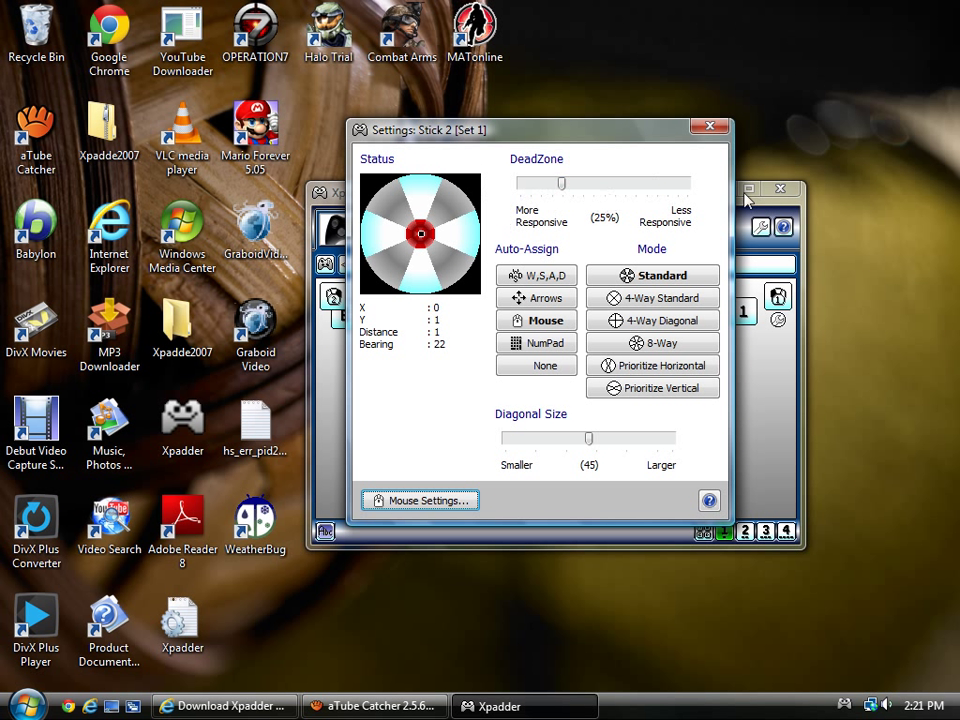
mouse_move(704, 216)
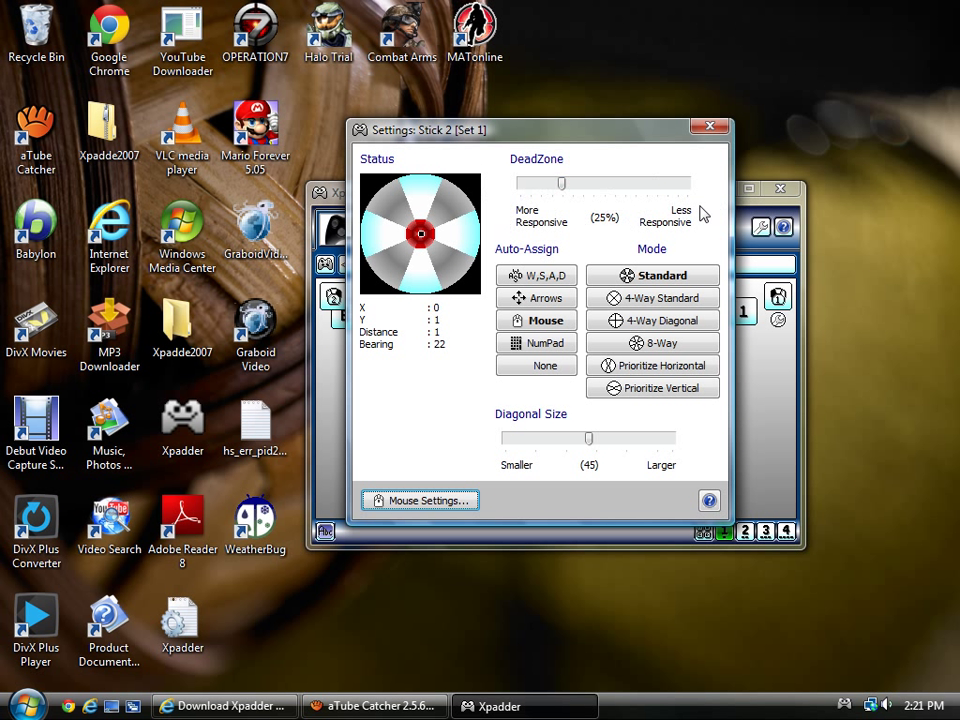
mouse_move(516, 228)
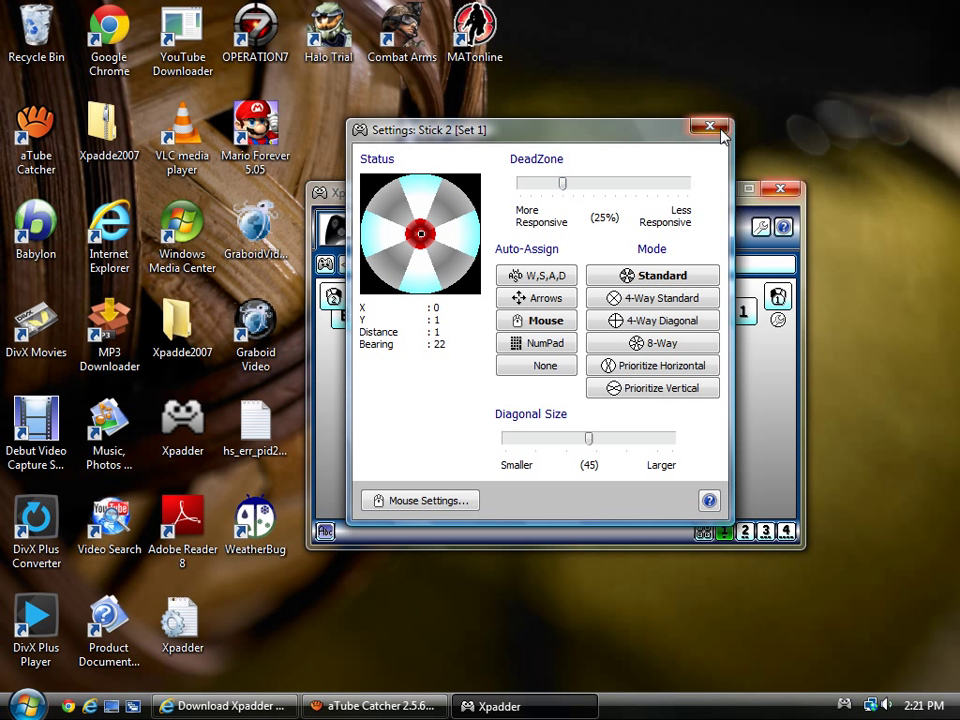
- Close the Stick 2 settings to return to the Xbox 360 controller layout
left_click(710, 124)
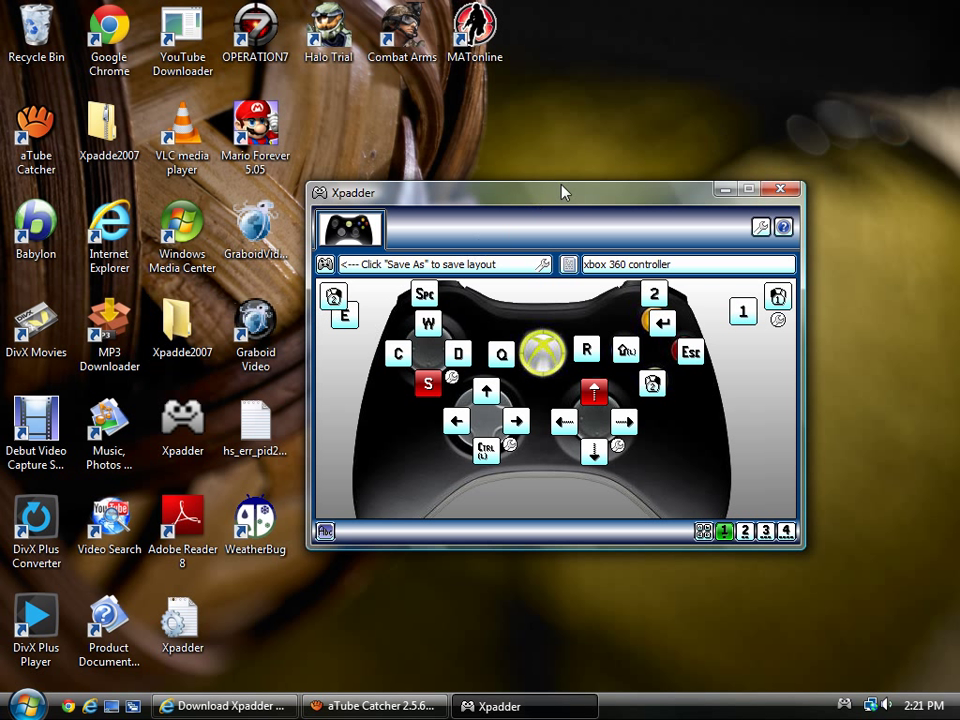
mouse_move(920, 472)
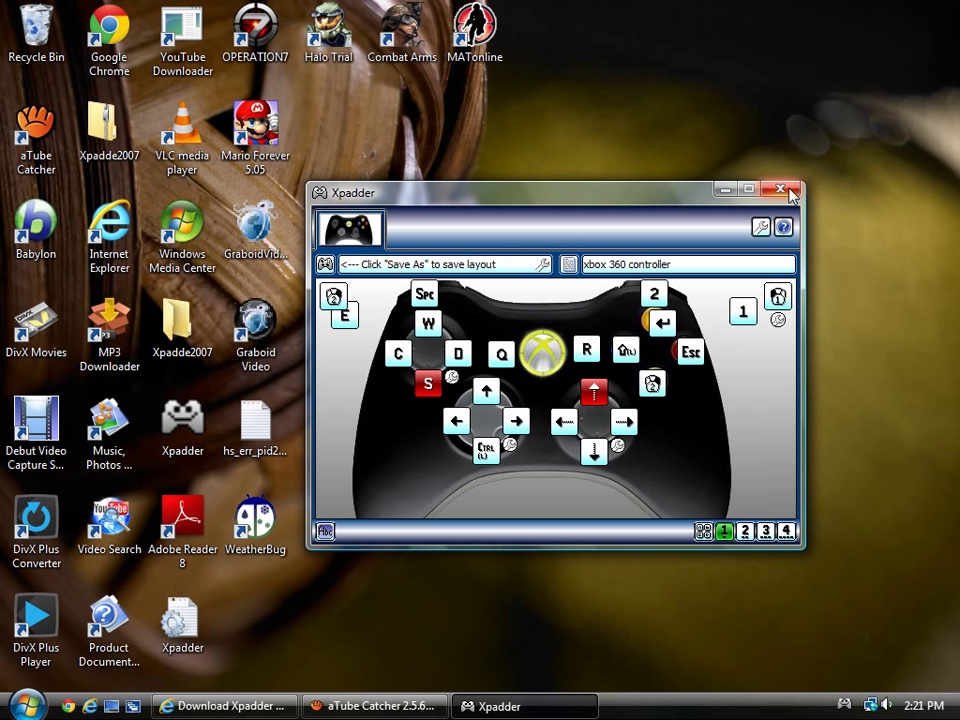
mouse_move(652, 210)
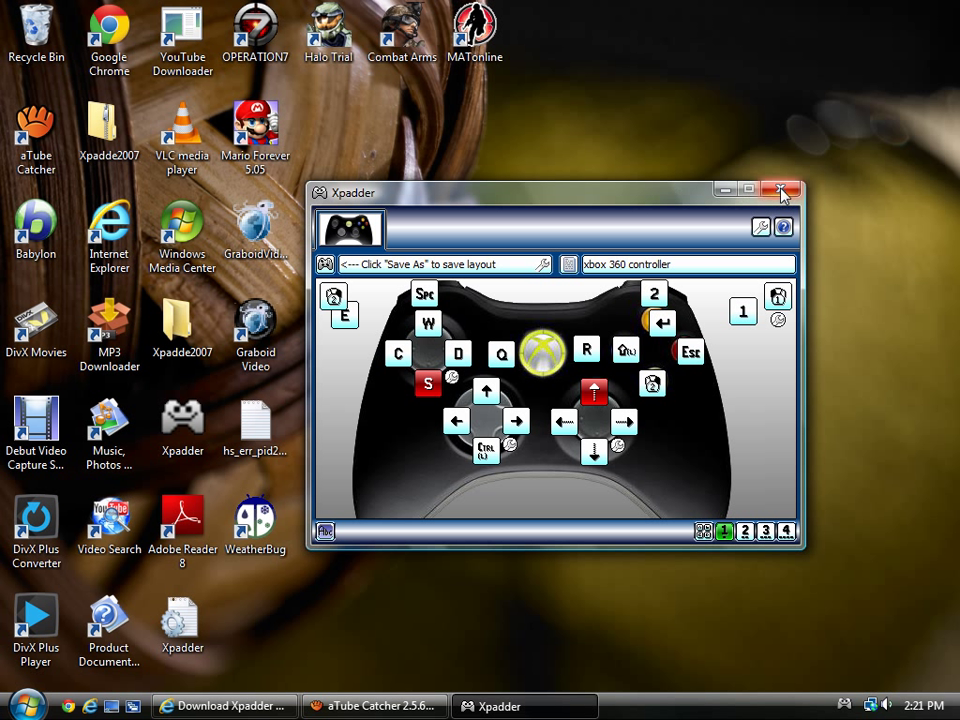
mouse_move(782, 192)
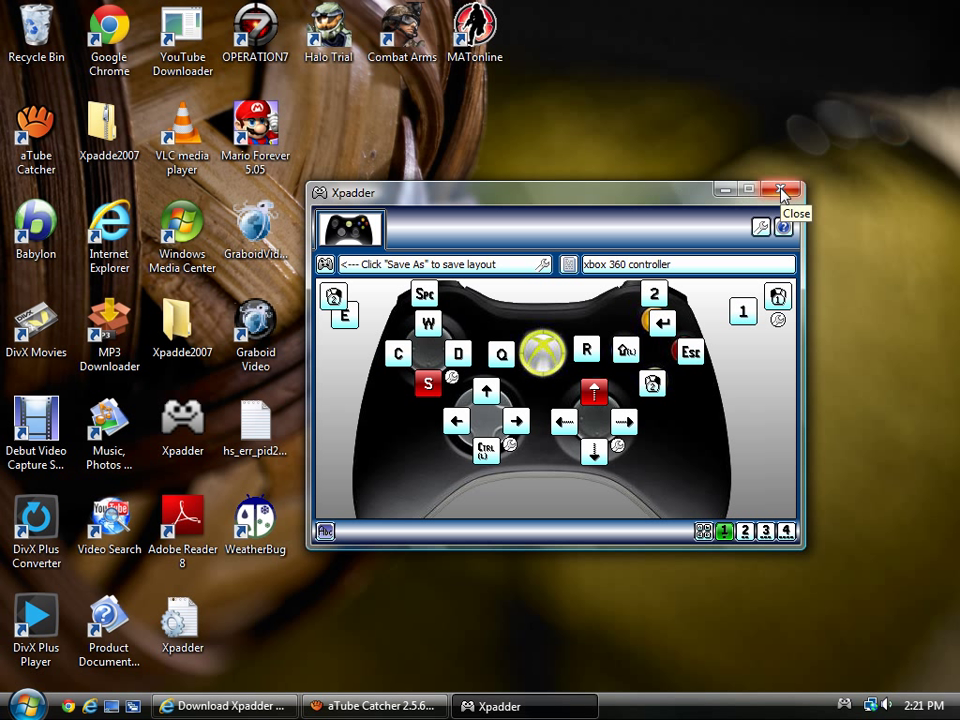
- Close Xpadder and bring up the desktop Xpadder shortcut's context menu
left_click(784, 188)
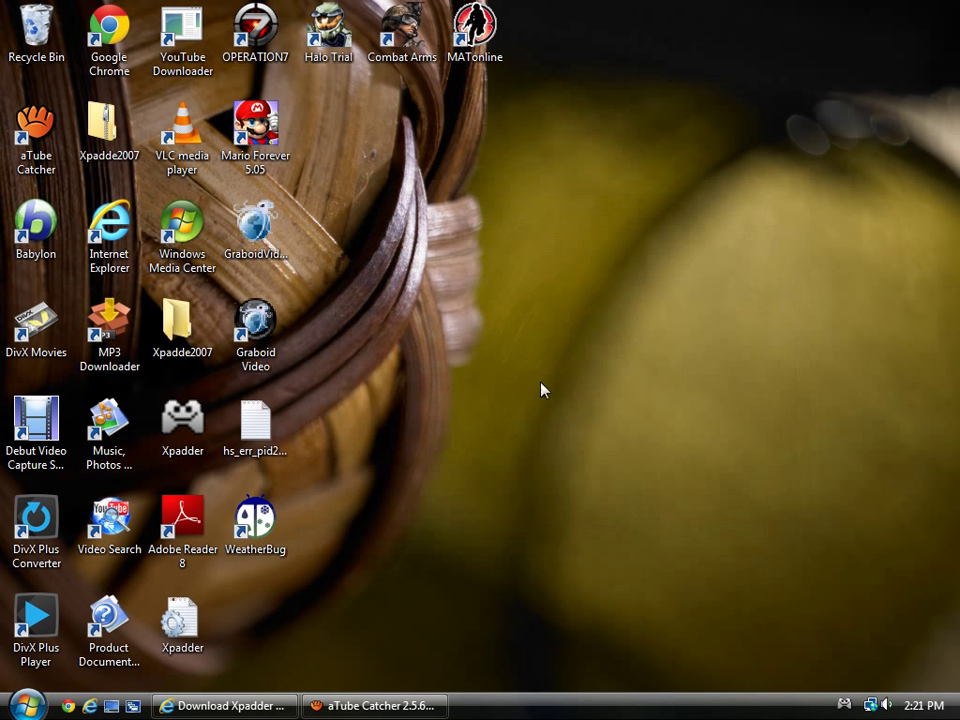
left_click(182, 424)
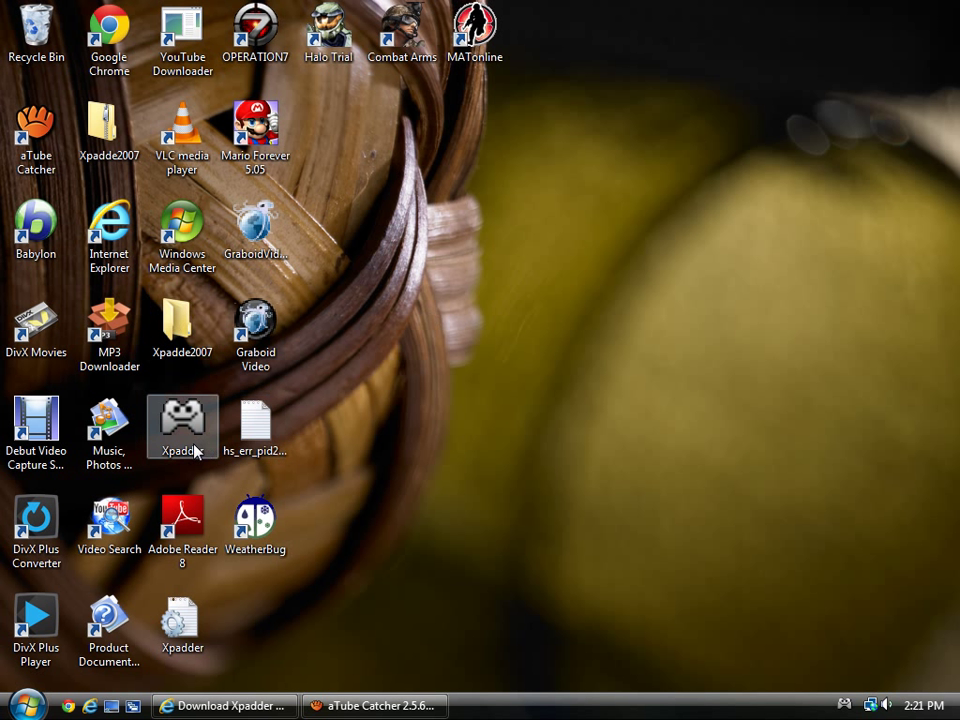
right_click(182, 424)
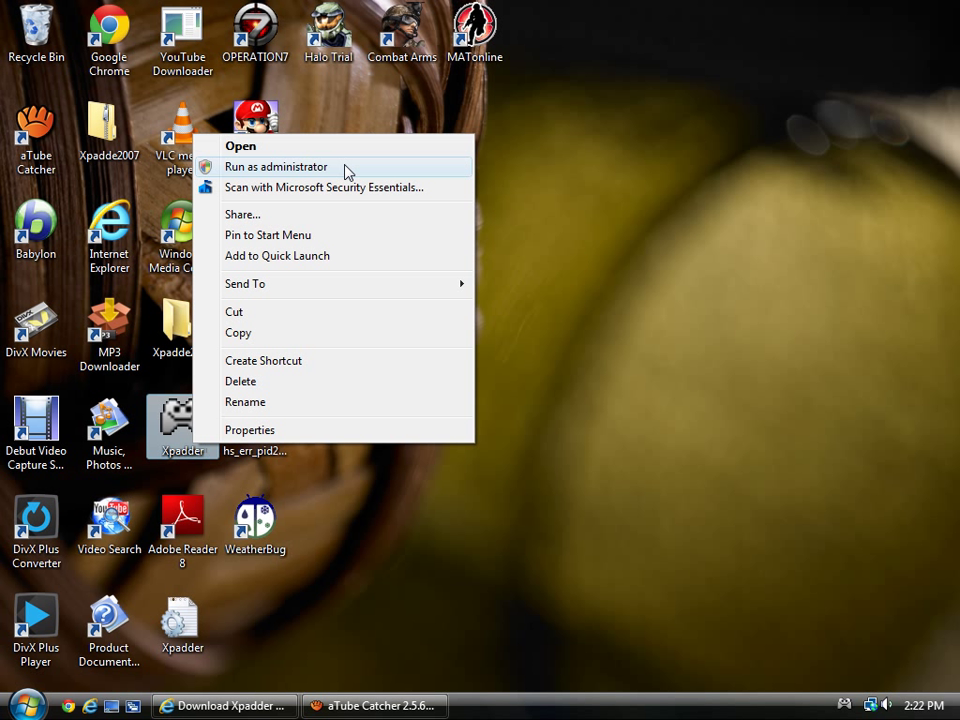
mouse_move(544, 140)
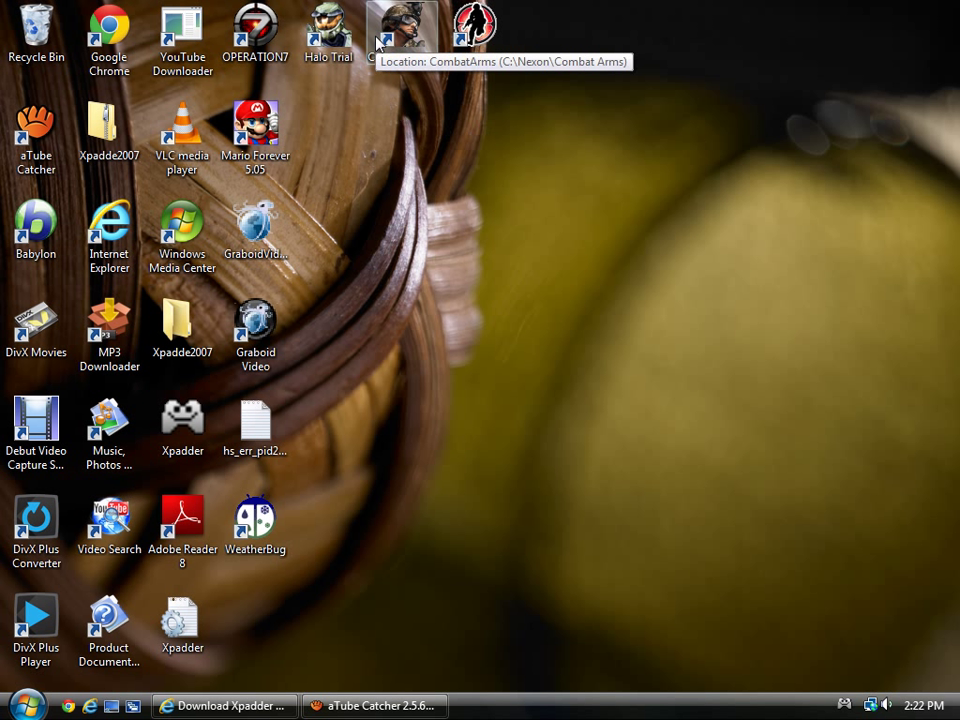
mouse_move(398, 92)
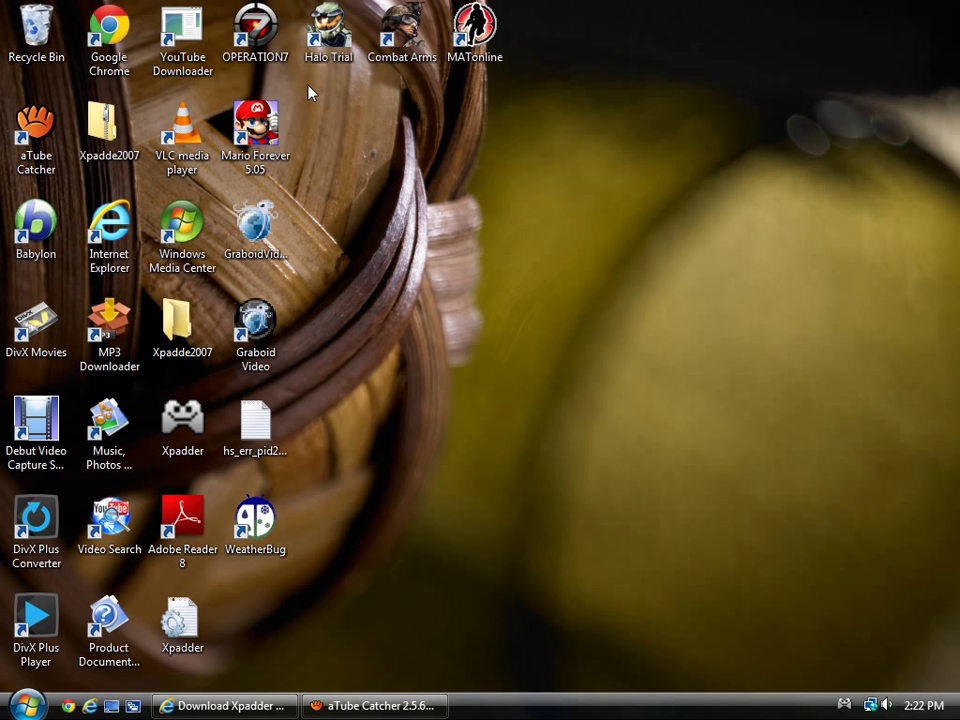
mouse_move(32, 28)
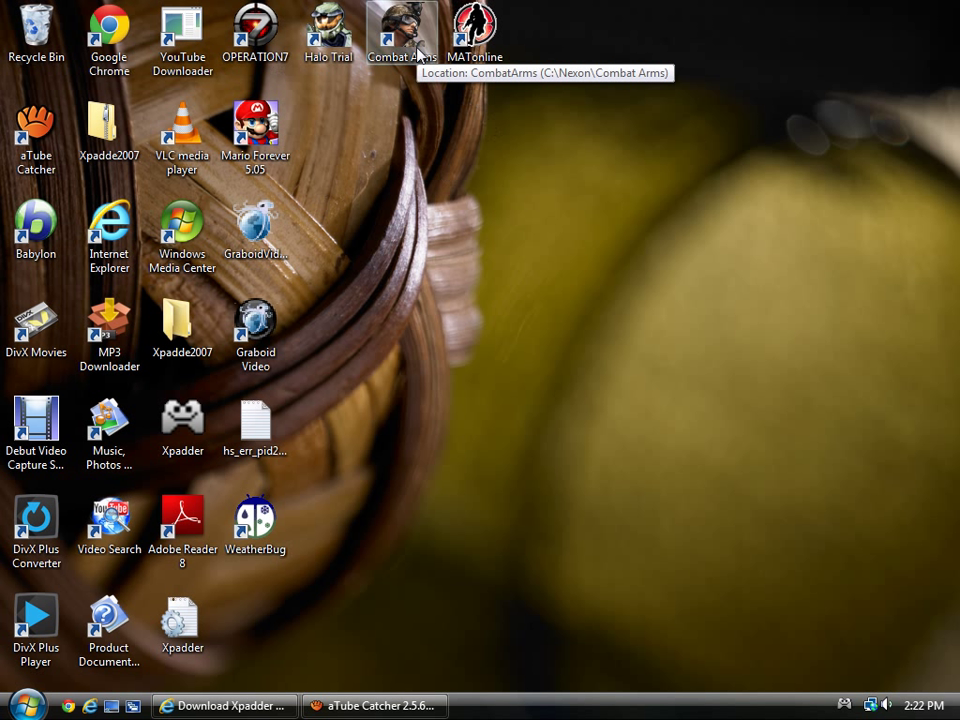
mouse_move(524, 244)
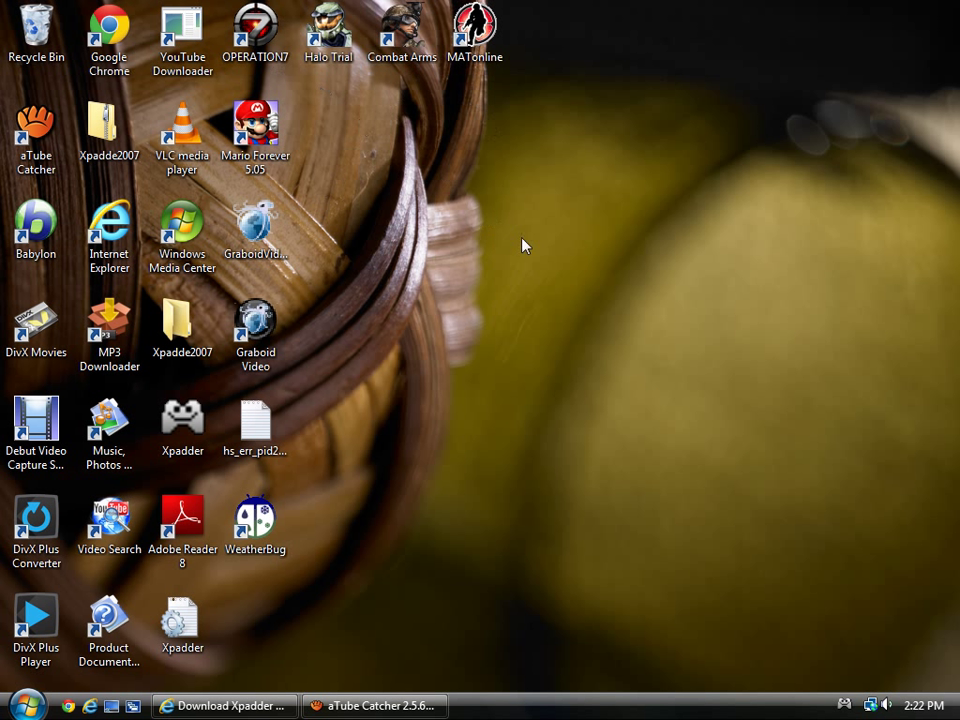
mouse_move(308, 264)
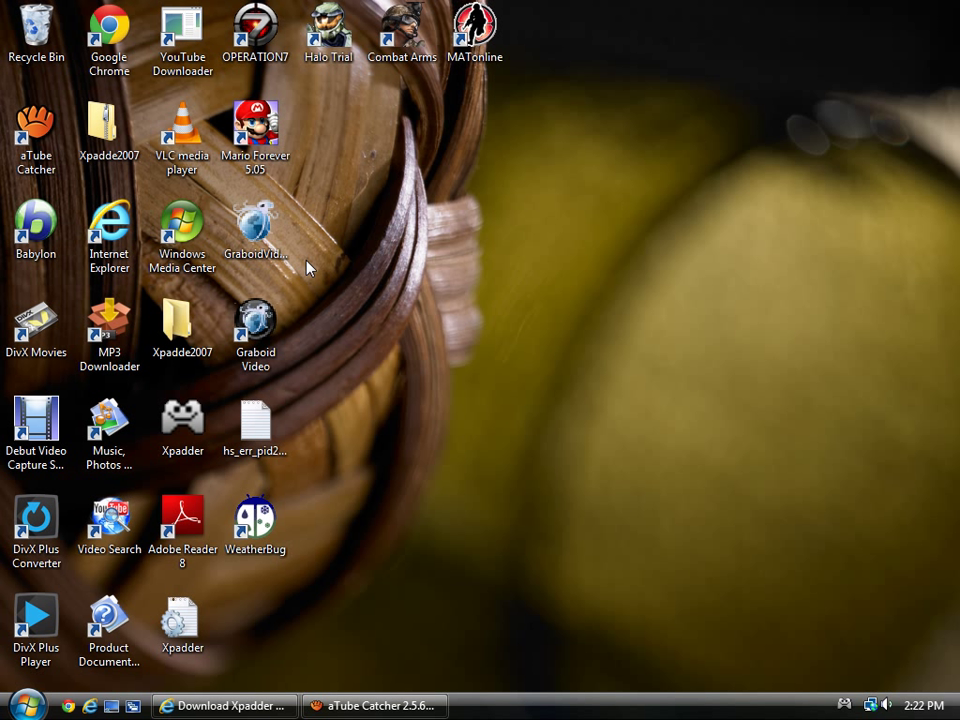
mouse_move(388, 244)
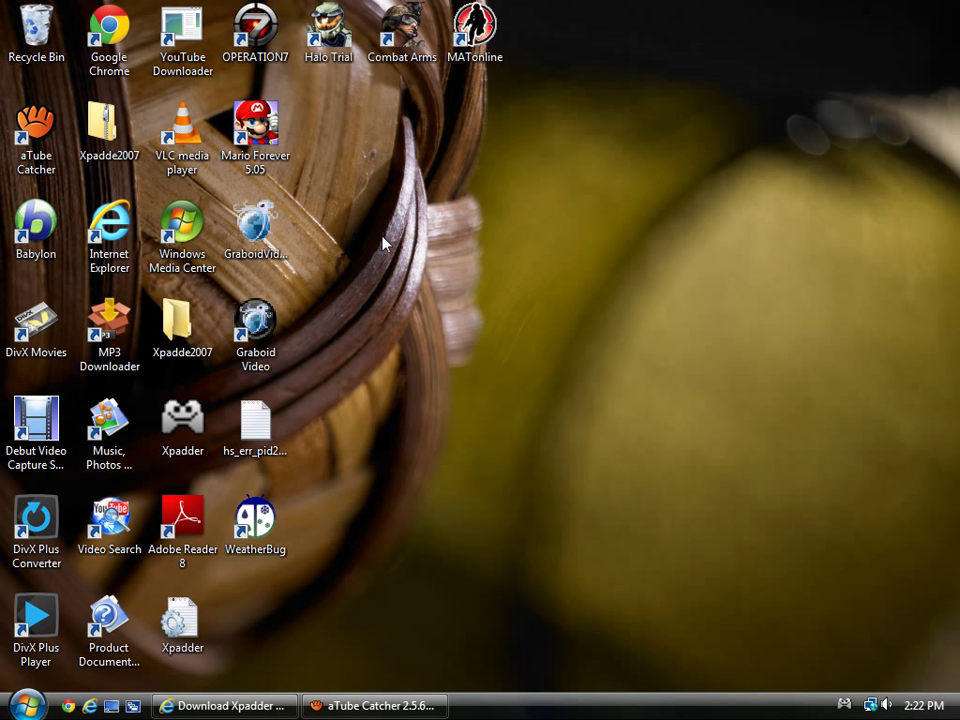
mouse_move(404, 500)
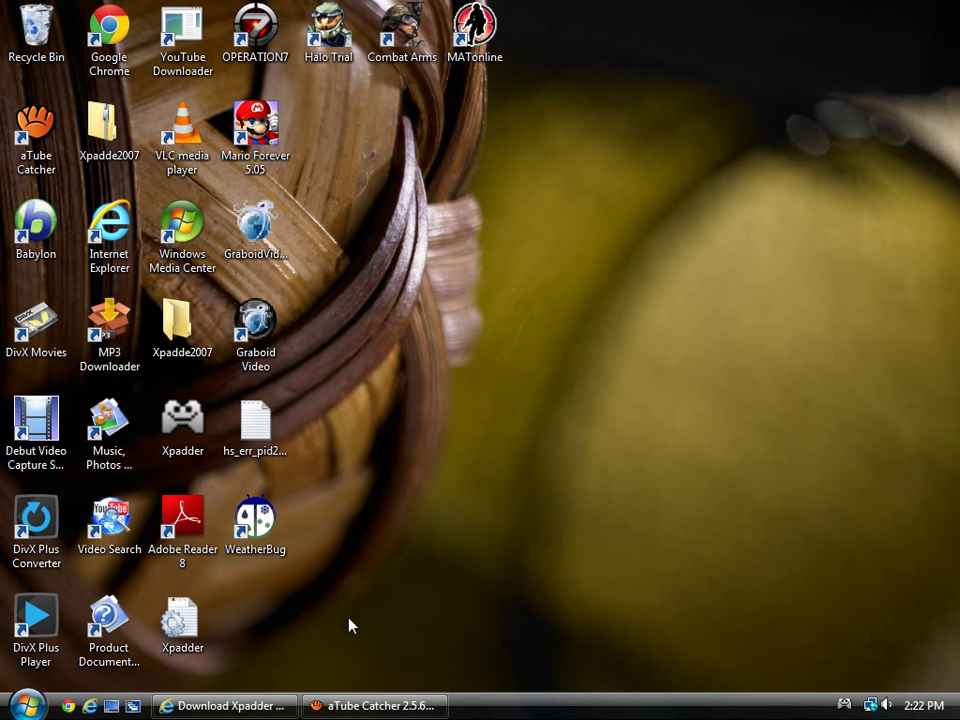
mouse_move(352, 624)
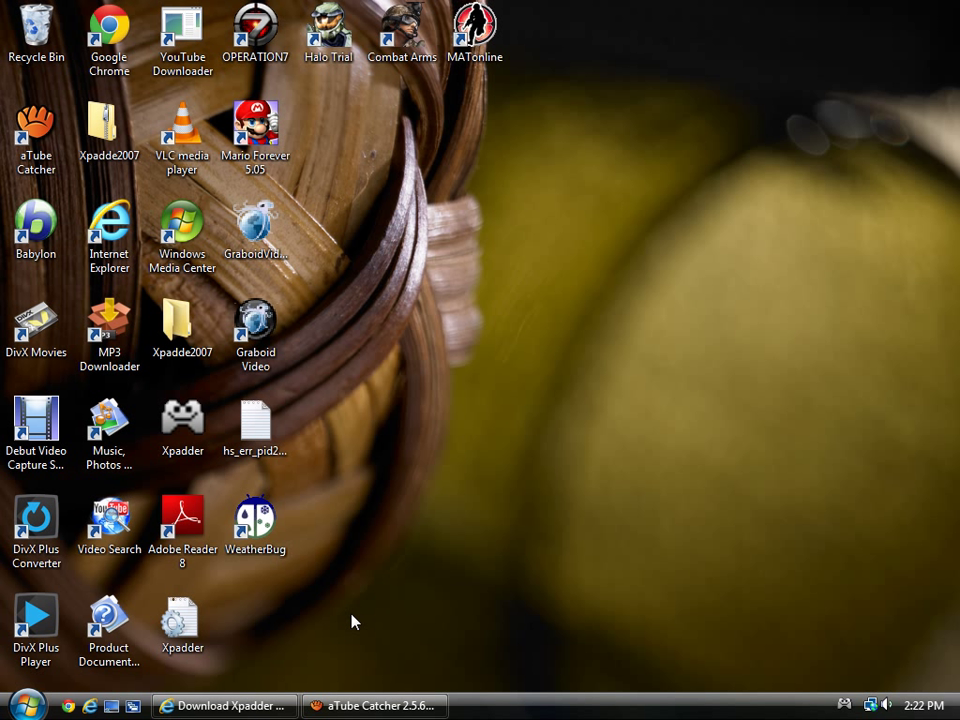
mouse_move(224, 702)
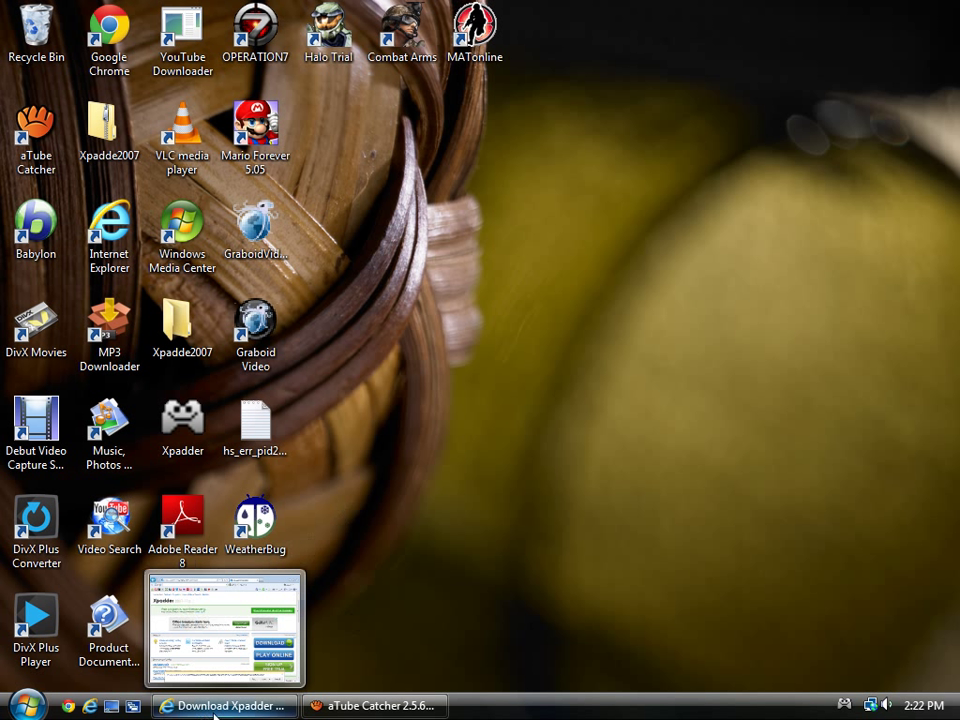
mouse_move(230, 704)
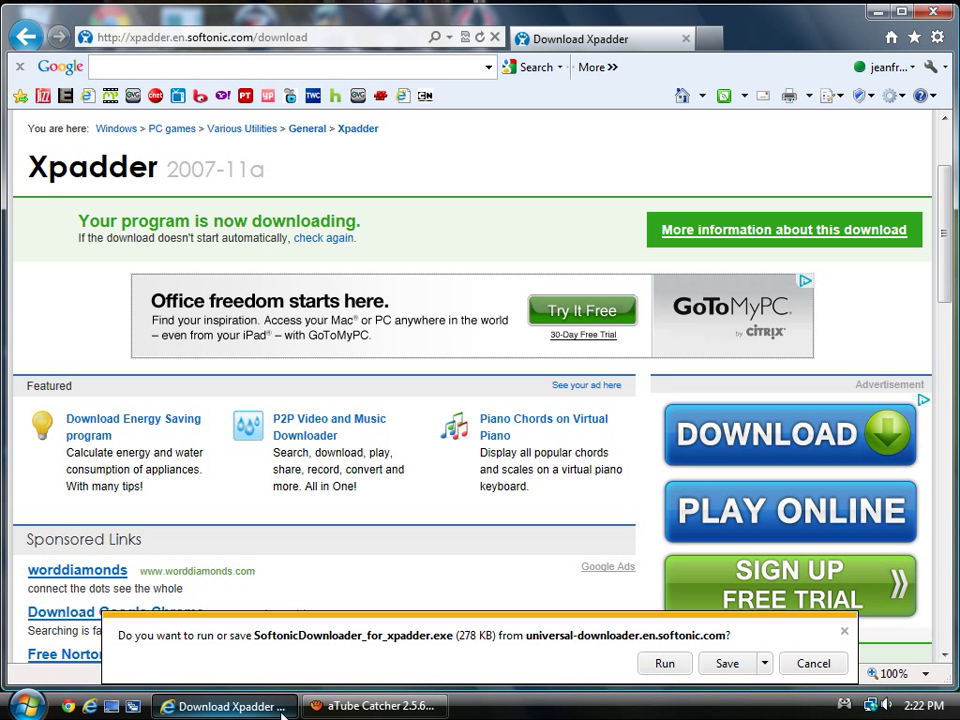
mouse_move(236, 712)
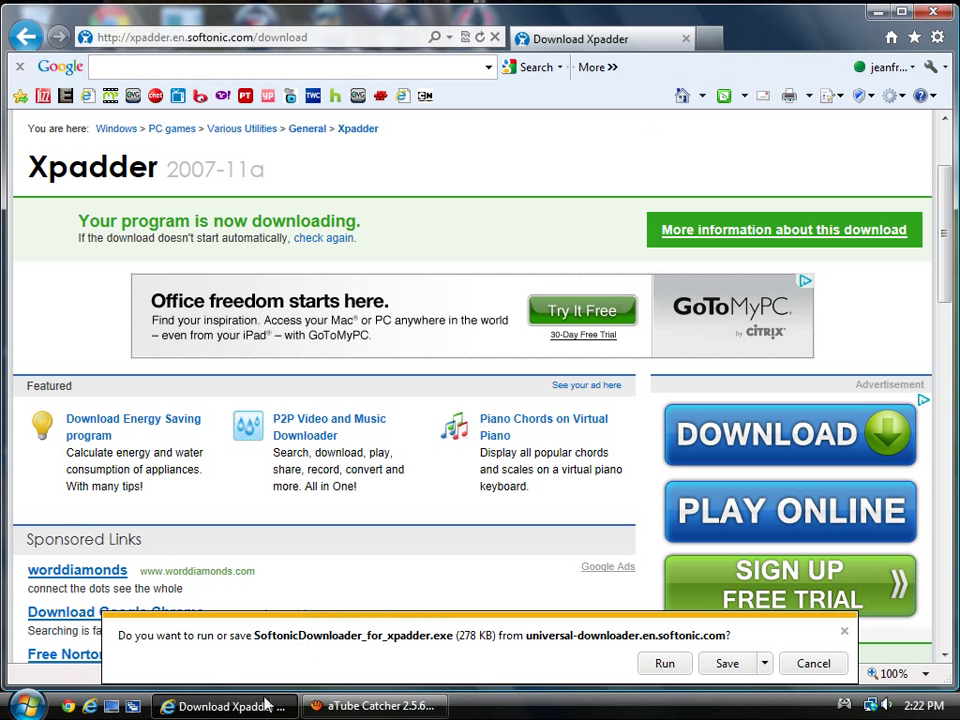